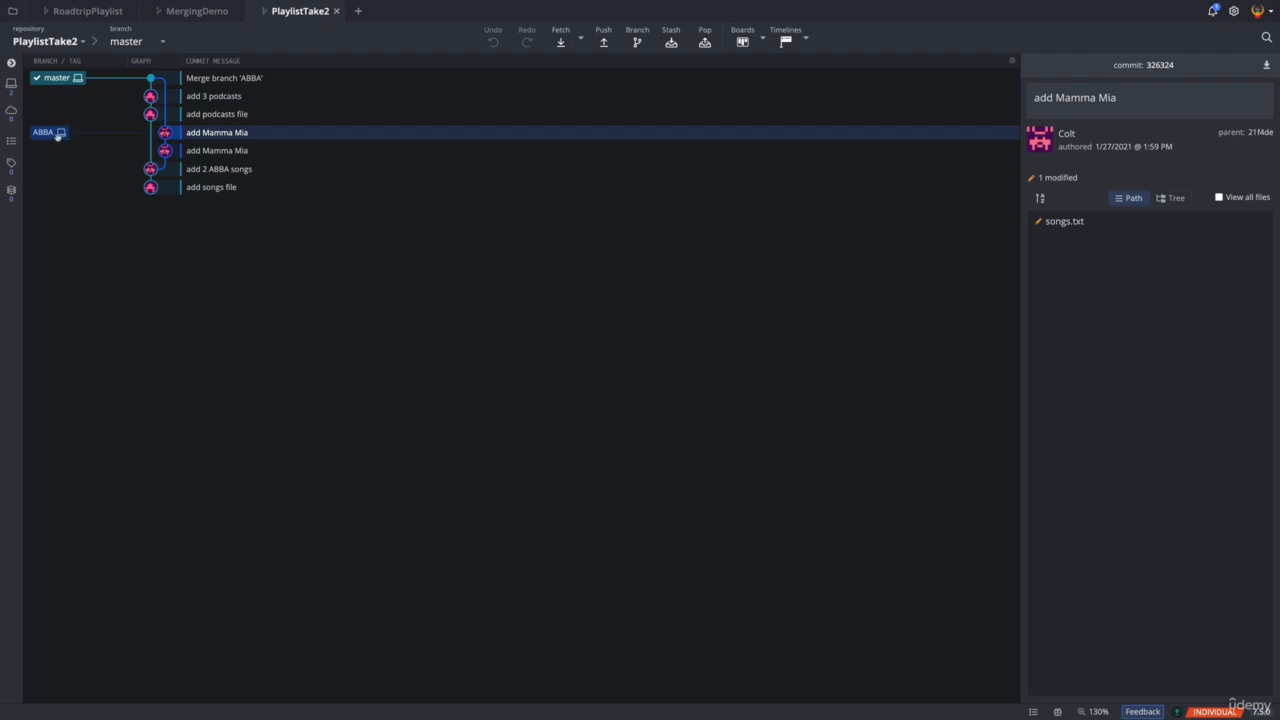
mouse_move(352, 224)
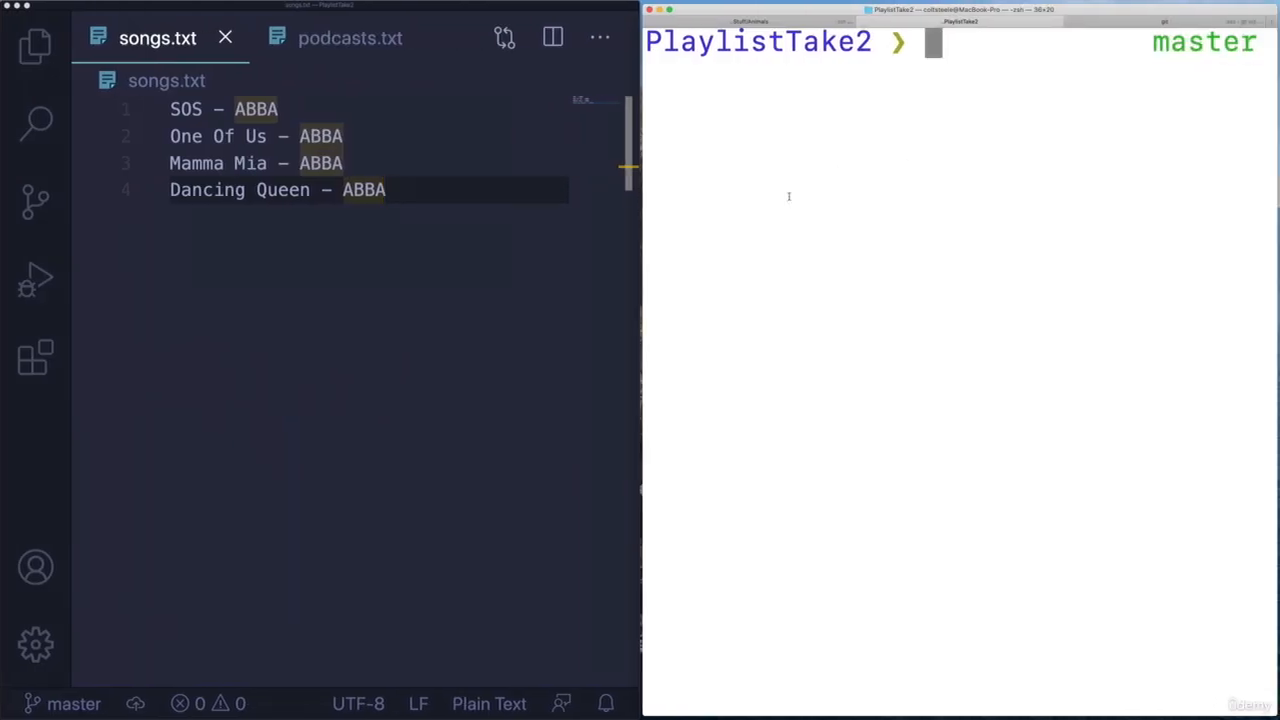
Step: Delete the merged ABBA branch with git branch -d ABBA, leaving only master
text(git branch)
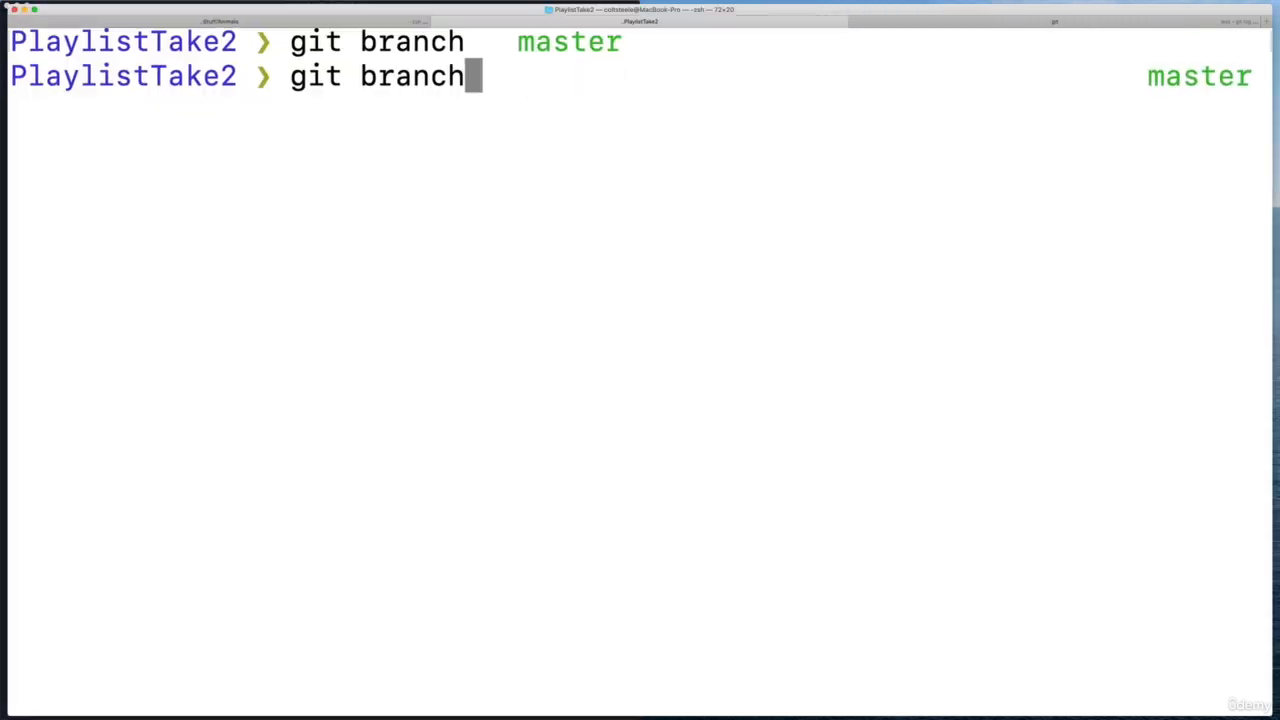
text(-d B)
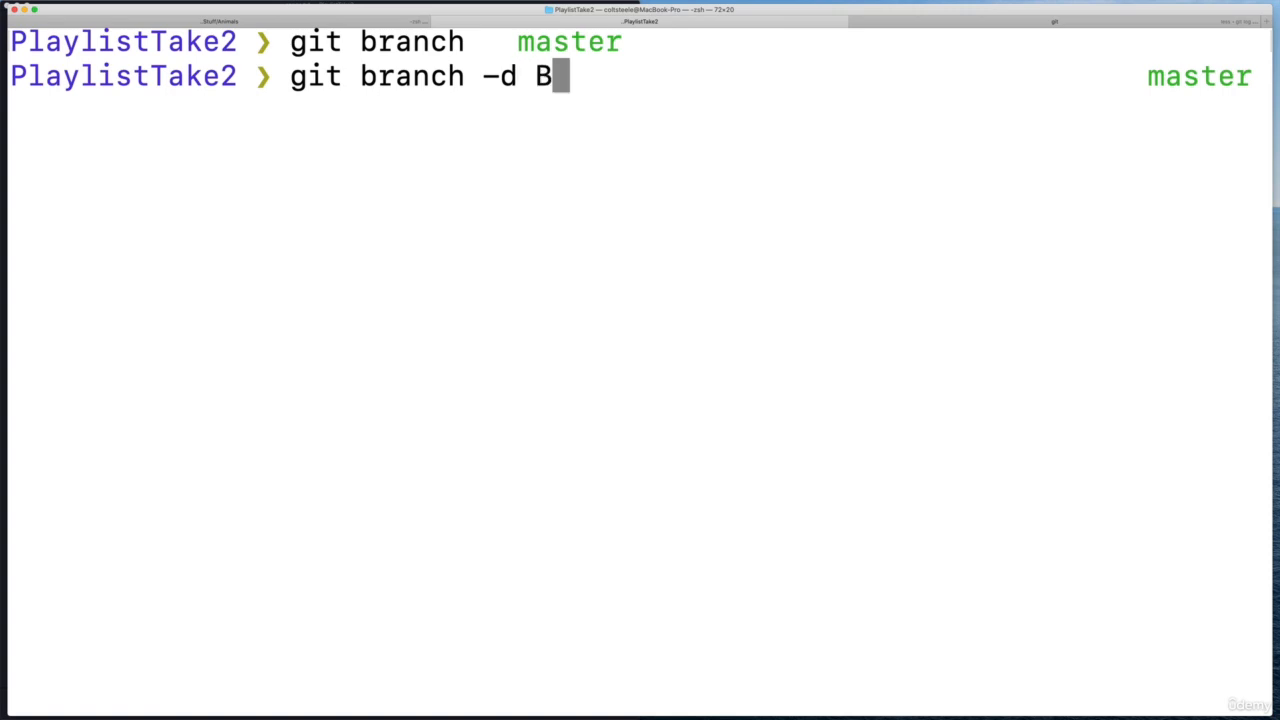
key(enter)
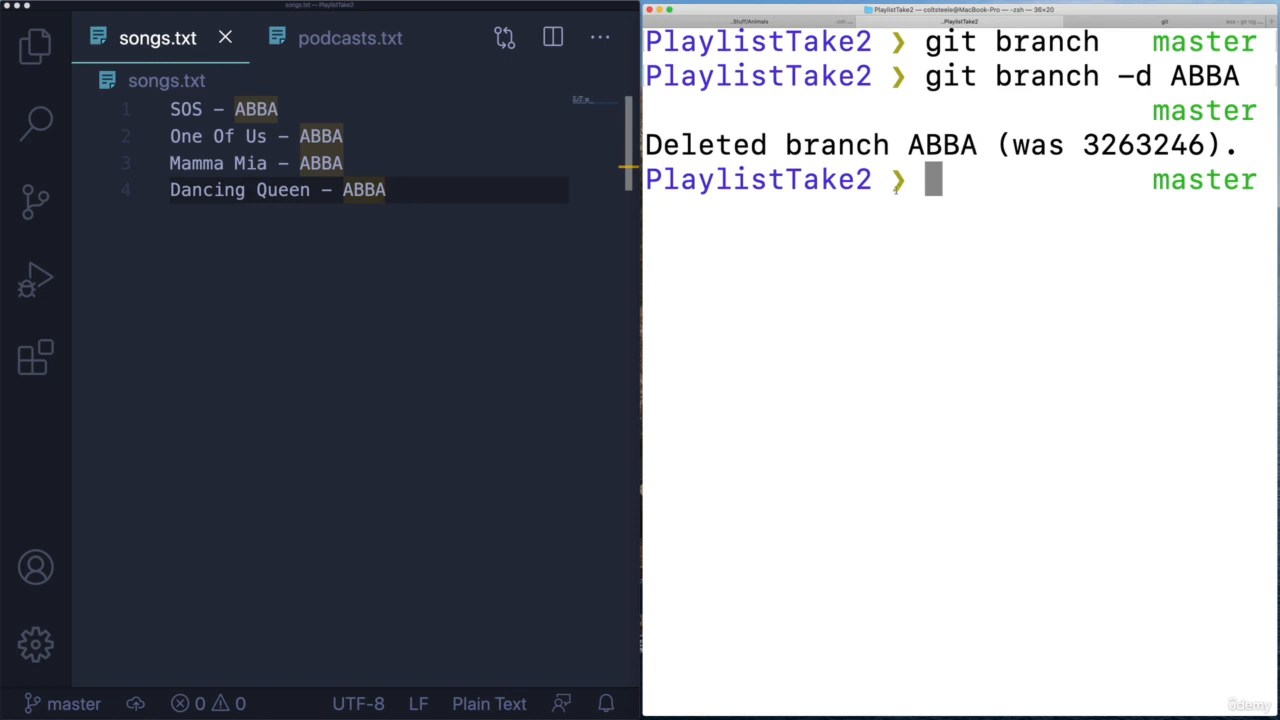
mouse_move(896, 192)
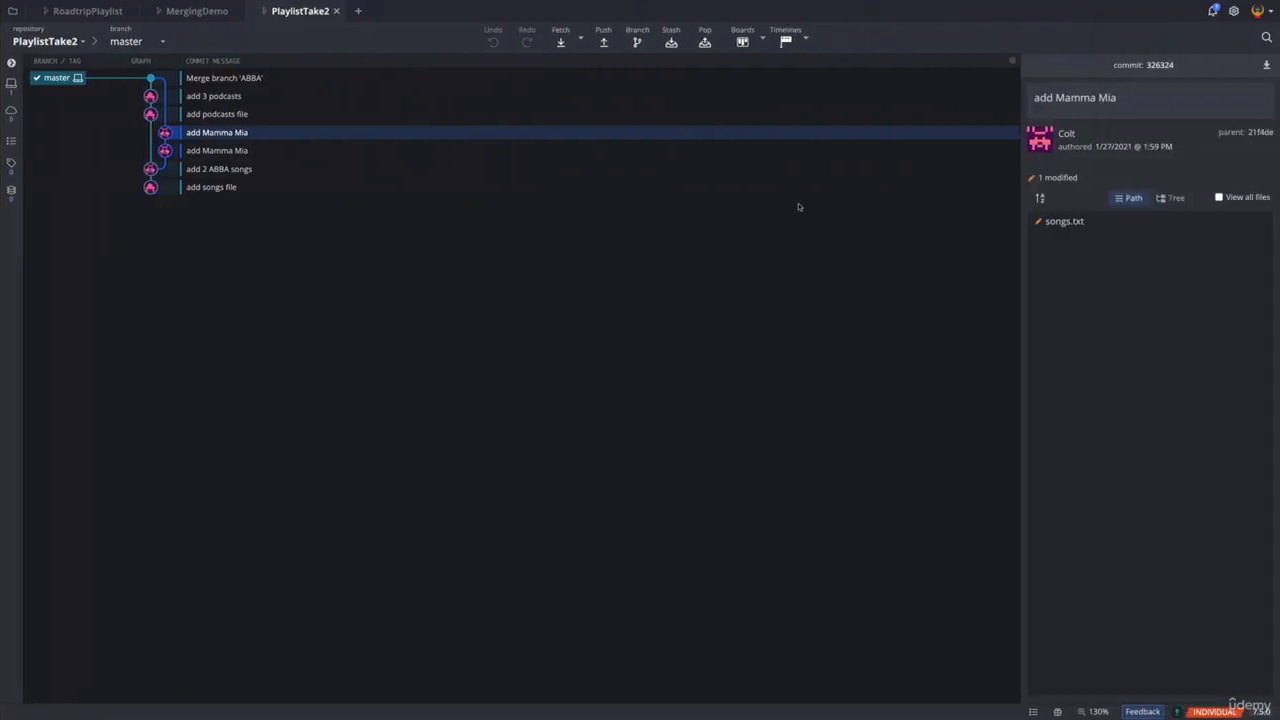
mouse_move(76, 92)
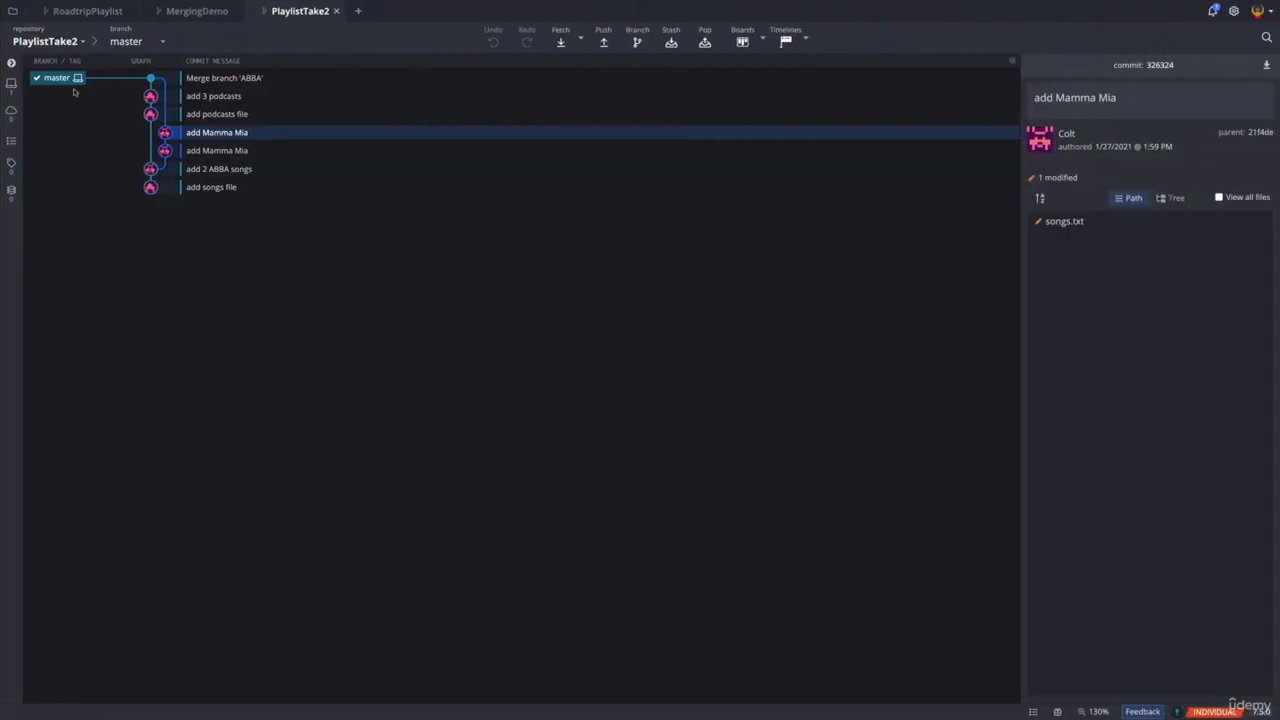
mouse_move(296, 310)
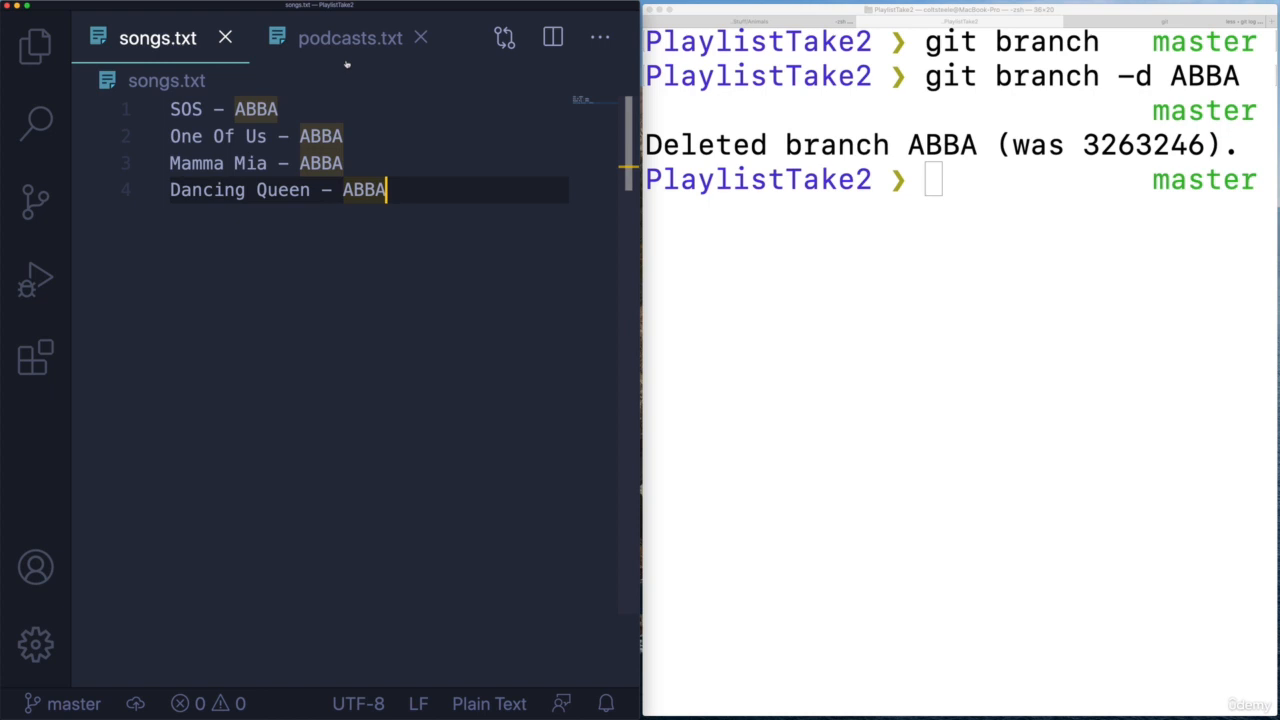
mouse_move(460, 364)
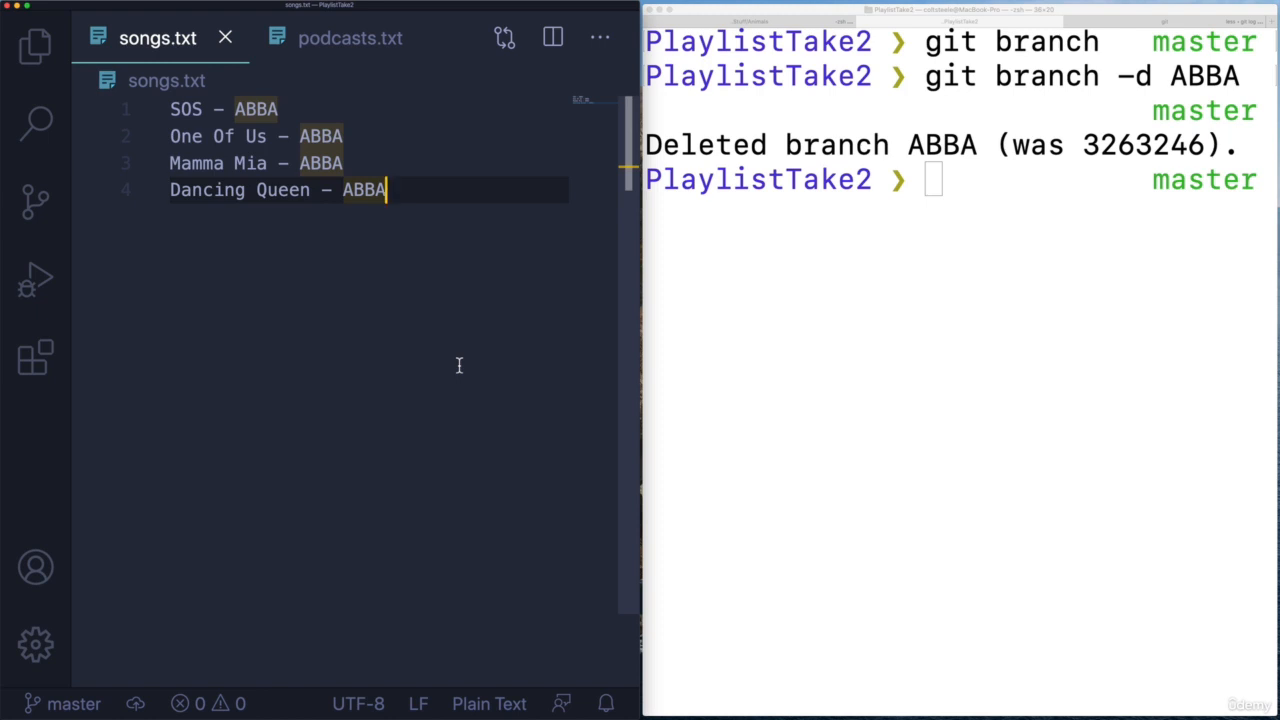
mouse_move(272, 212)
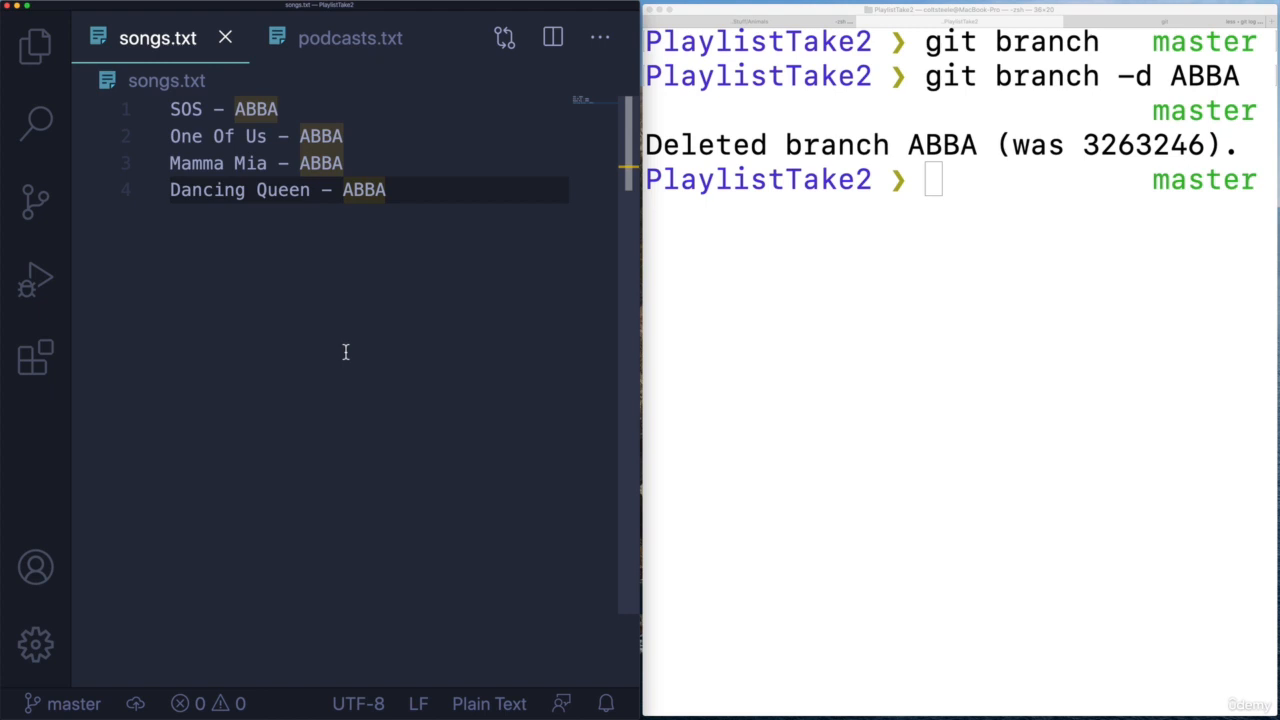
mouse_move(376, 344)
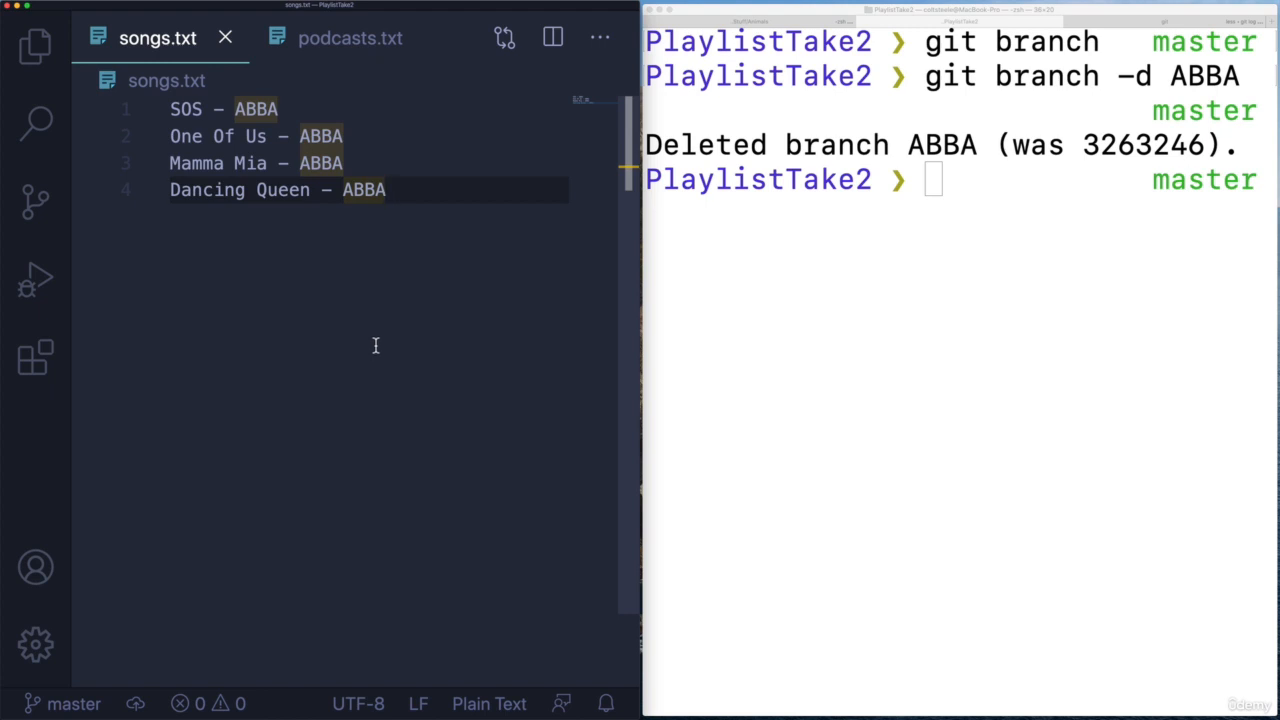
mouse_move(310, 320)
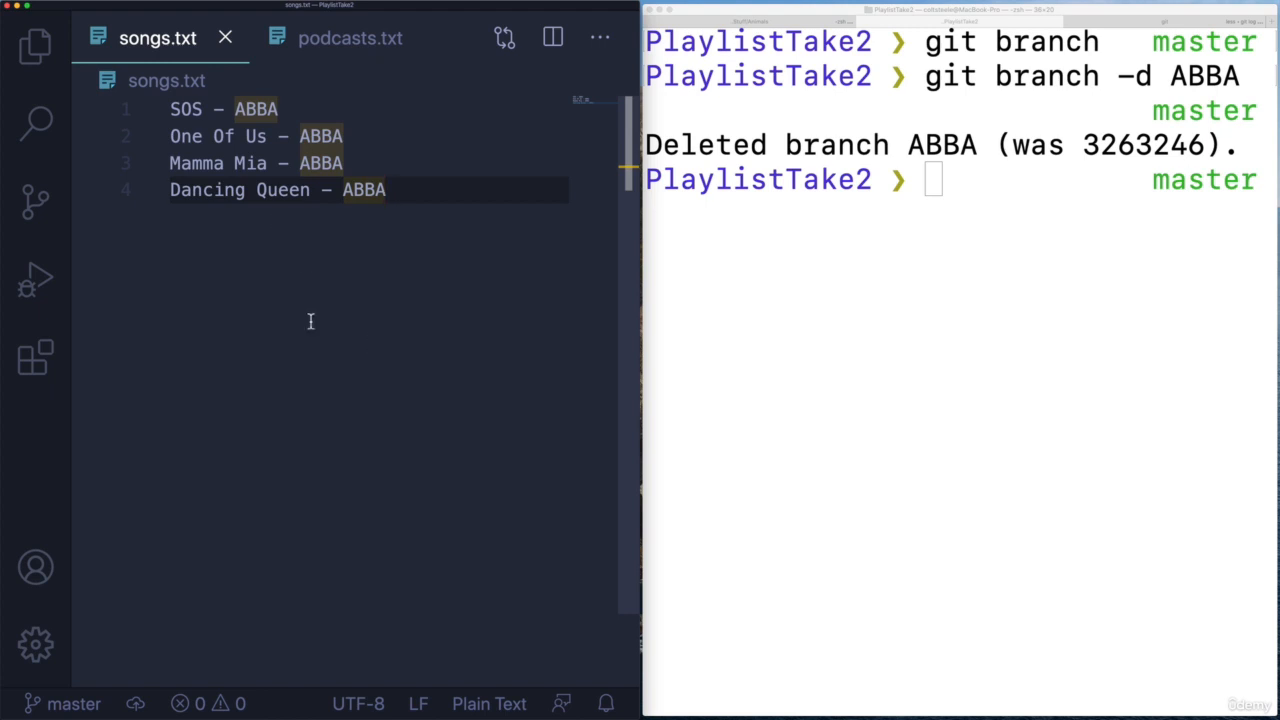
mouse_move(884, 332)
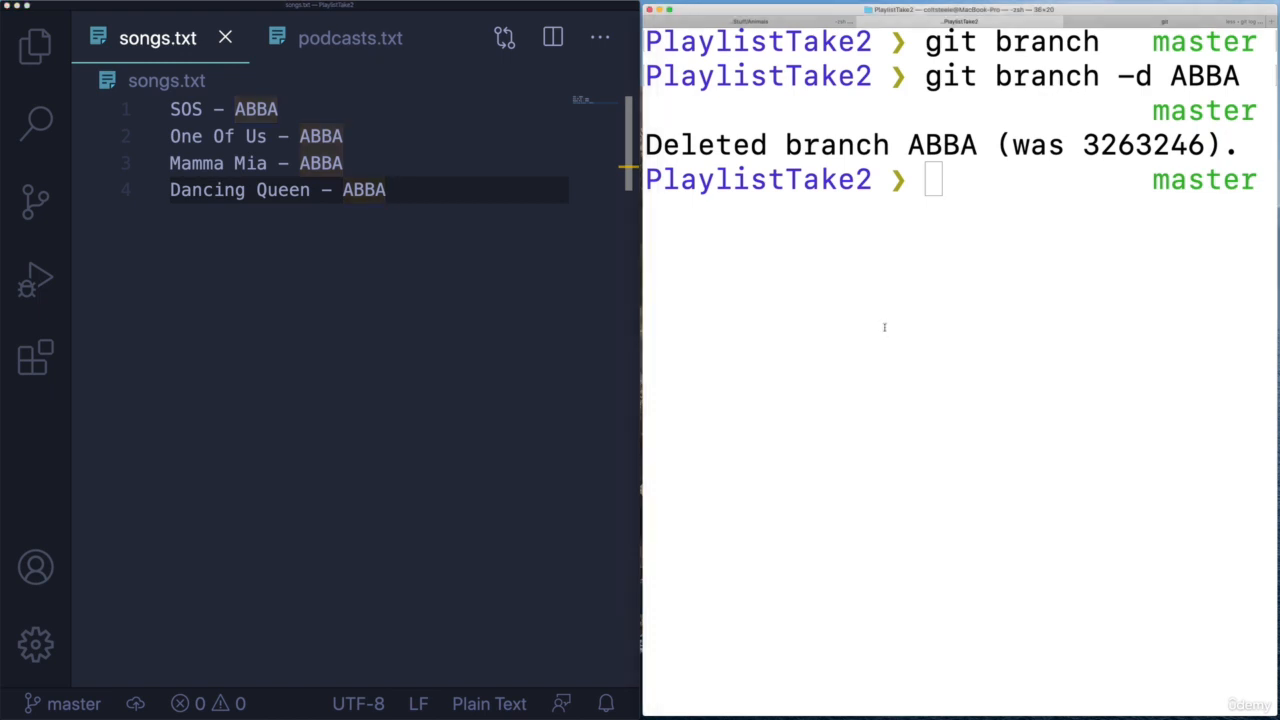
Step: Create and switch to a new serena branch from master with git switch -c serena
text(git switch)
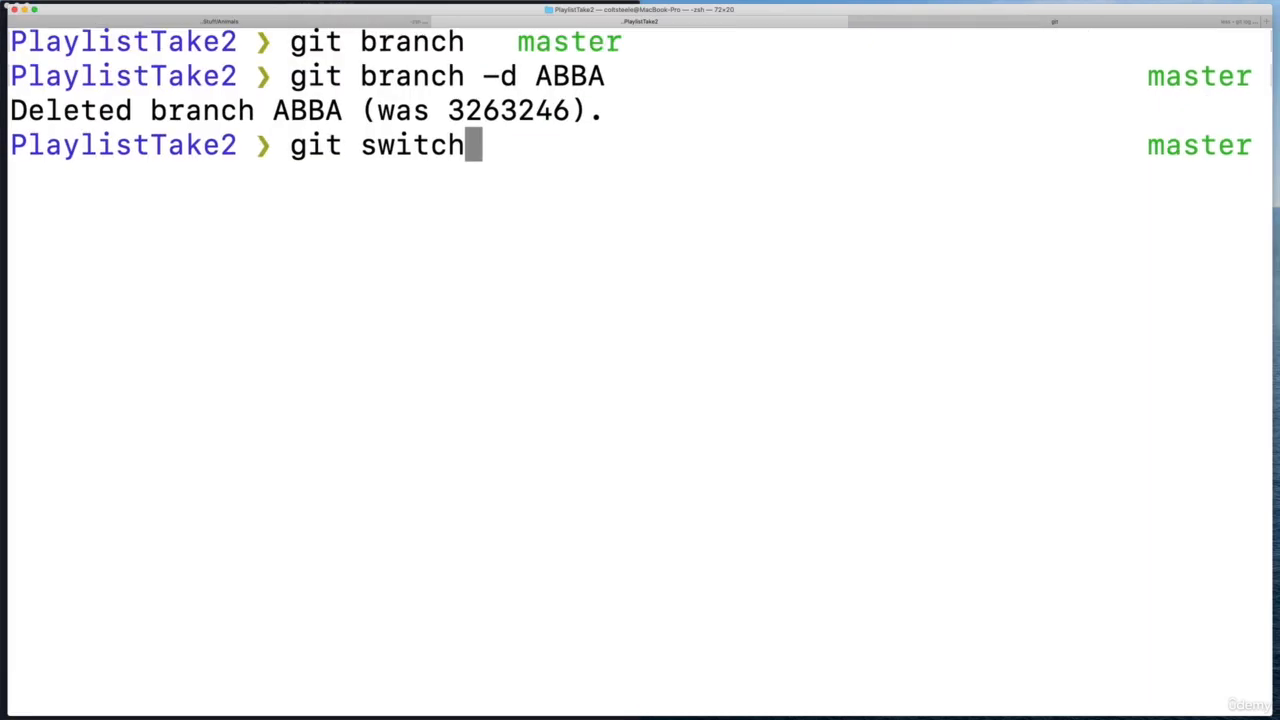
text(-c sere)
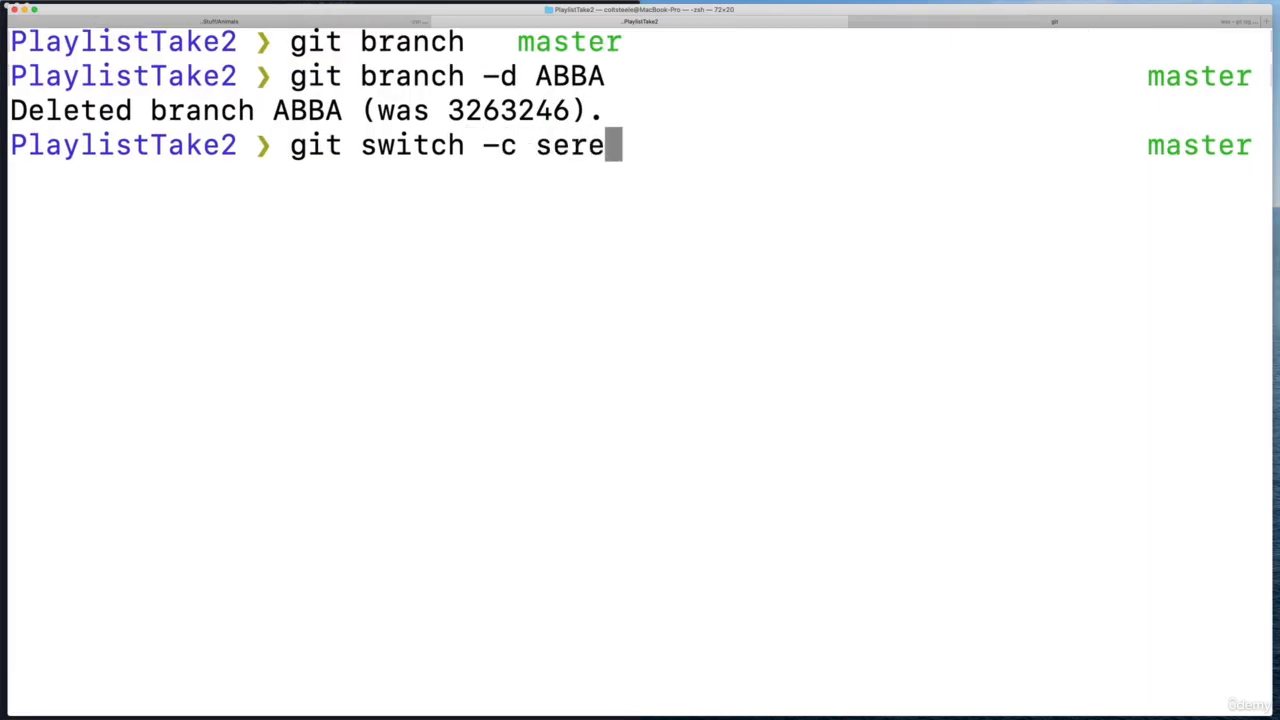
key(Return)
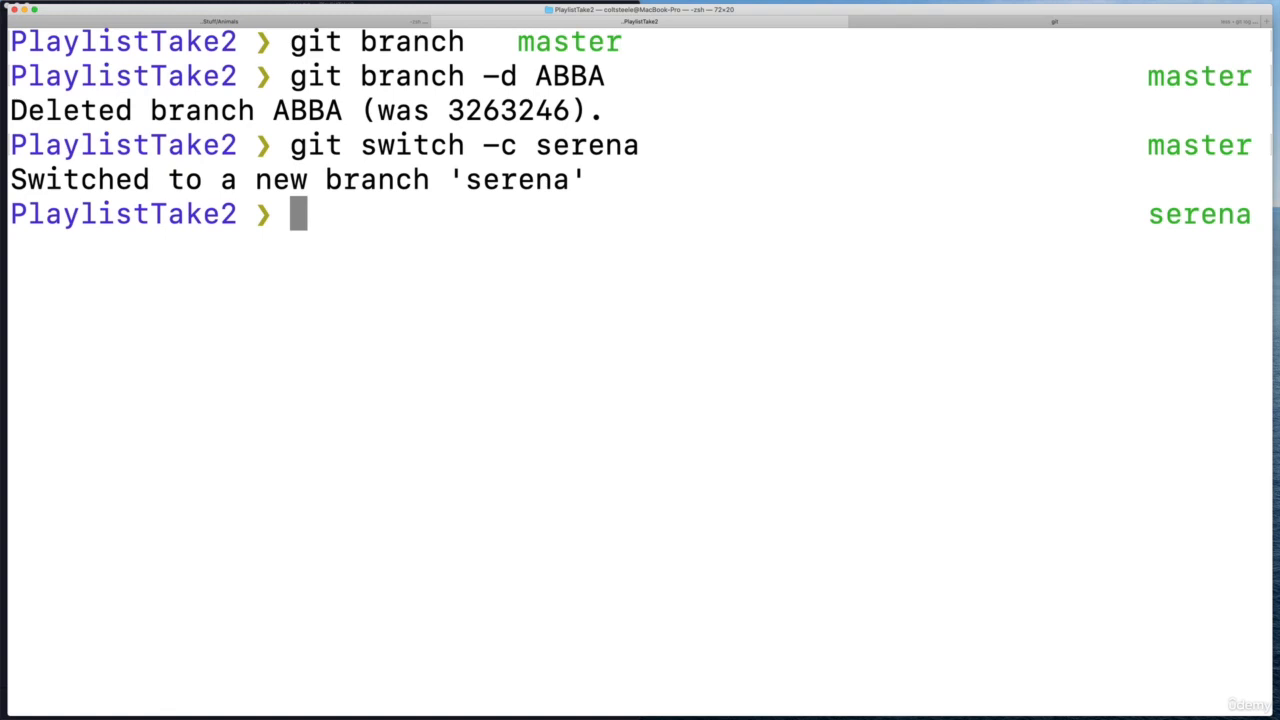
Step: Return to master and create a new bjorn branch with git switch -c bjorn
text(git switch master)
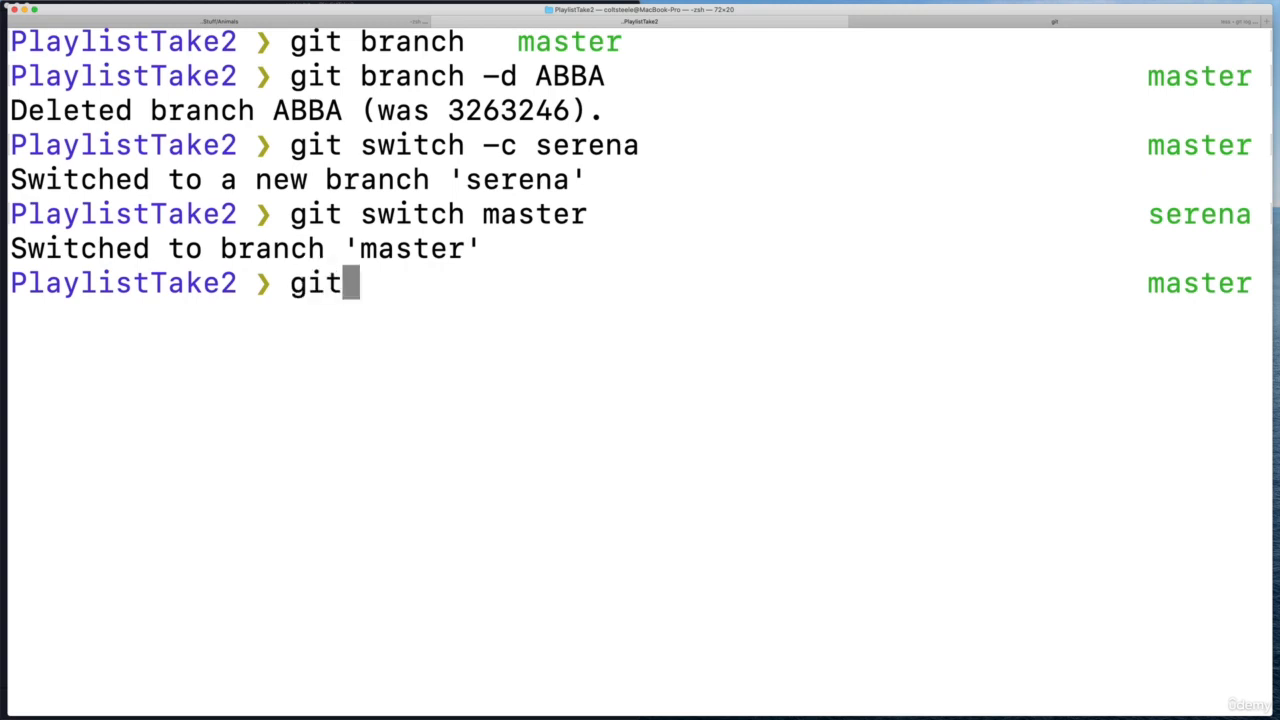
text(switch)
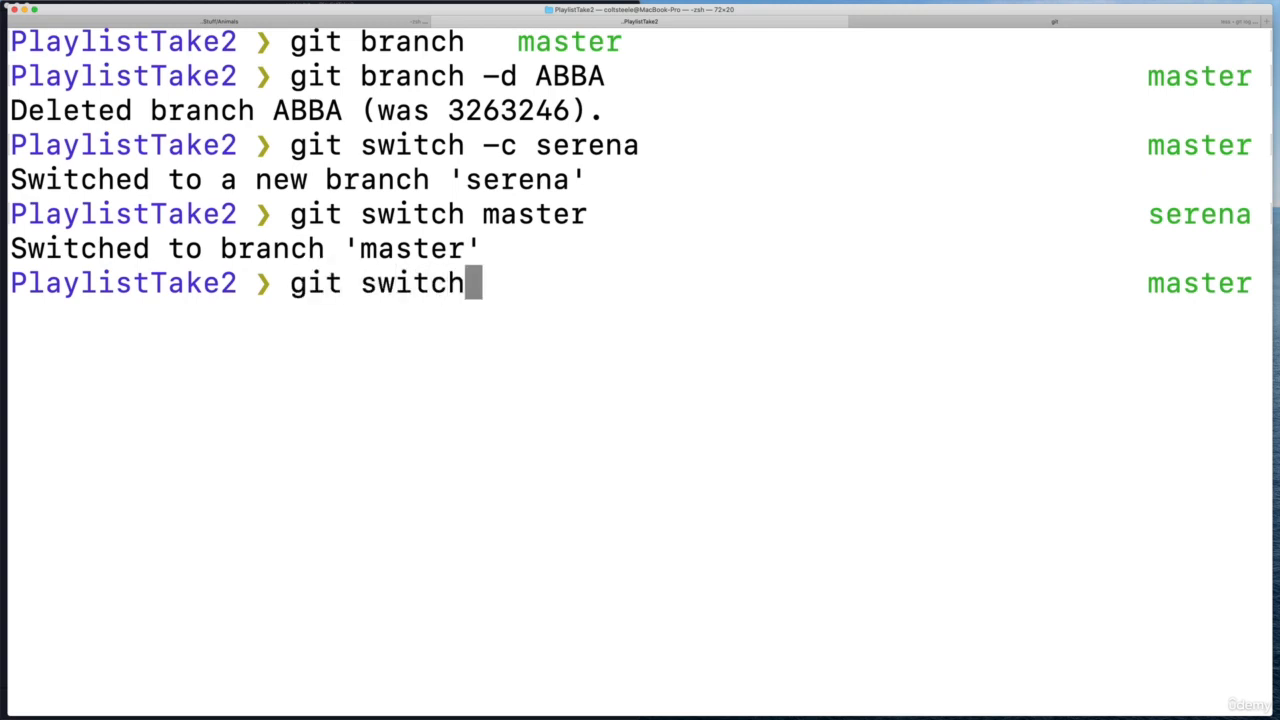
text(-c b)
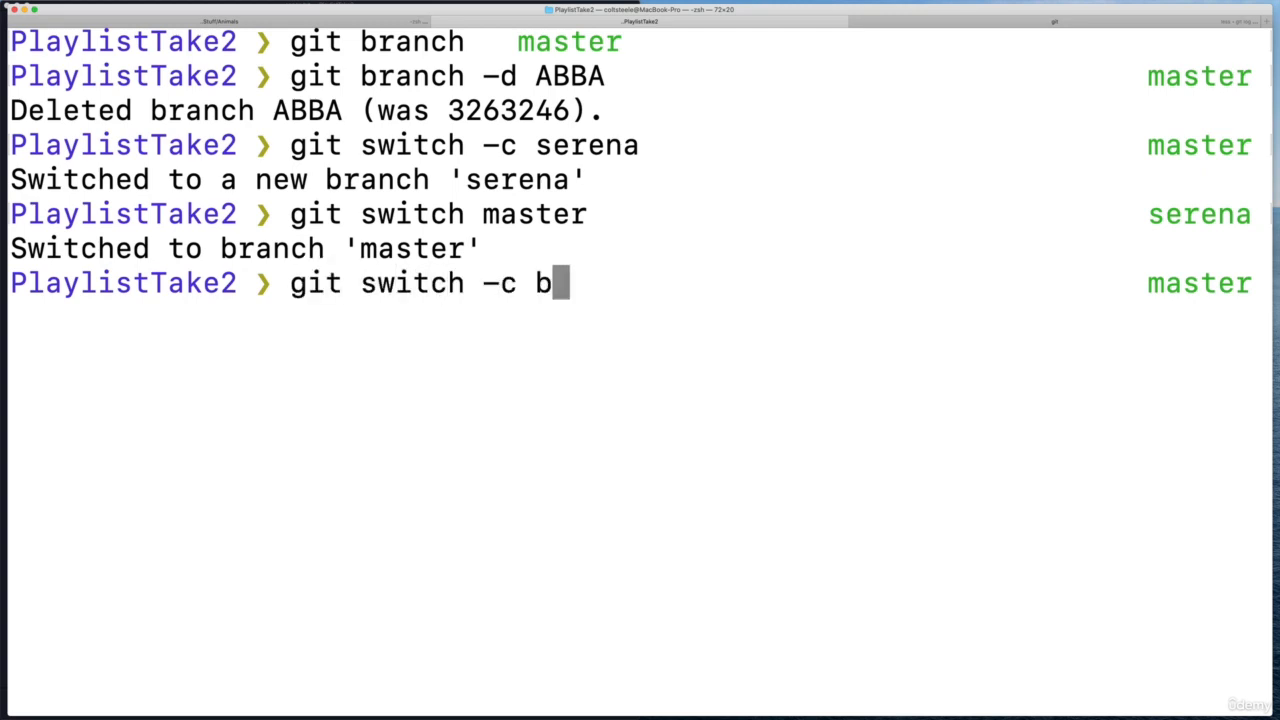
text(jorn)
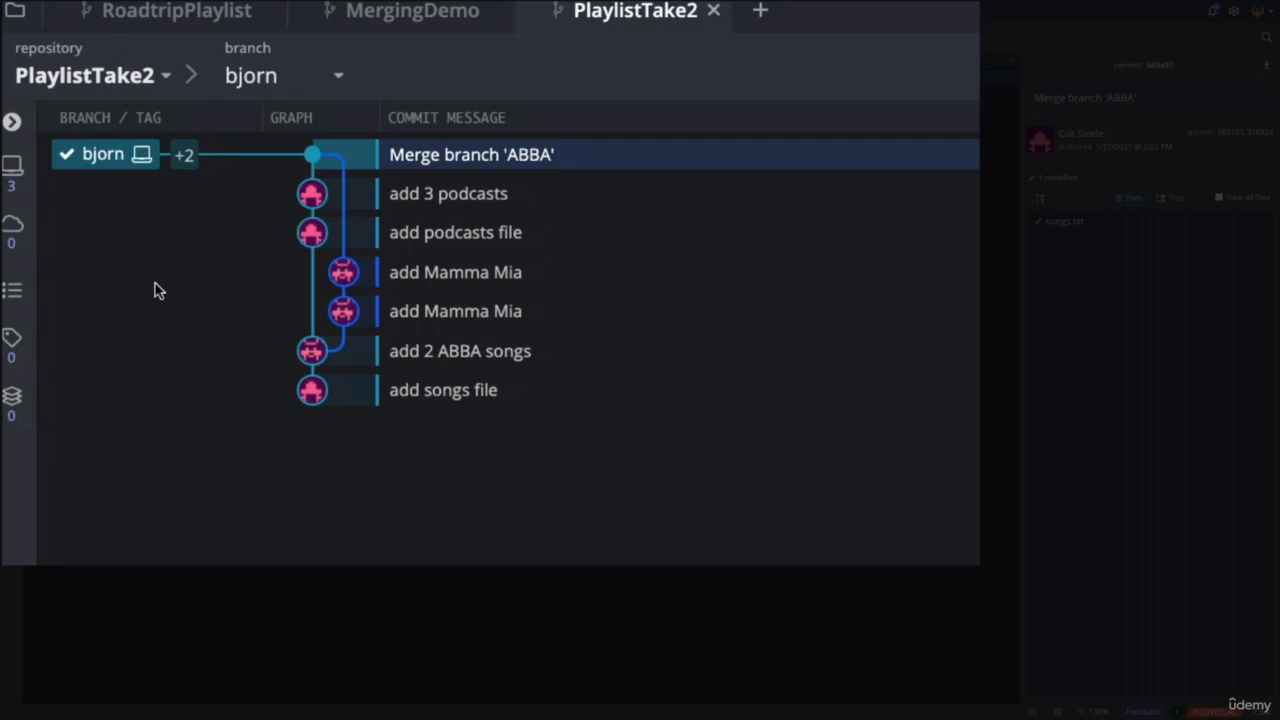
Step: Add 'Minimum Brain Size — King Gizzard & The Lizard Wizard' to songs.txt on bjorn
click(184, 154)
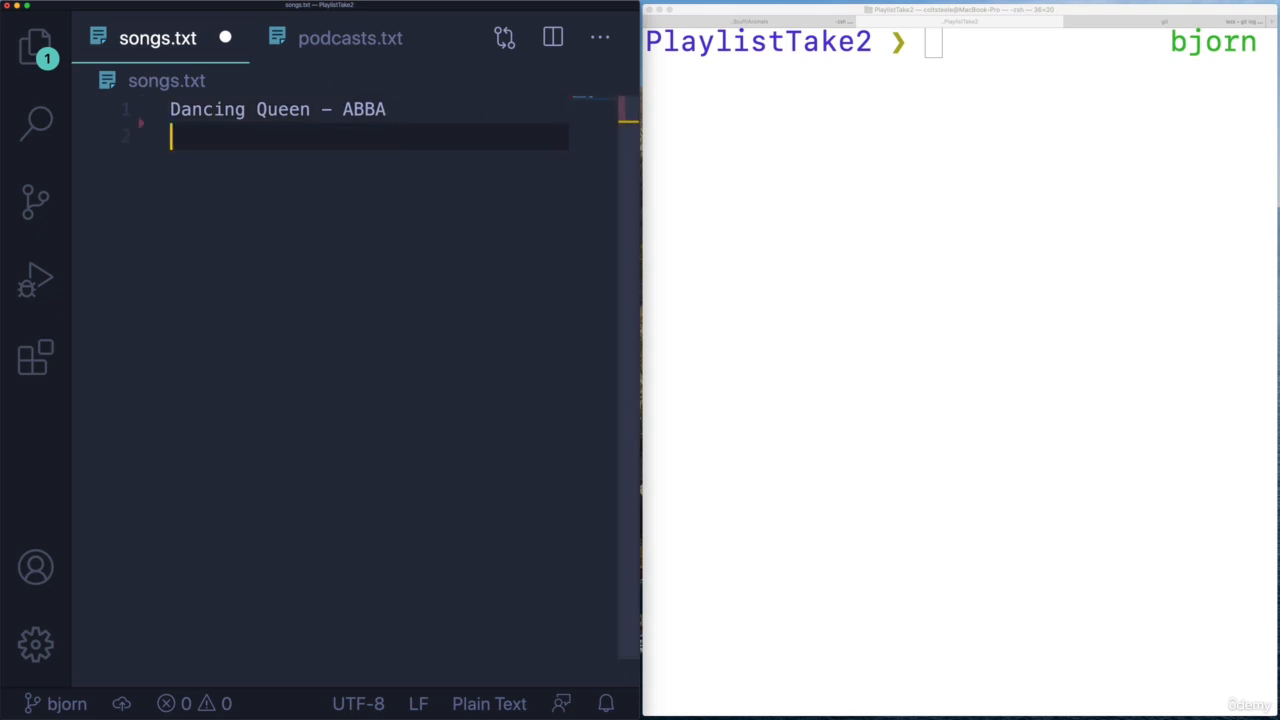
text(Minimum Brain Size — King Gizzard & The Lizard Wizard)
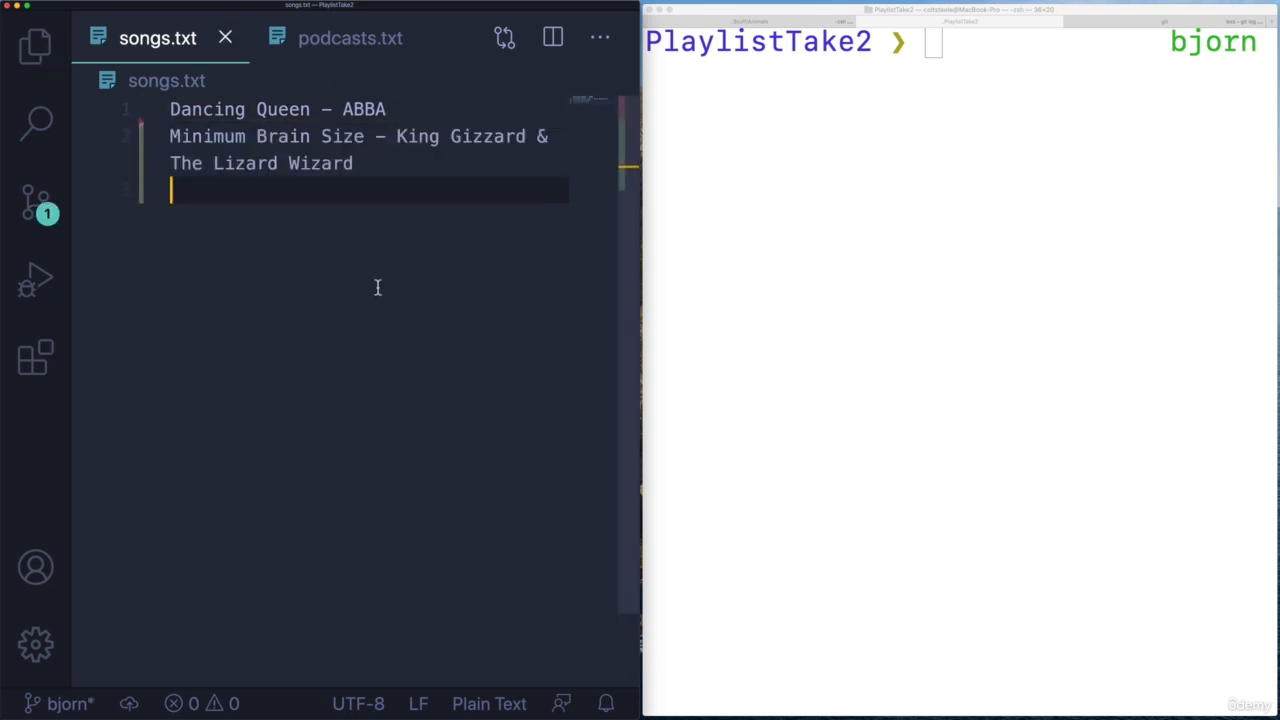
mouse_move(436, 196)
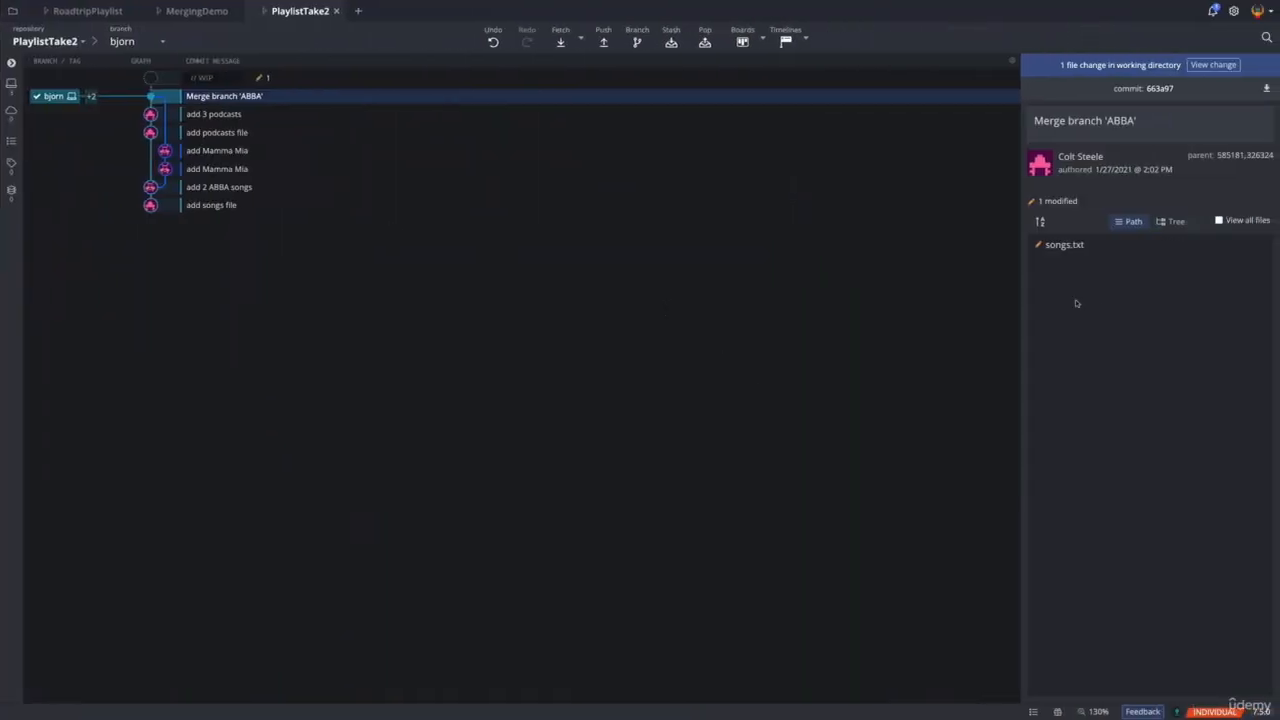
mouse_move(1132, 296)
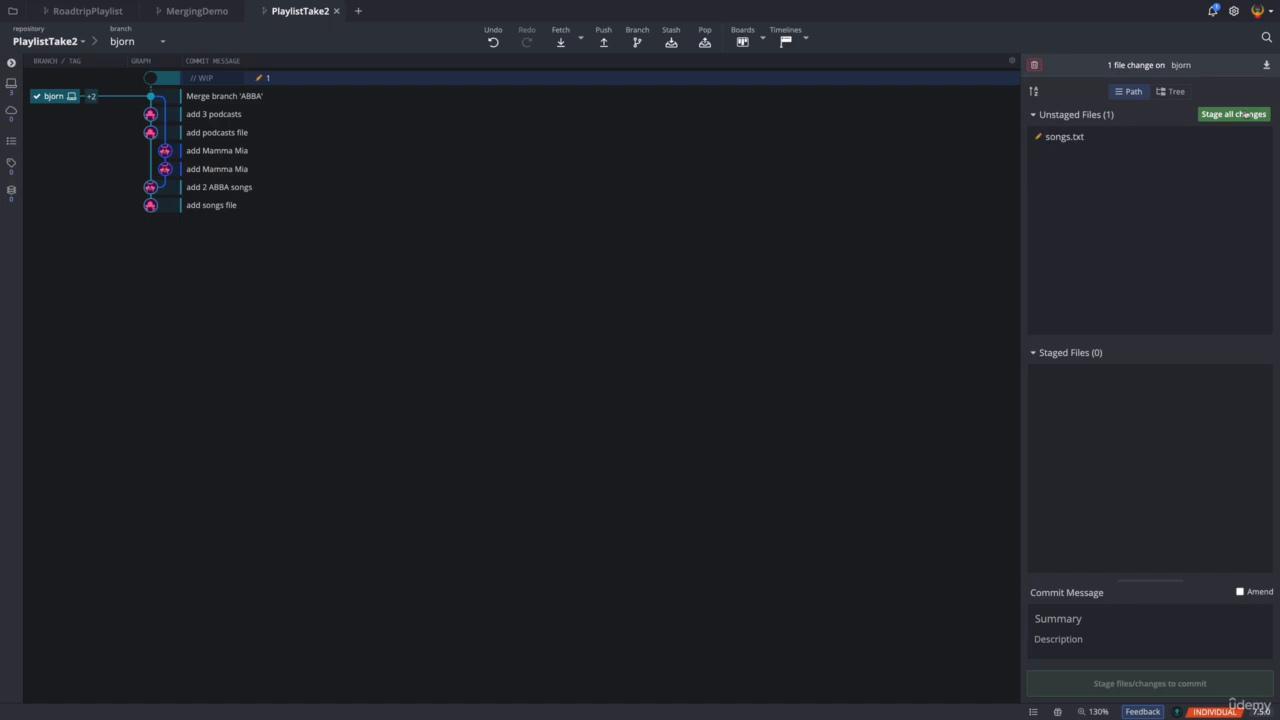
Step: Stage songs.txt and commit it on bjorn as 'Add KGLW song'
click(1232, 114)
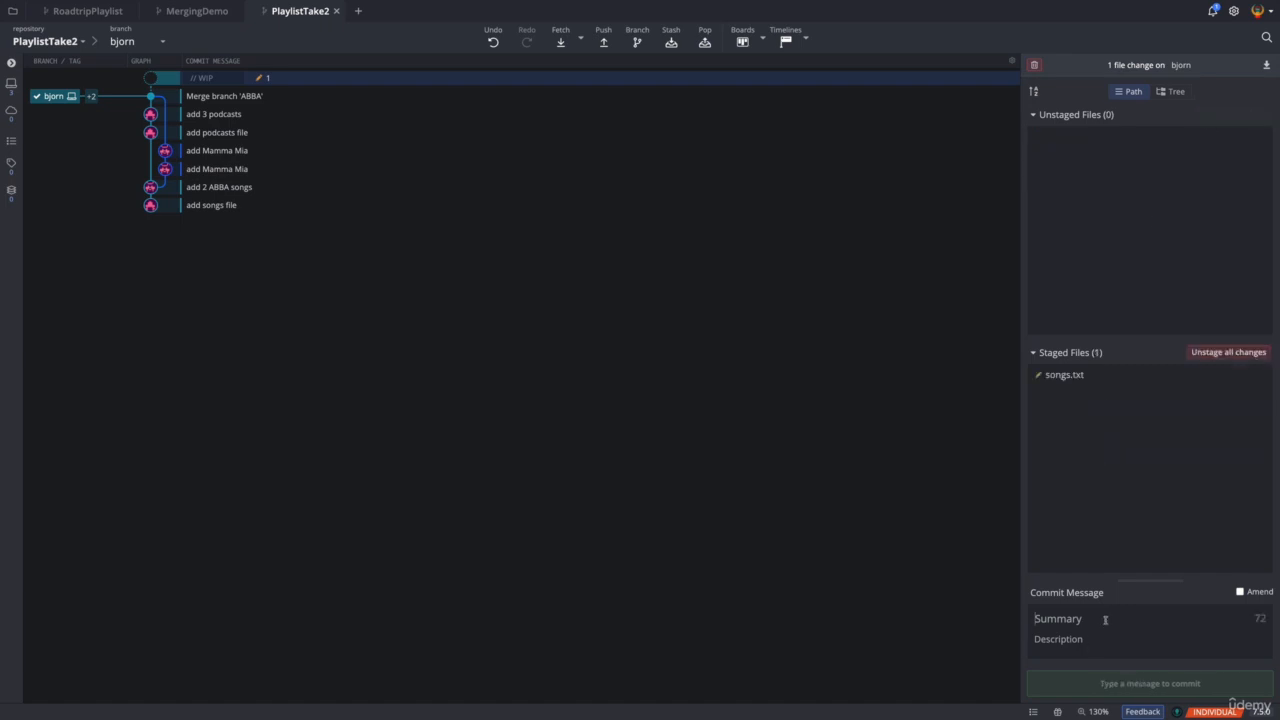
text(Add K)
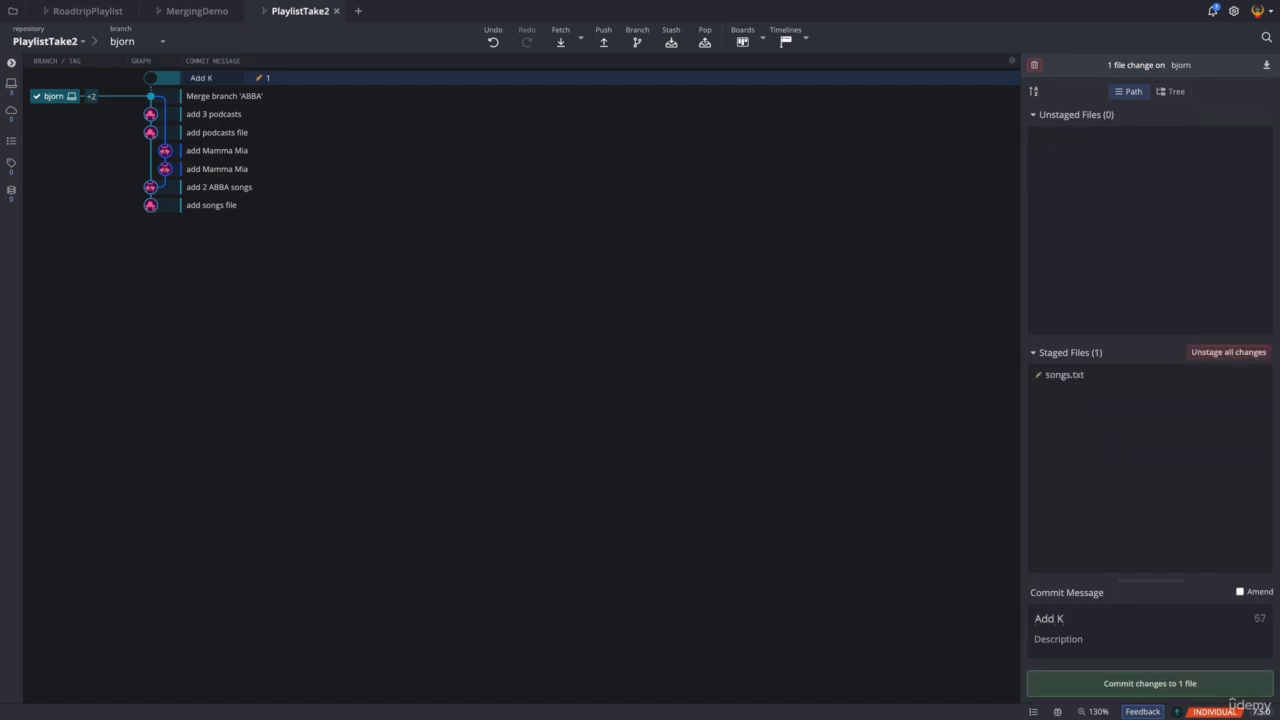
text(GLW song)
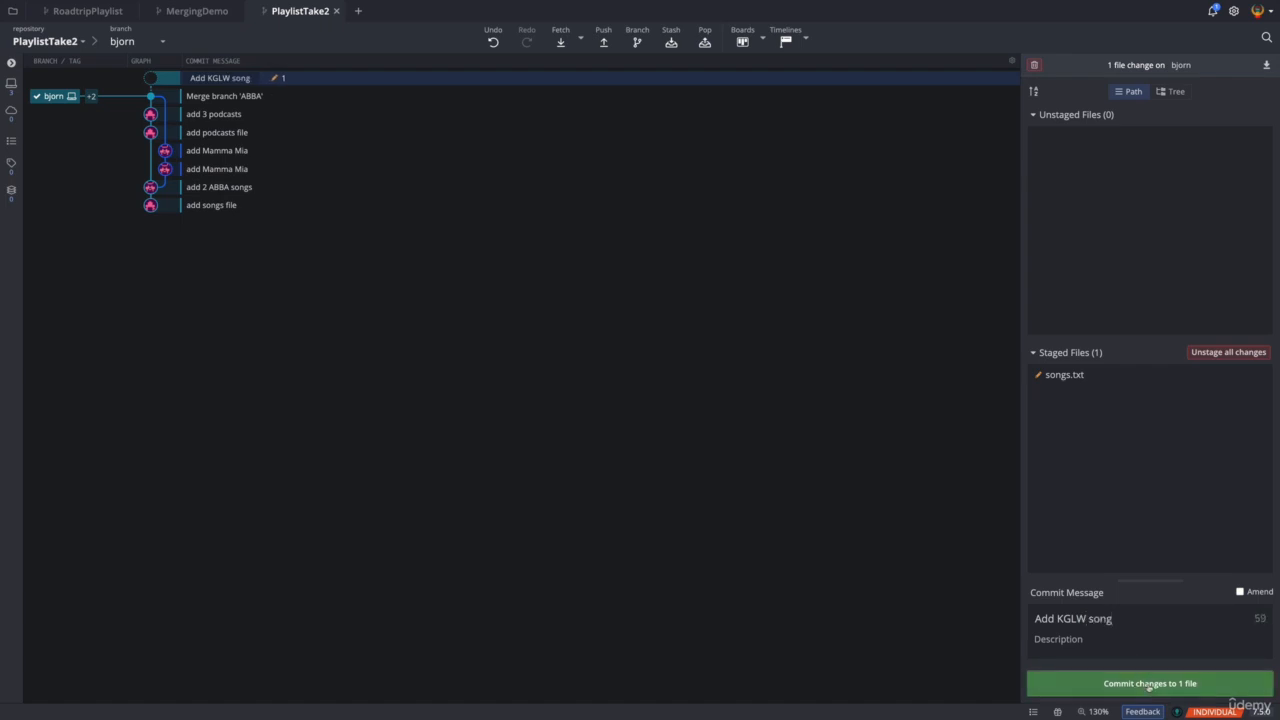
click(1148, 684)
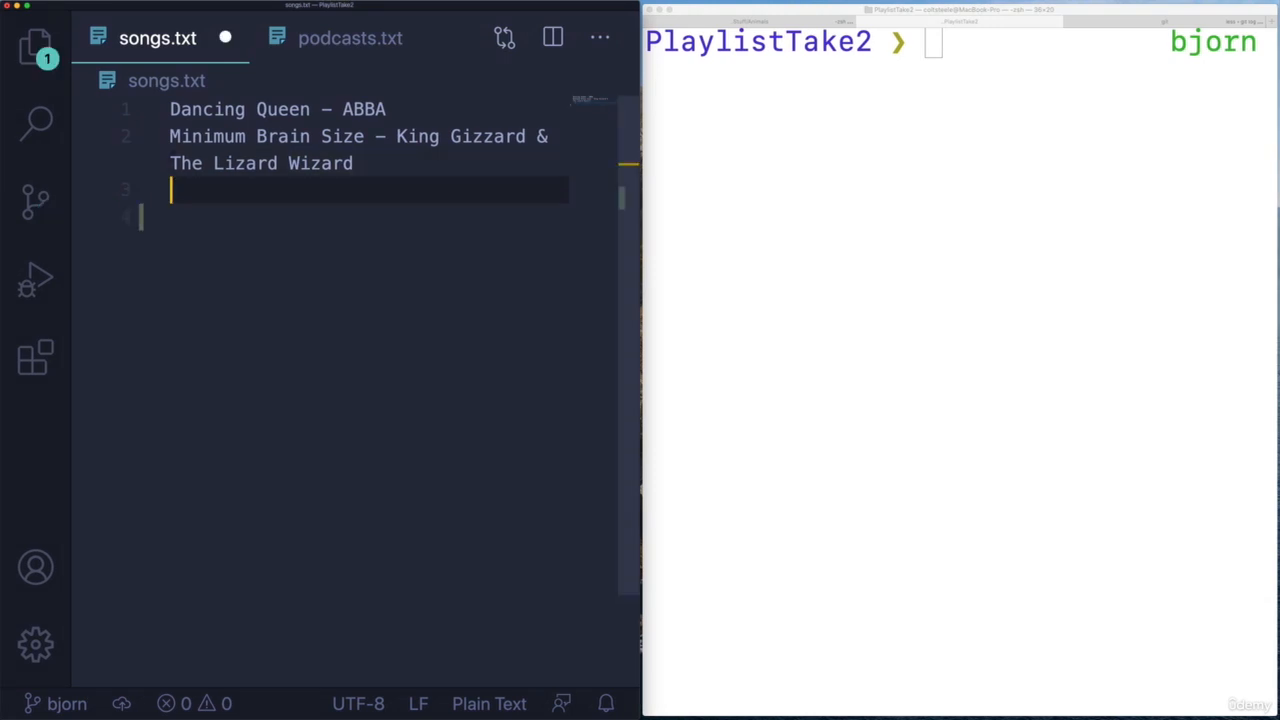
Step: Add 'The Adults Are Talking — The Strokes' to songs.txt, stage it, and switch to Serena
text(The Adults Are Talking — The Strokes)
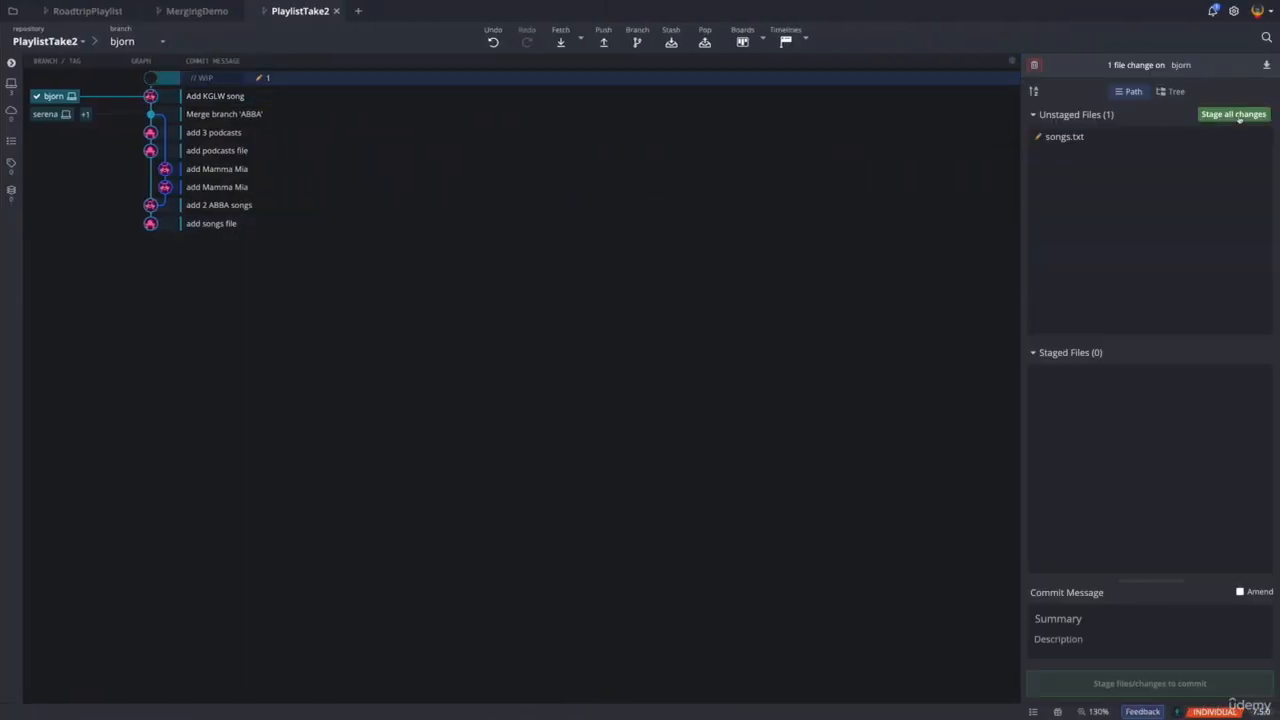
click(1232, 114)
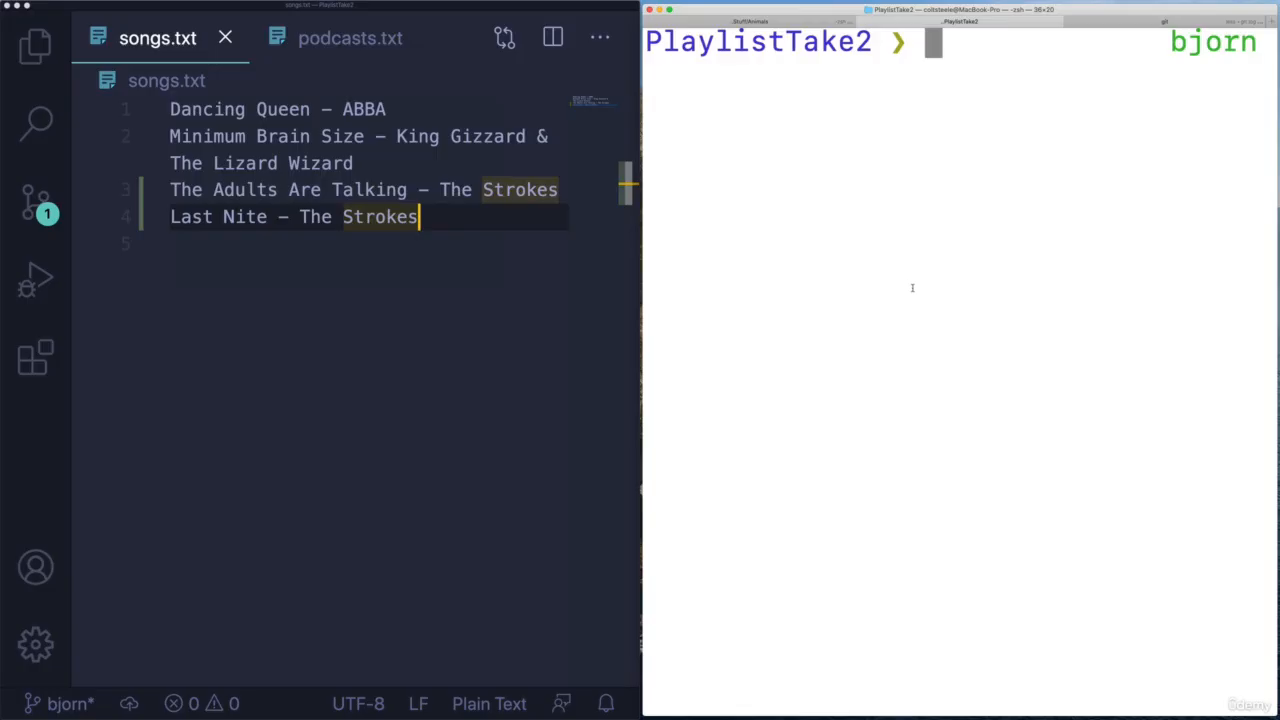
text(git switch S)
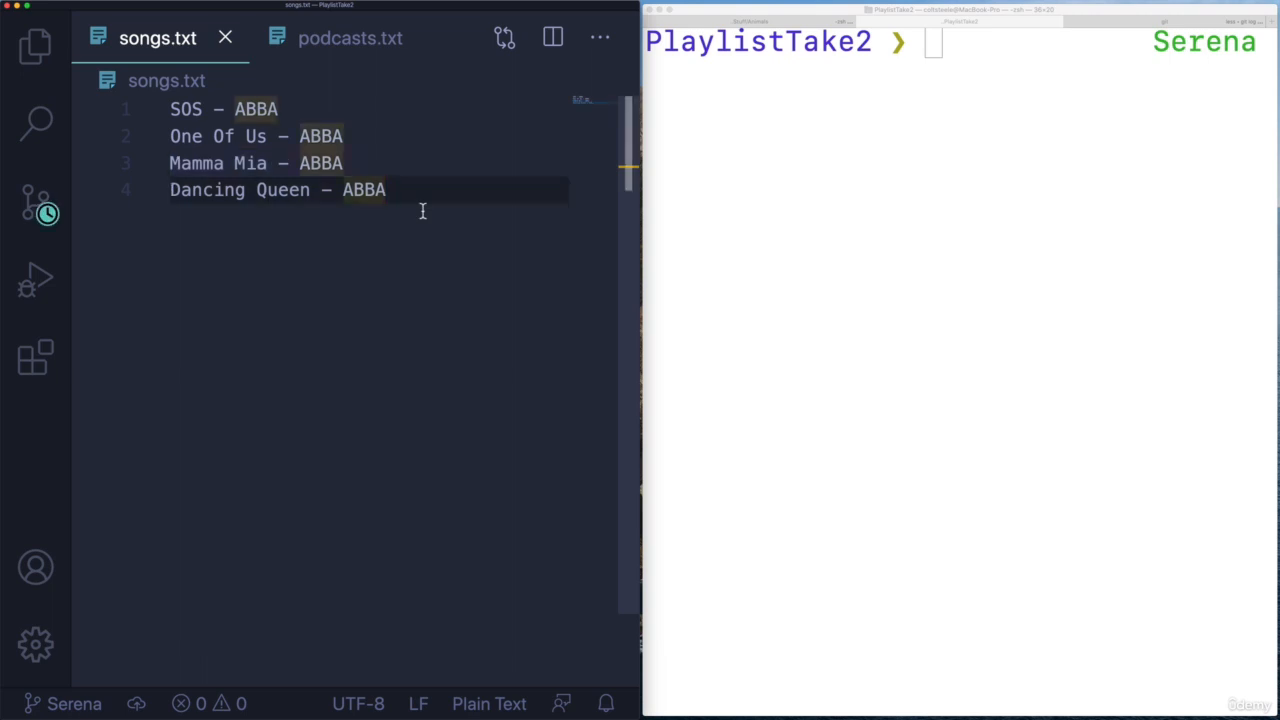
Step: Add 'Gimme Gimme – ABBA' as a fifth ABBA song in Serena's songs.txt
text(Gin)
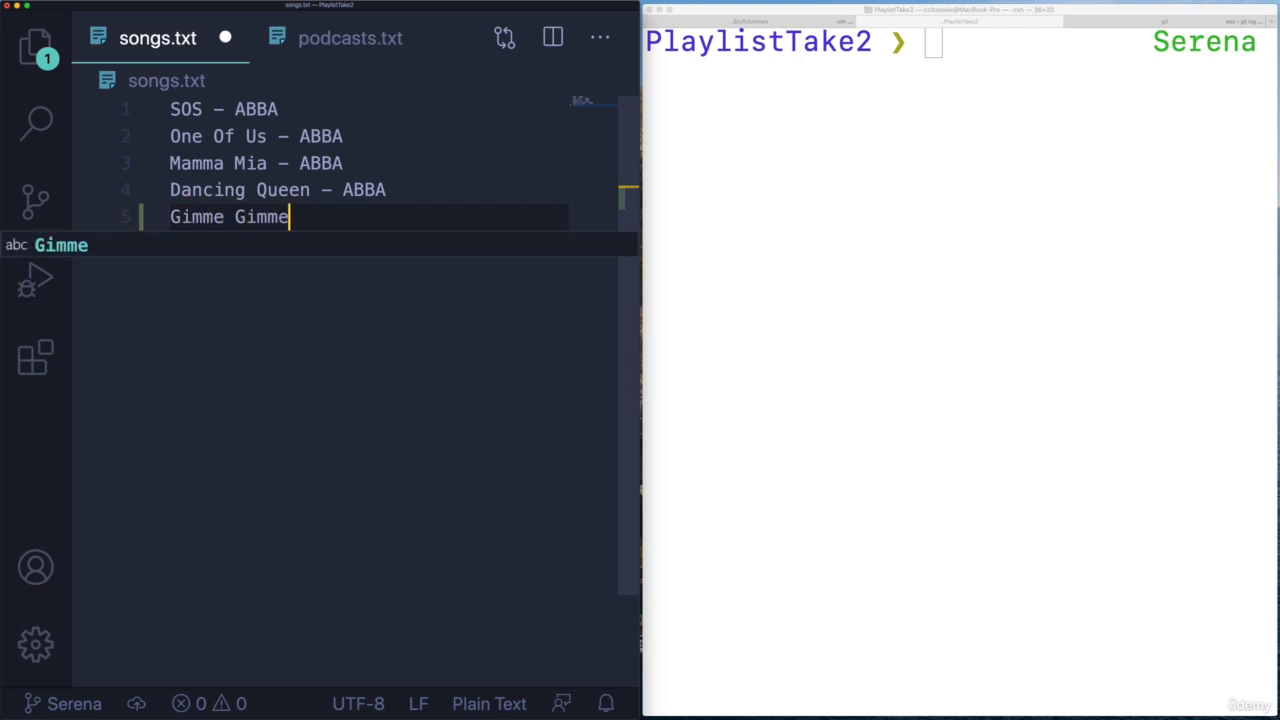
text(– ABBA)
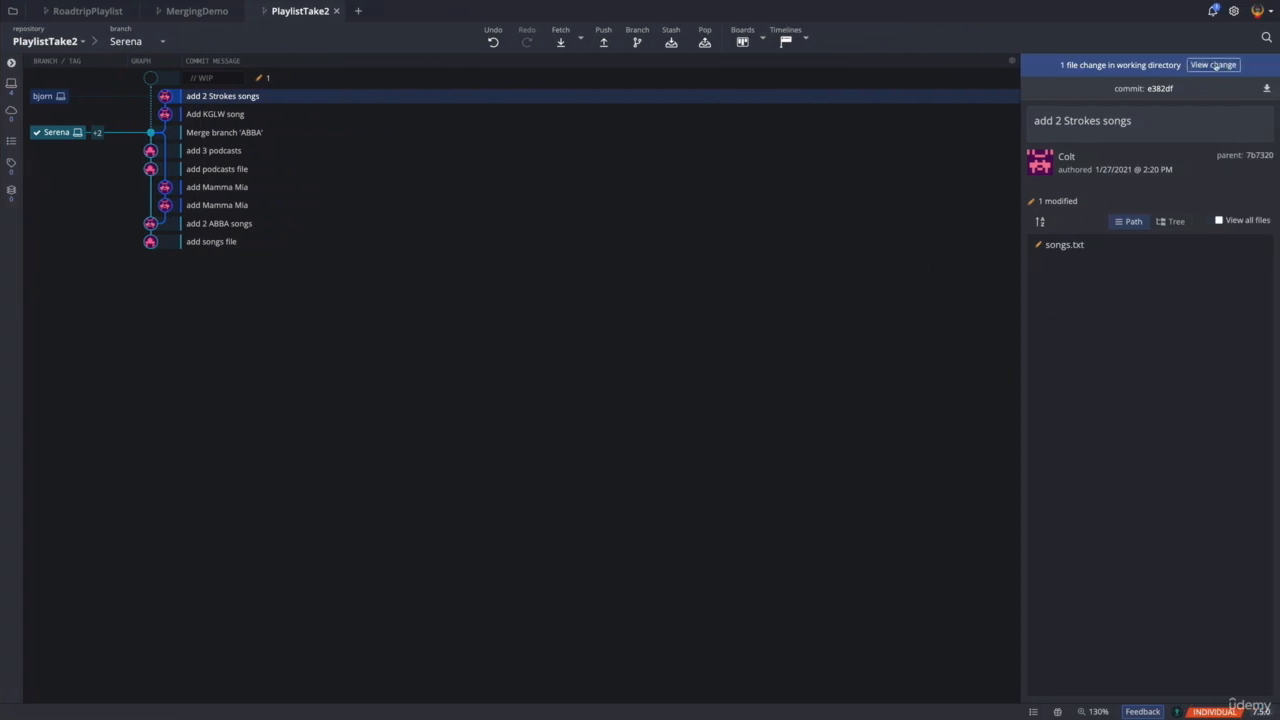
click(1212, 64)
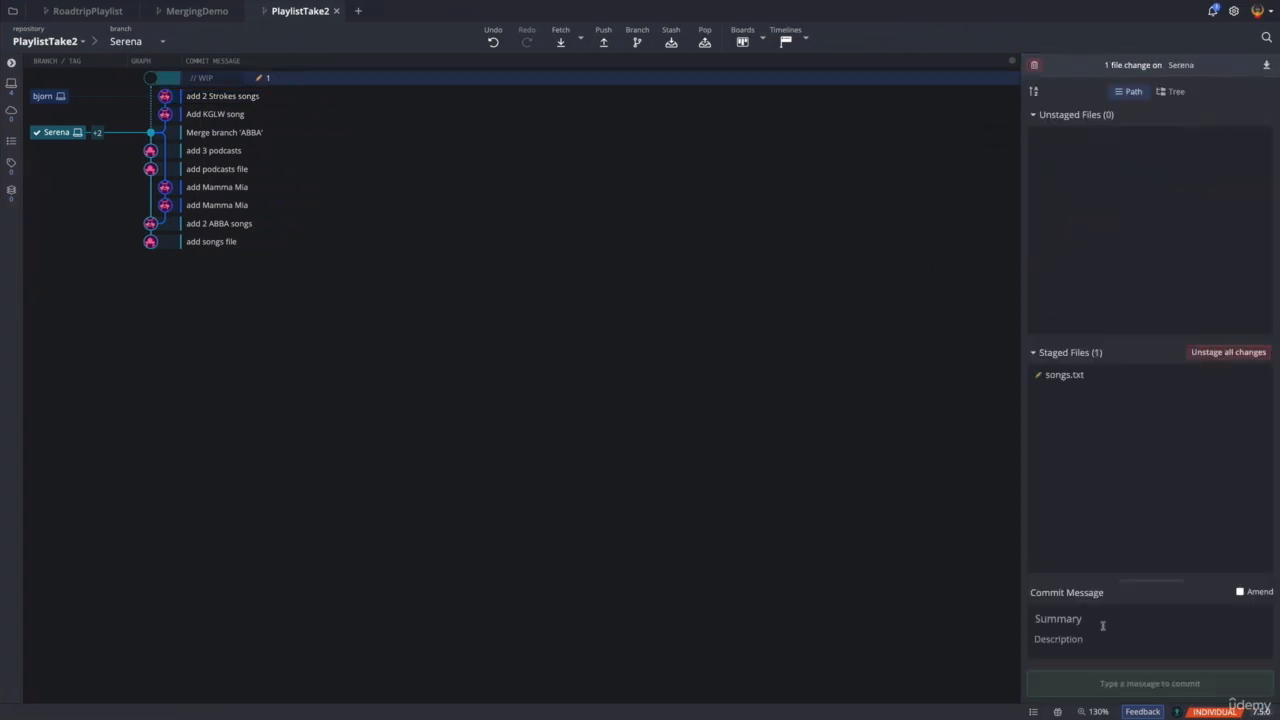
Step: Commit the staged change on Serena as 'add 1 ABBA song'
text(add 1)
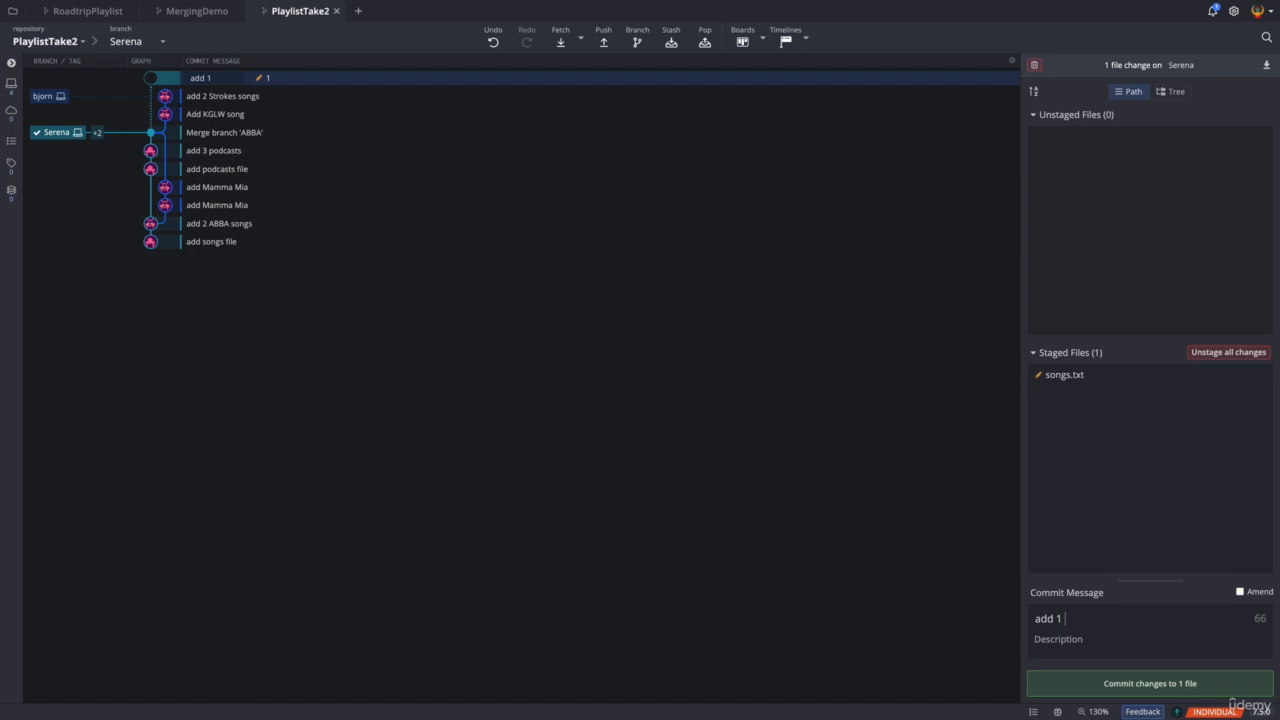
text(ABBA song)
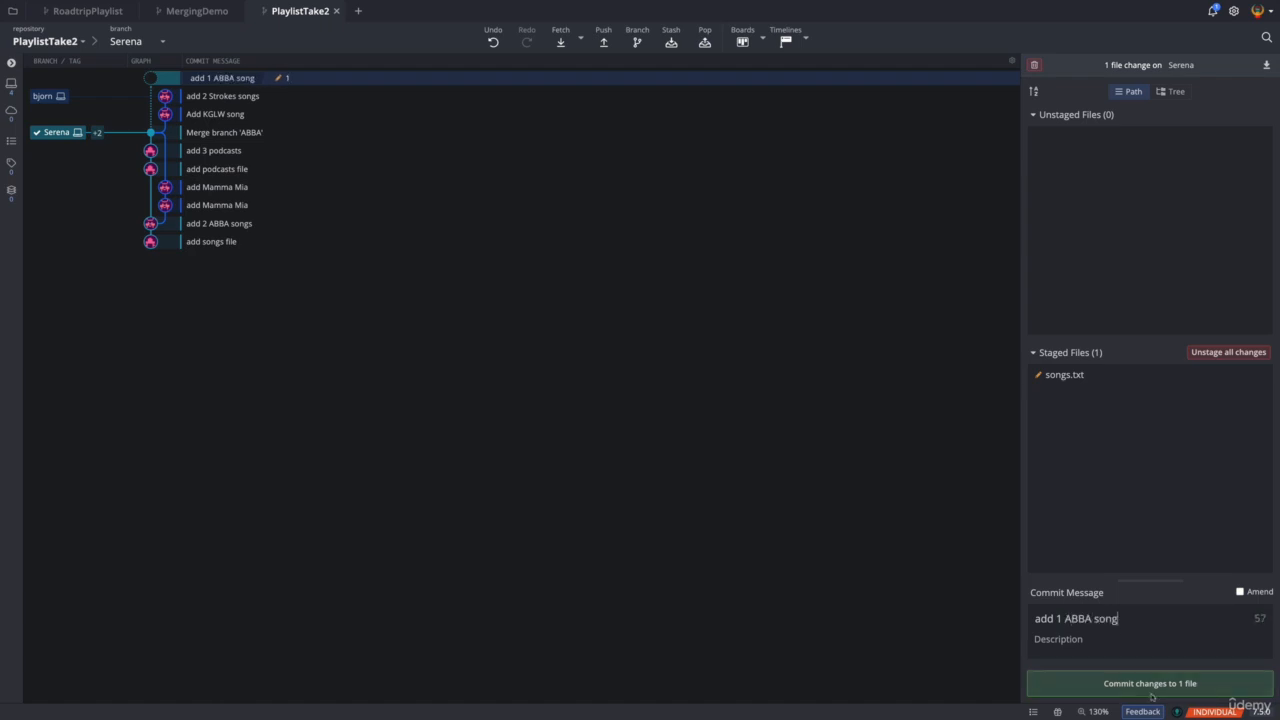
click(1148, 684)
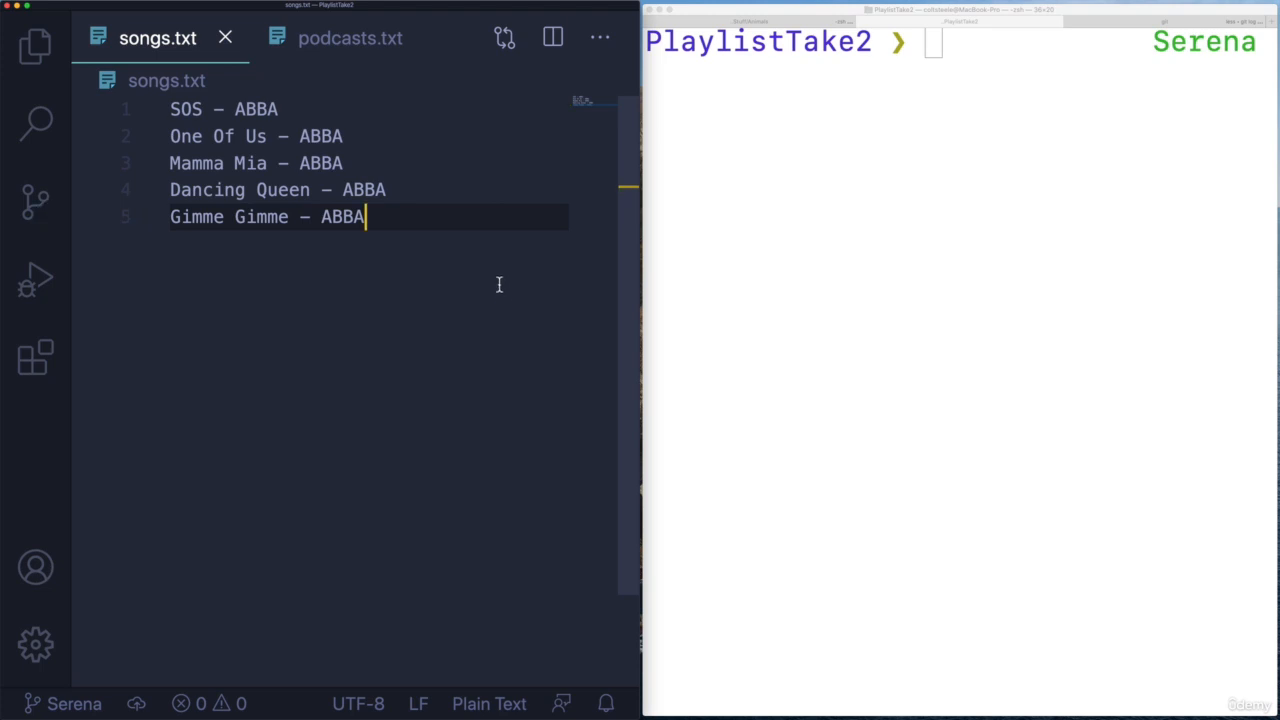
Step: Add 'Here You Come Again — Dolly Parton' to songs.txt and commit it as 'add 1 dolly parton song'
key(enter)
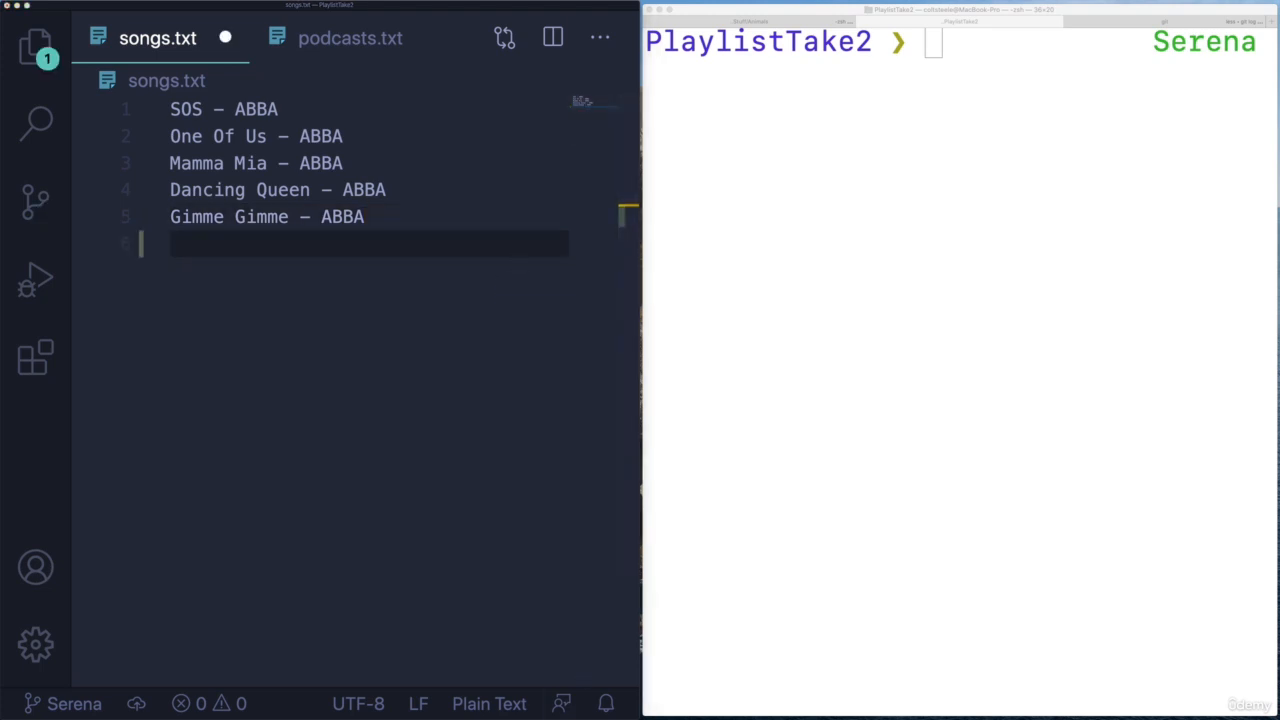
text(Here You Come Again — Dolly Parton)
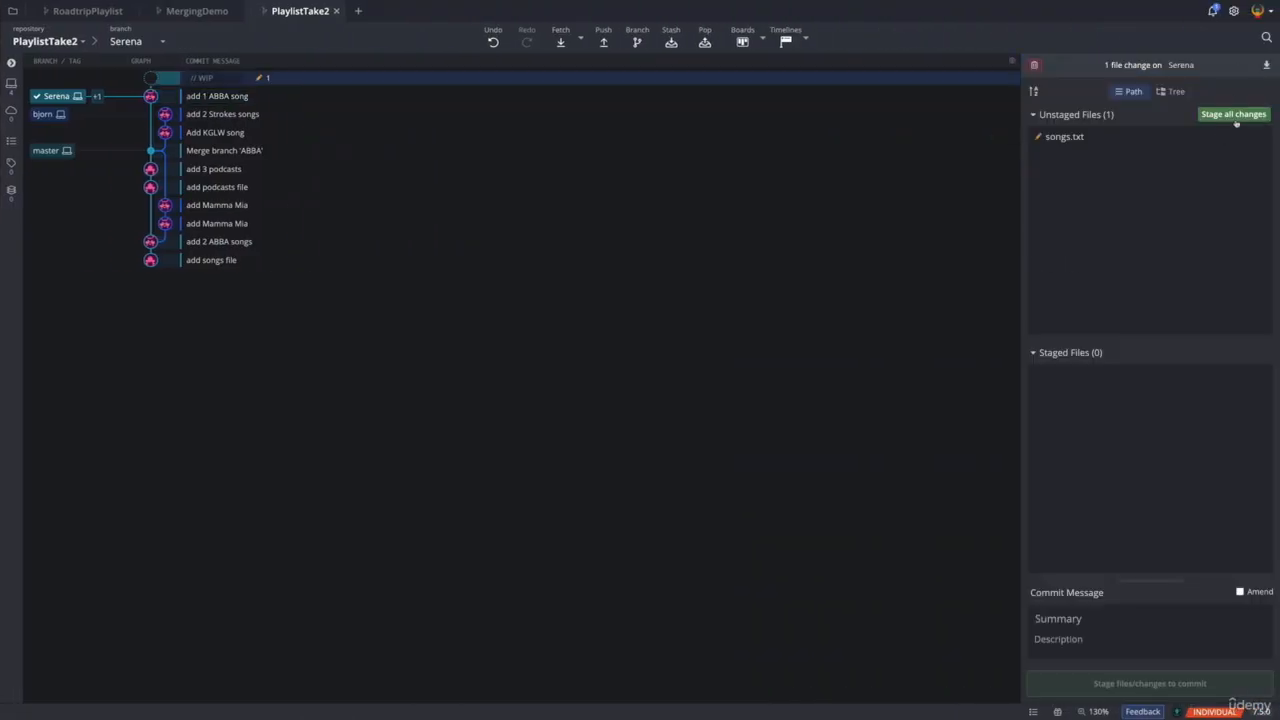
click(1232, 114)
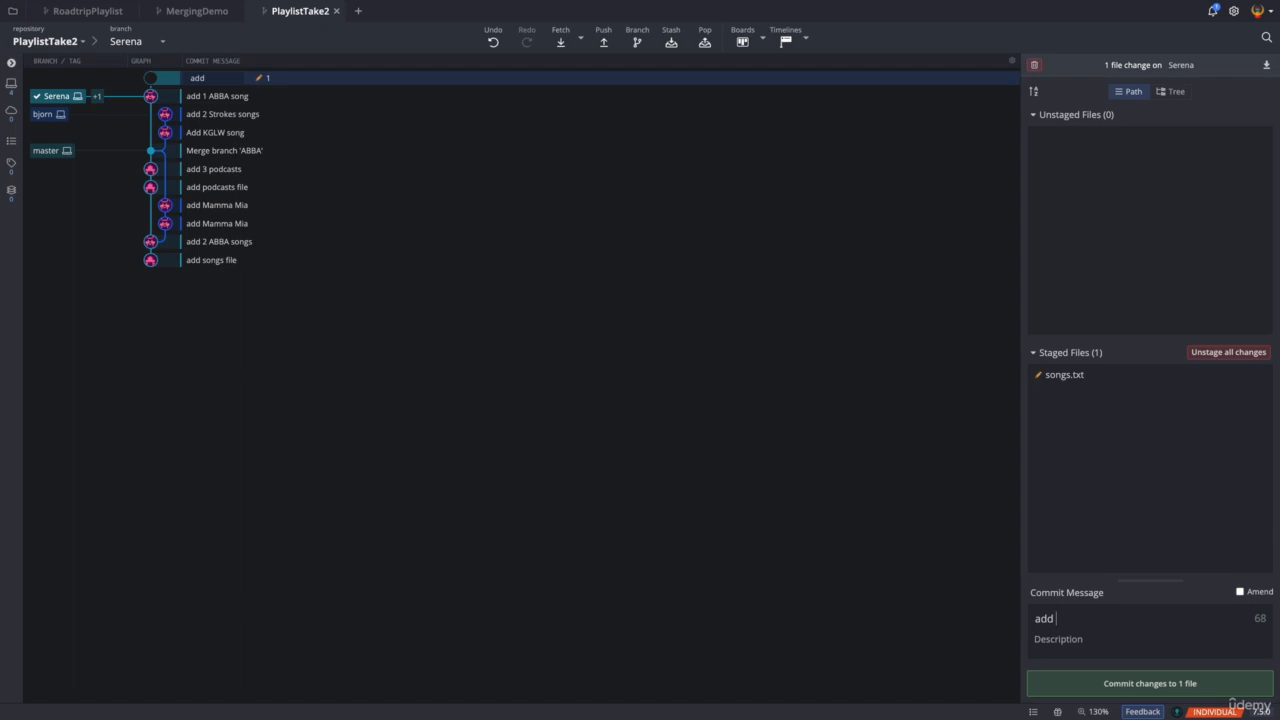
text(1 dolly par)
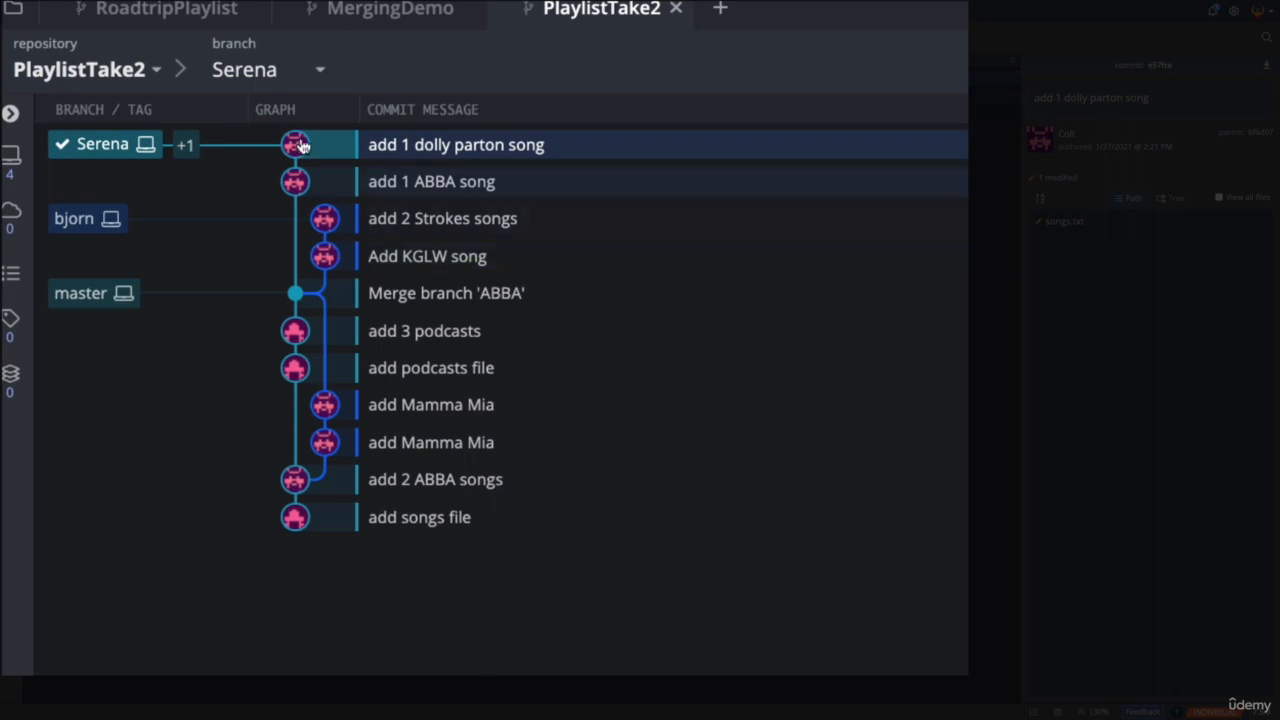
mouse_move(500, 218)
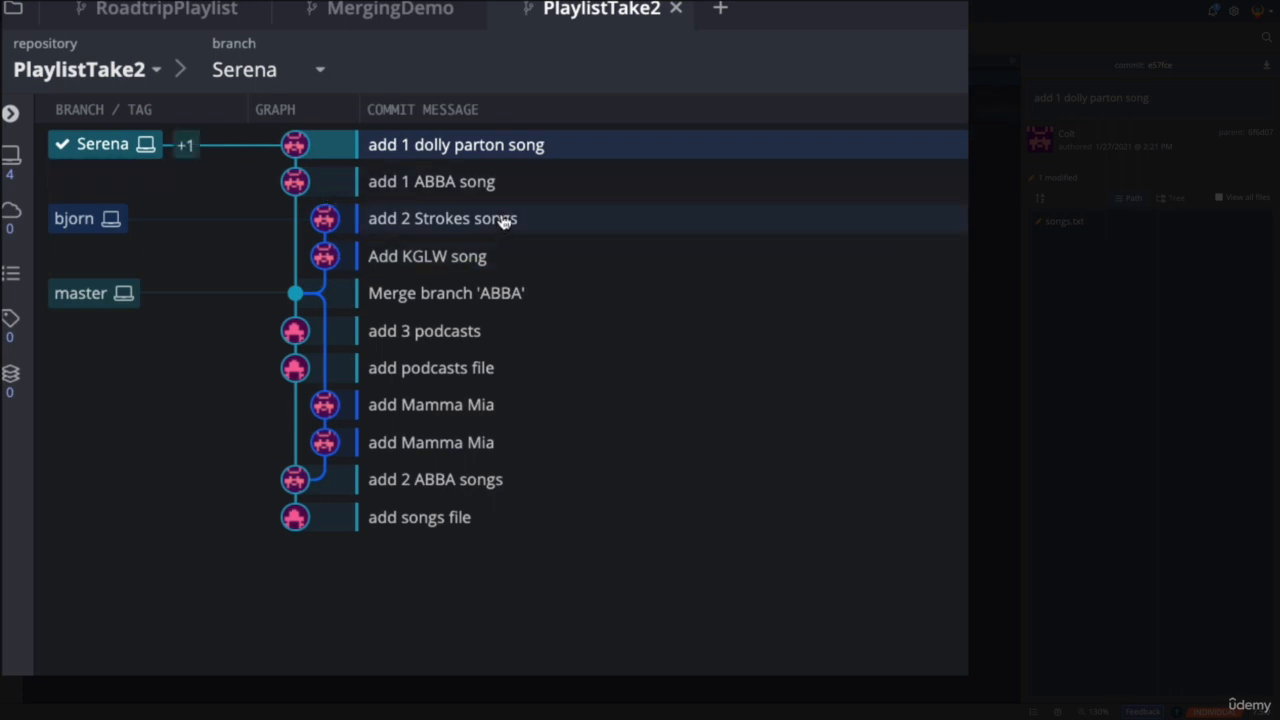
mouse_move(658, 384)
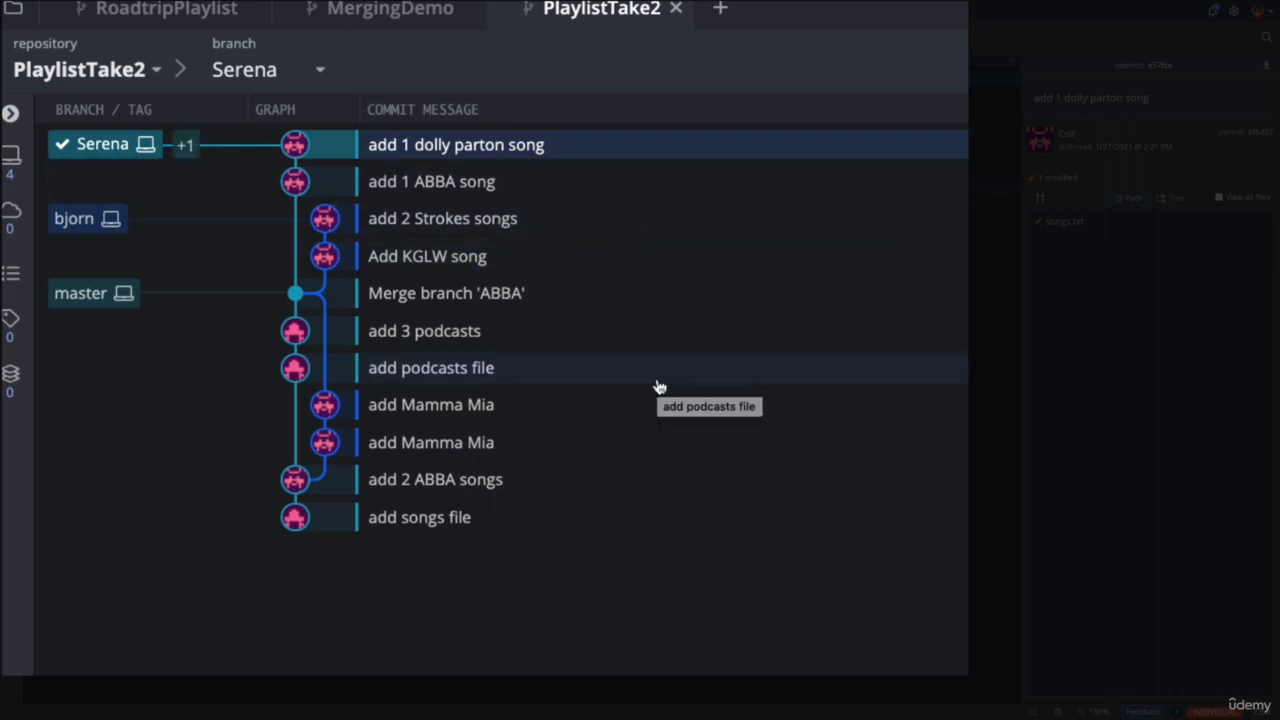
mouse_move(396, 358)
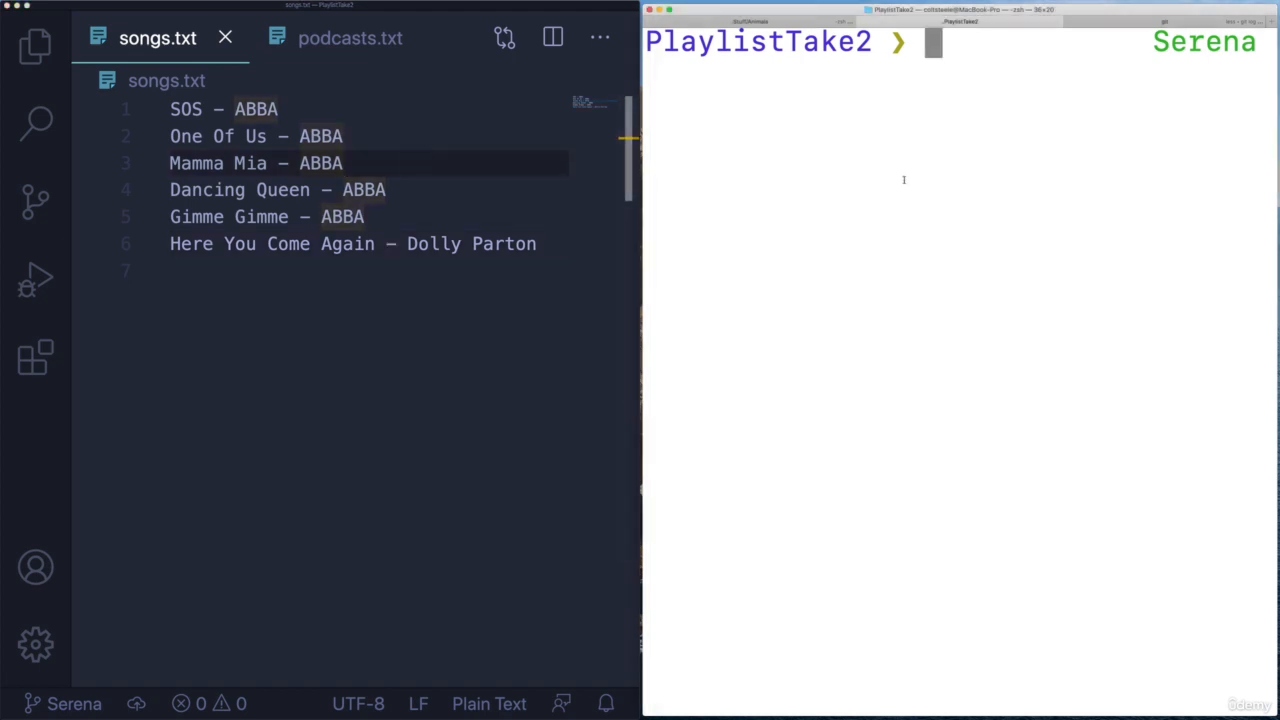
Step: Switch back to the bjorn branch with git switch bjorn
text(git switch bjorn)
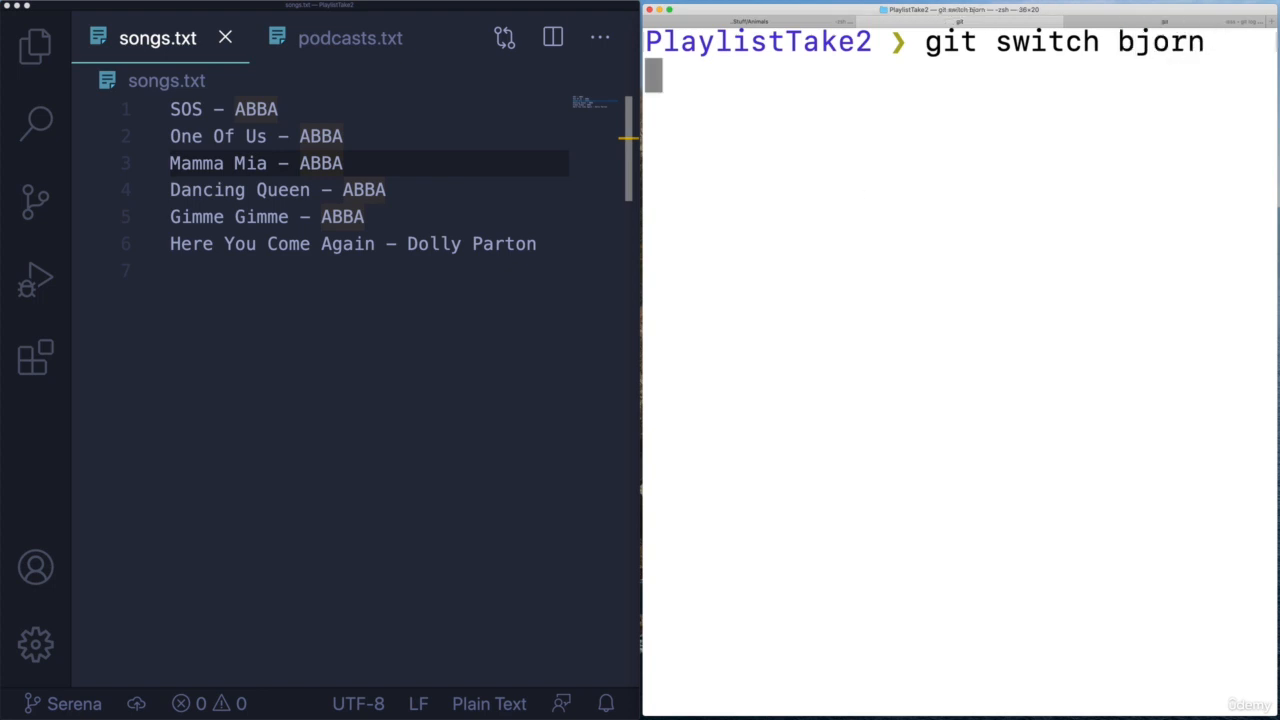
key(enter)
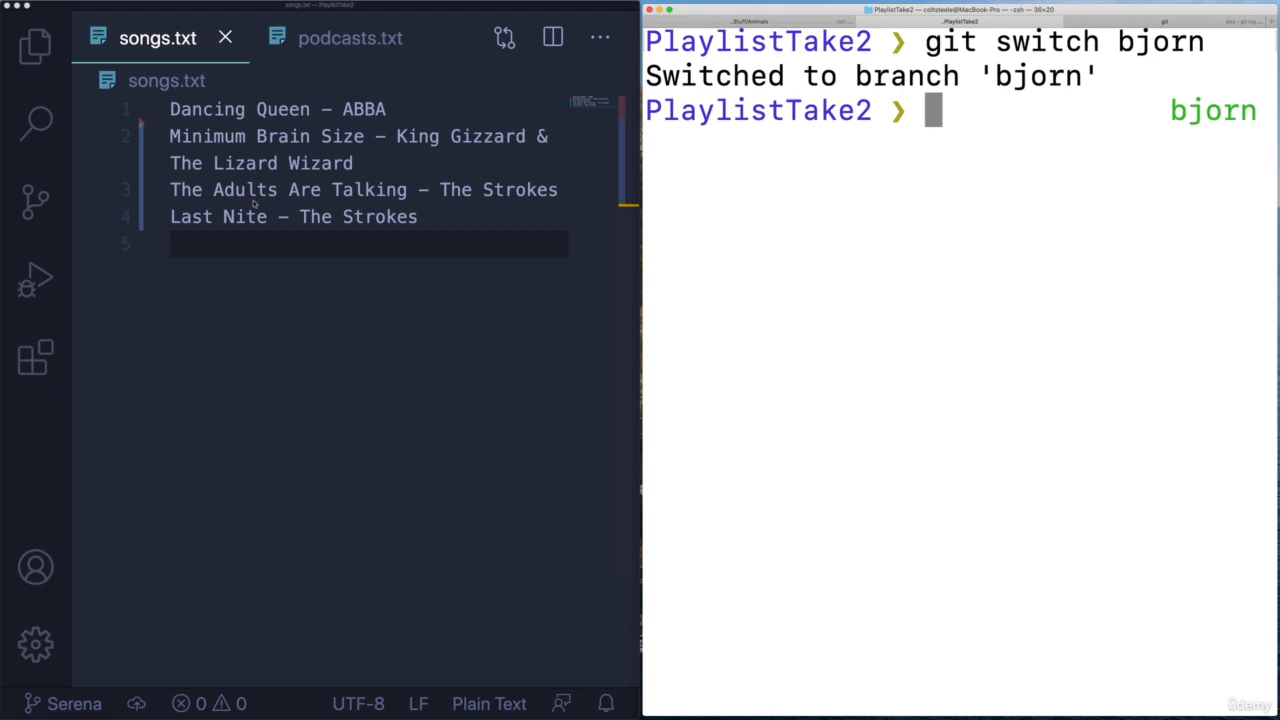
mouse_move(920, 248)
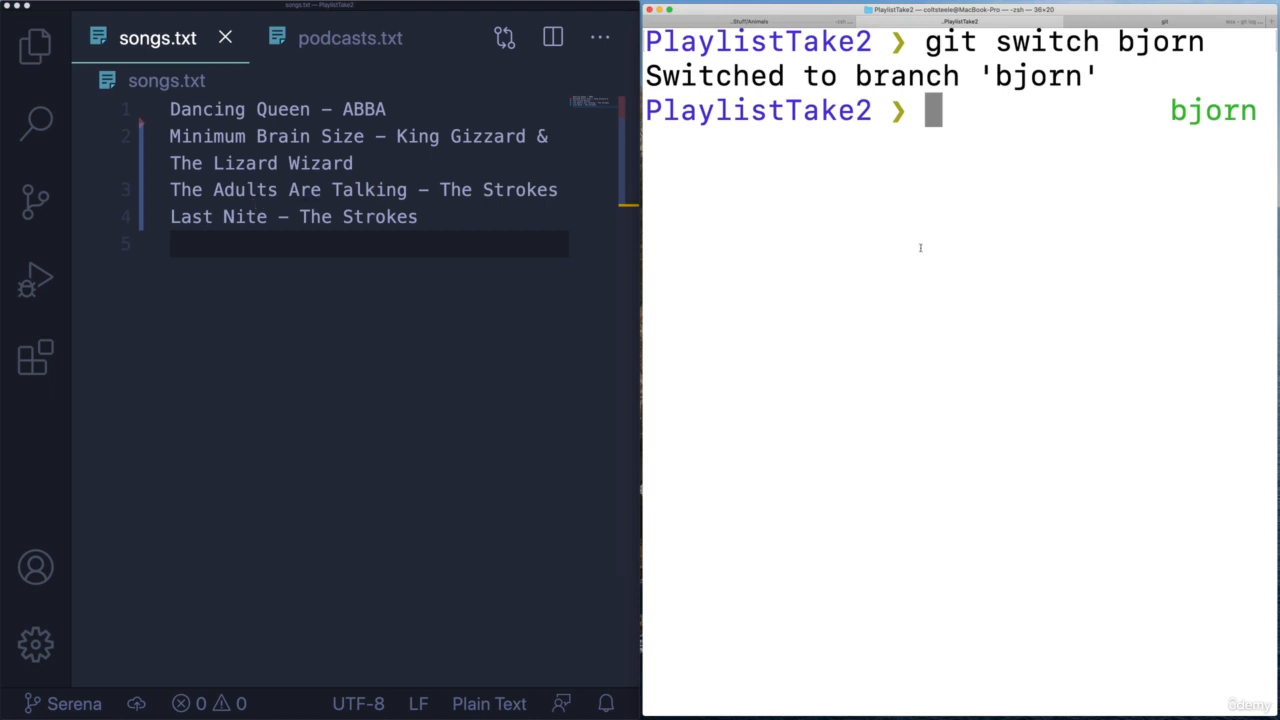
mouse_move(886, 234)
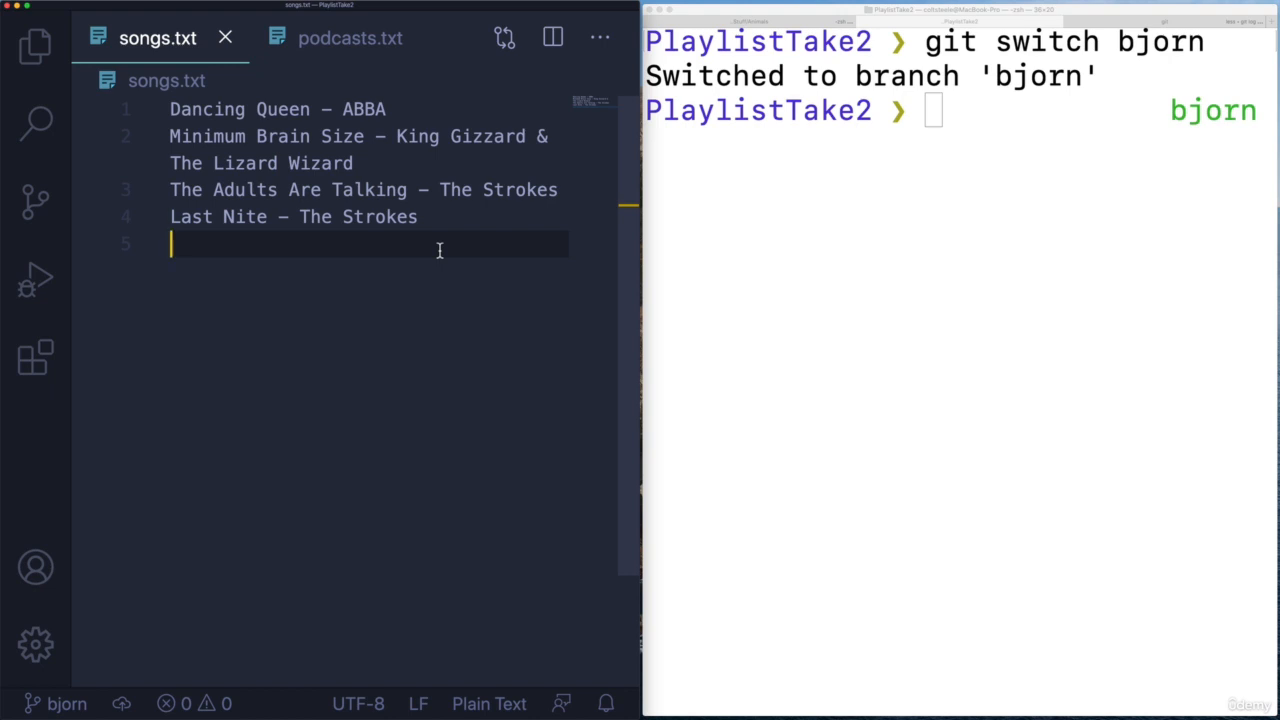
click(900, 110)
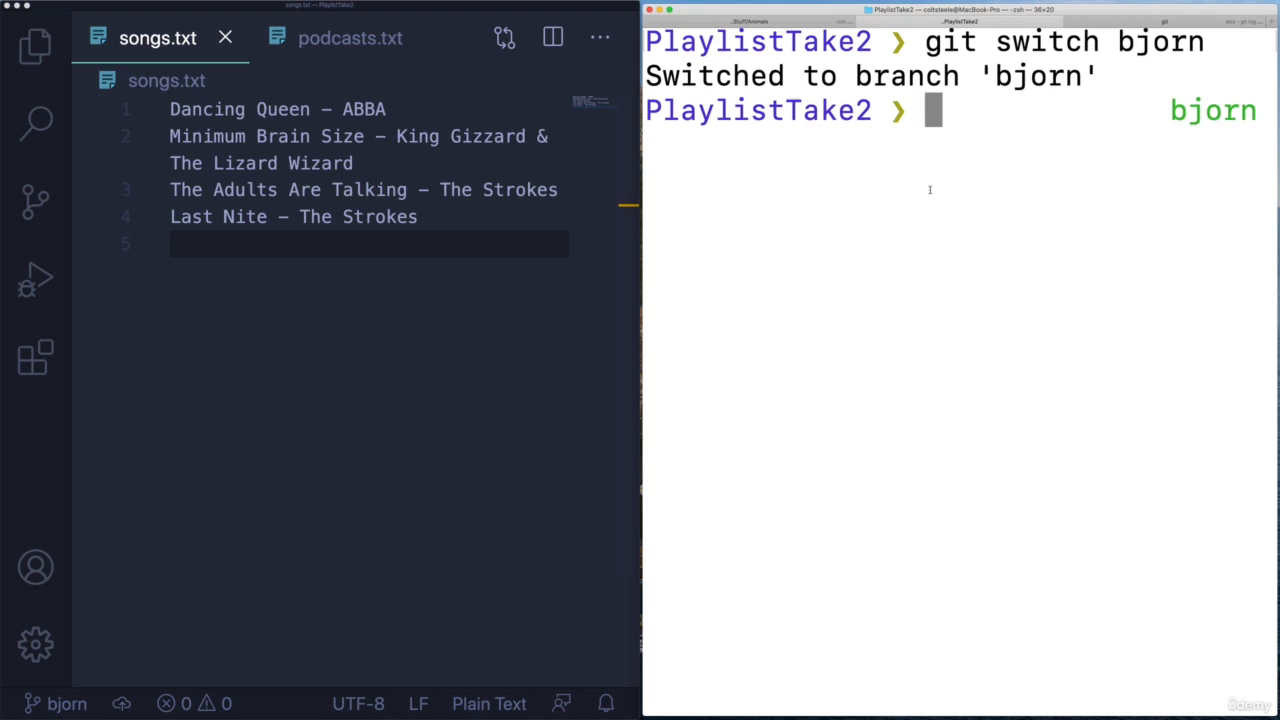
Step: Create a new combo branch from bjorn with git switch -c combo
text(git switch)
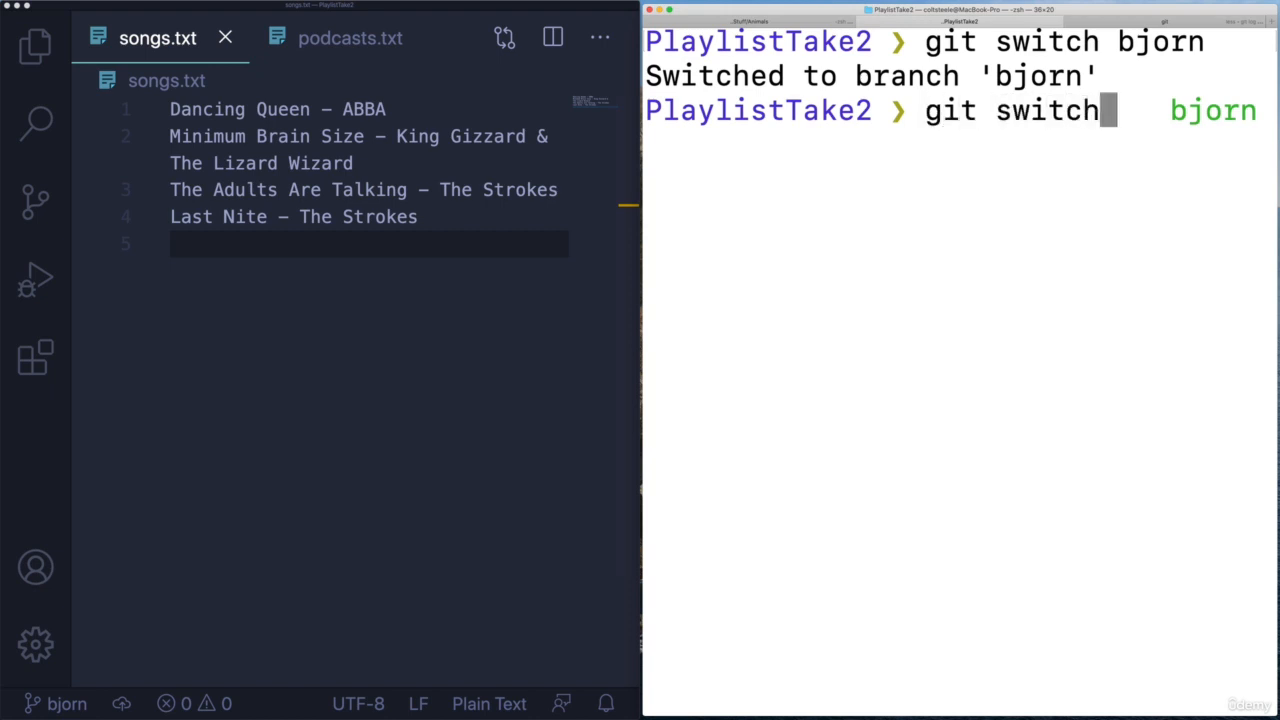
text(-c)
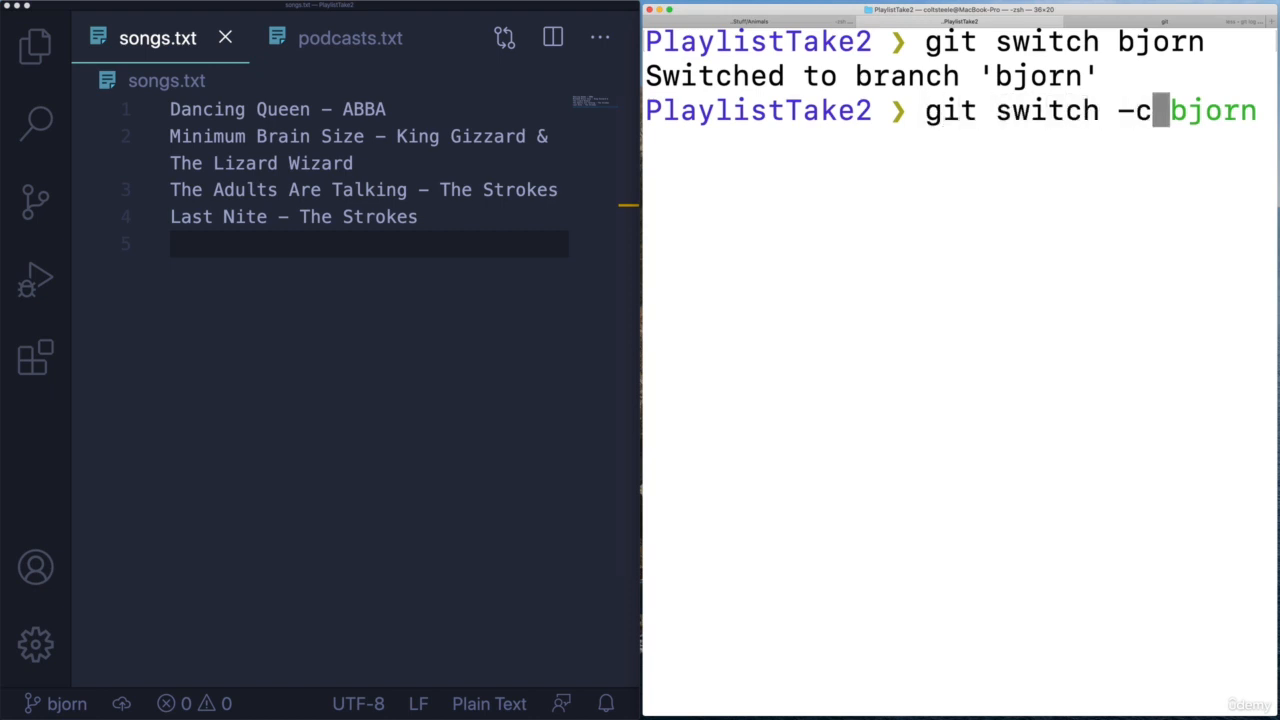
text(combo)
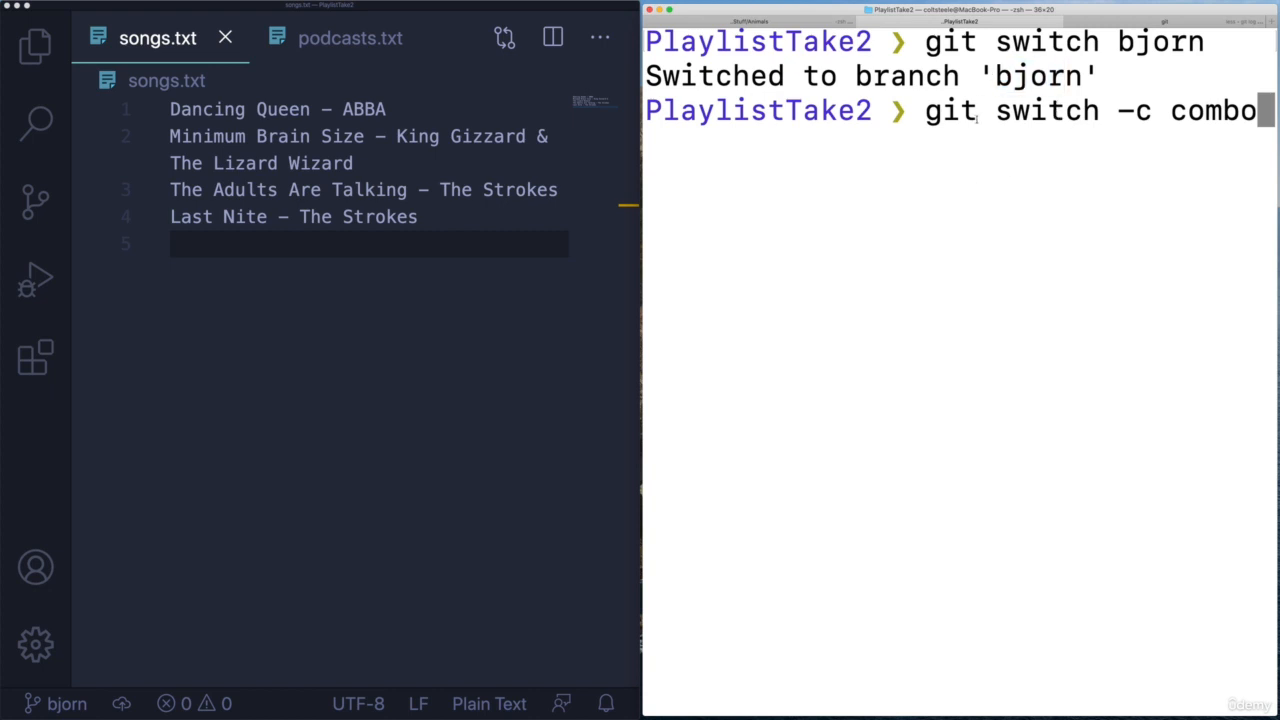
mouse_move(784, 302)
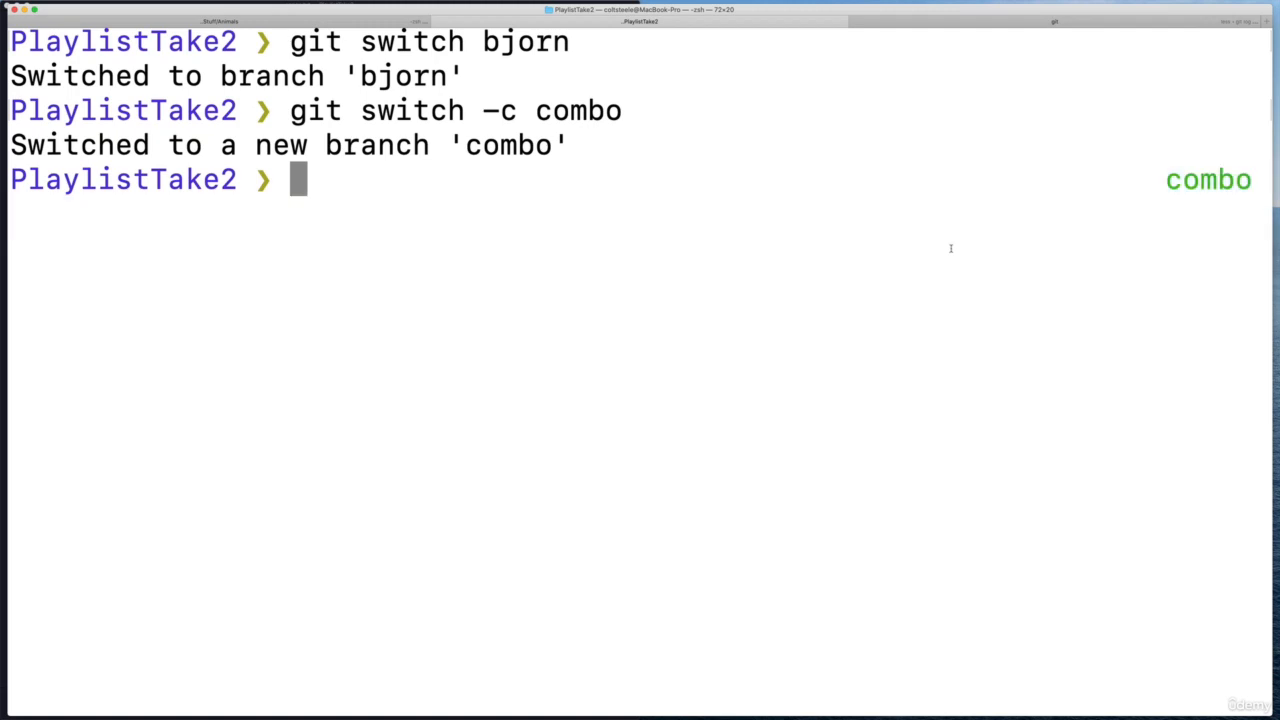
text(git merge)
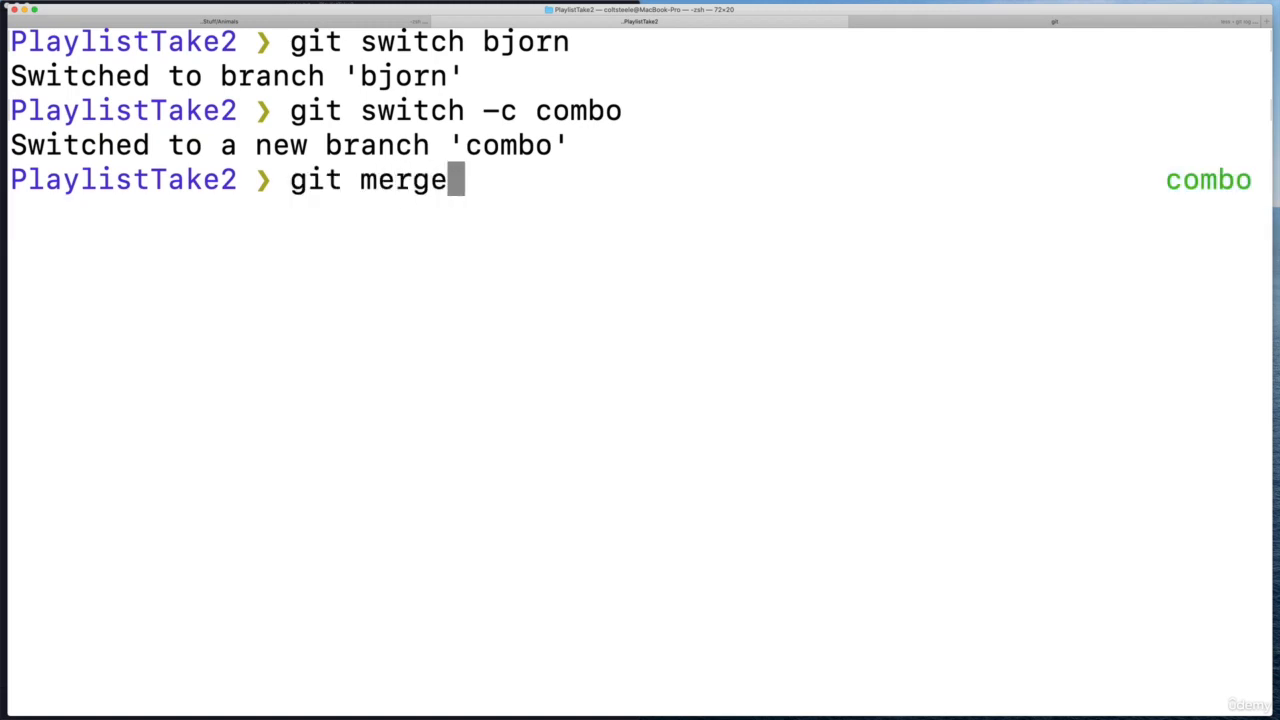
text(serena)
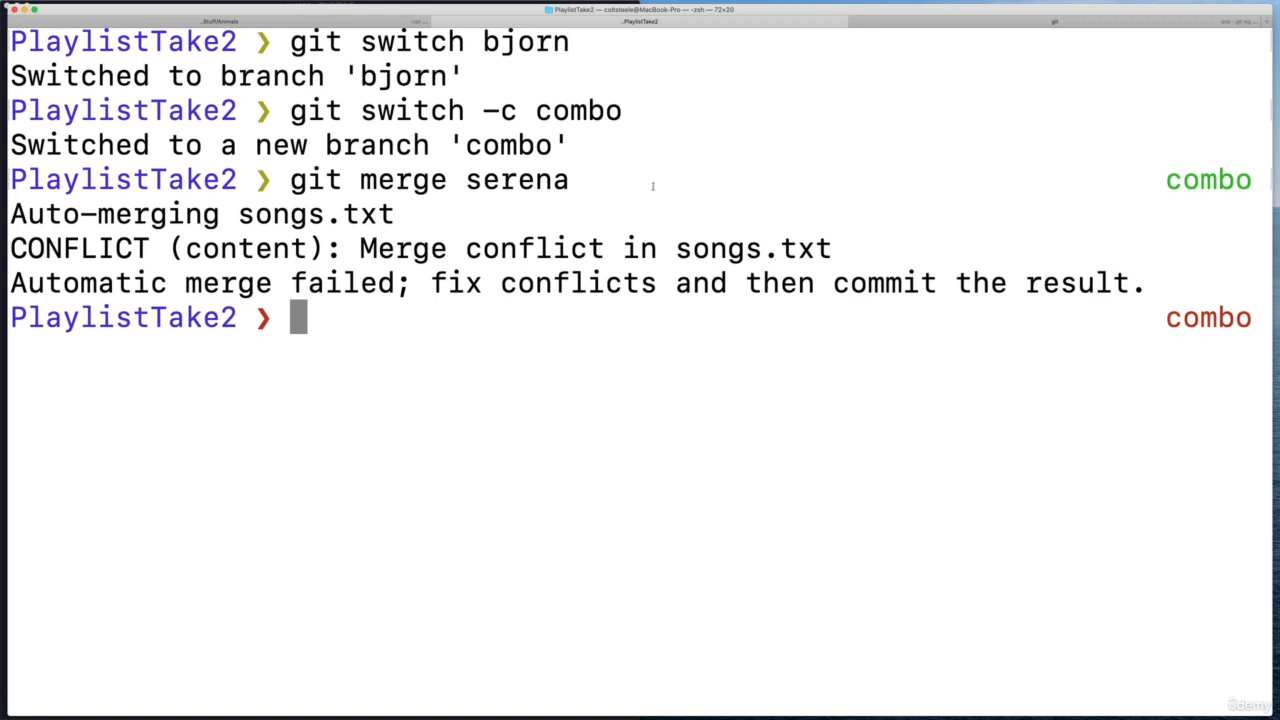
double_click(316, 212)
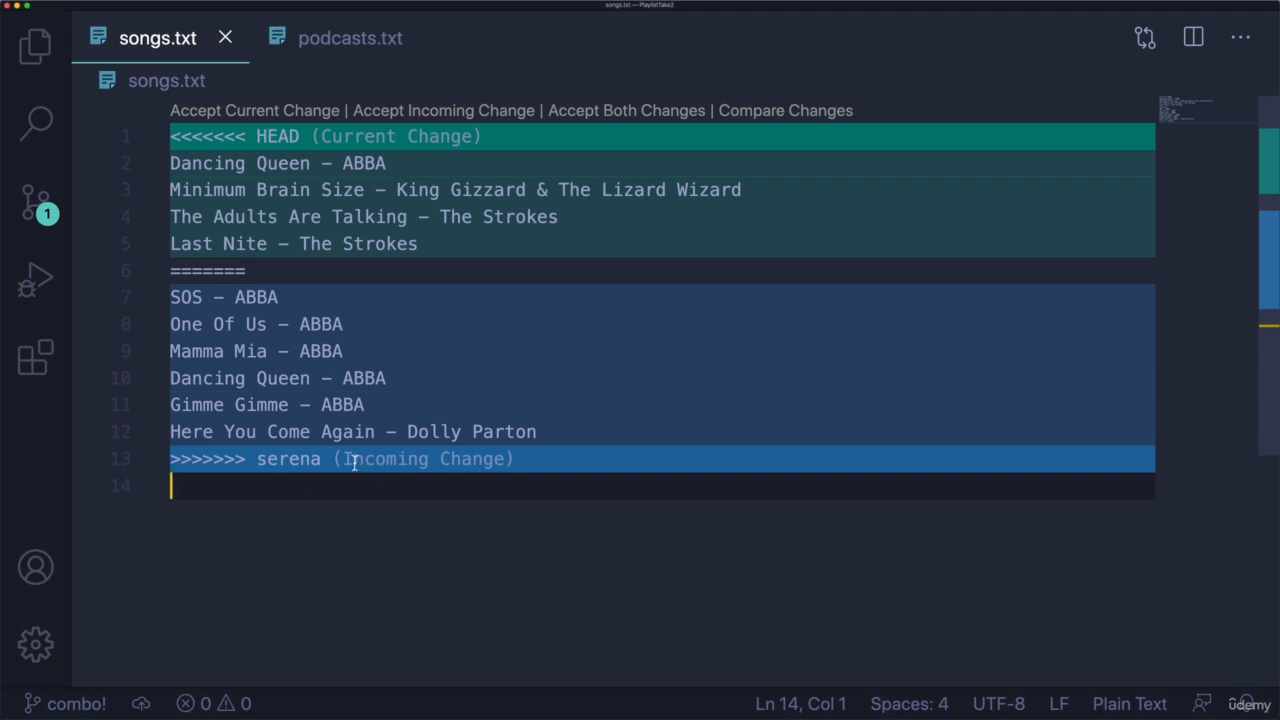
click(196, 136)
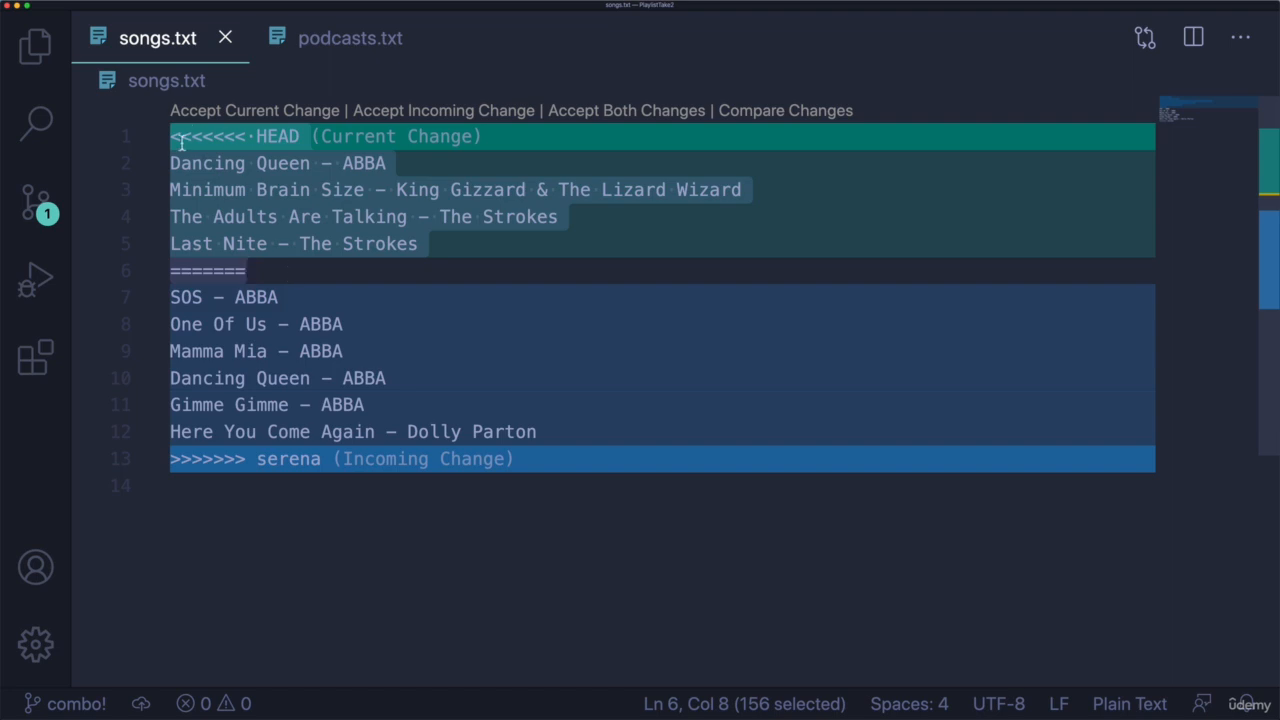
mouse_move(210, 272)
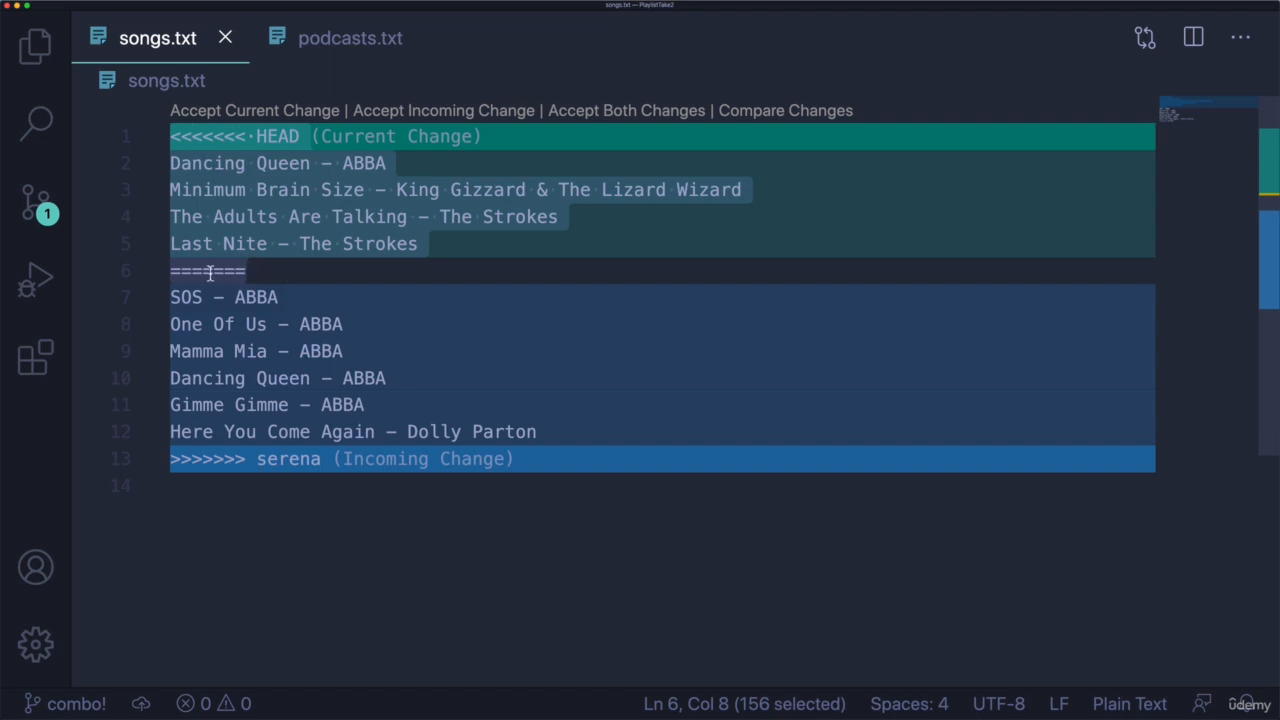
mouse_move(304, 186)
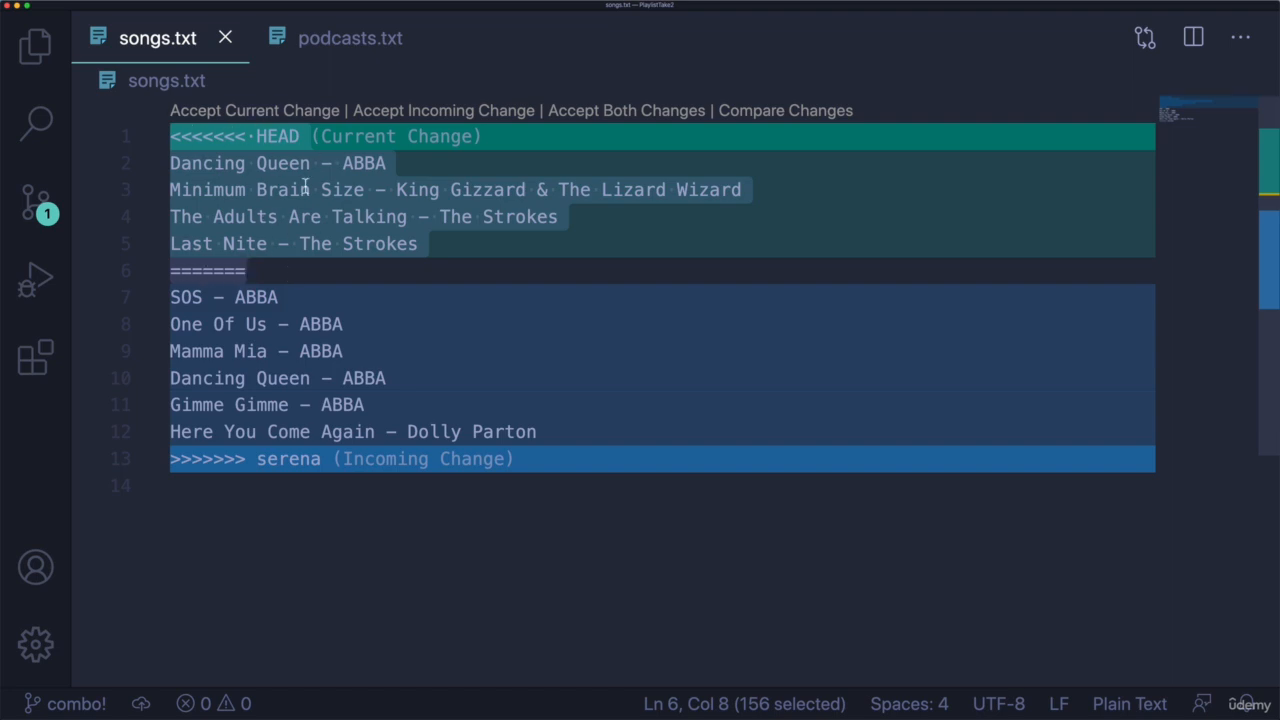
mouse_move(292, 204)
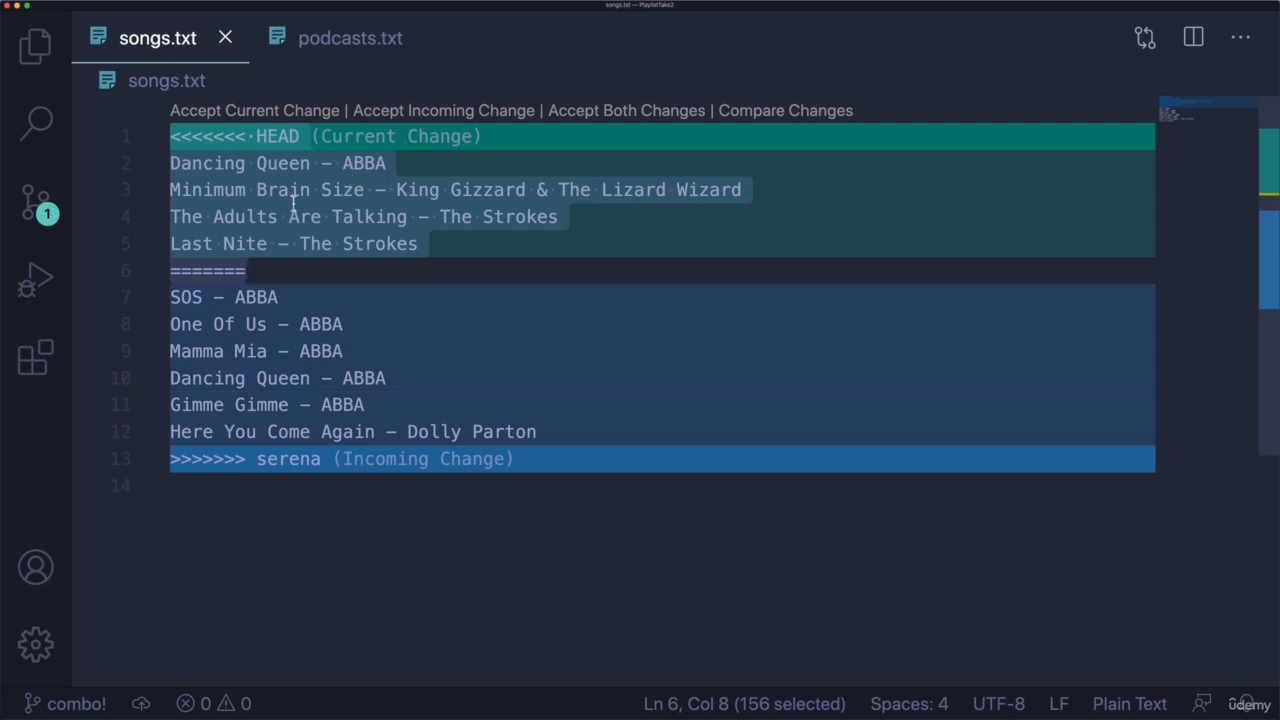
mouse_move(244, 212)
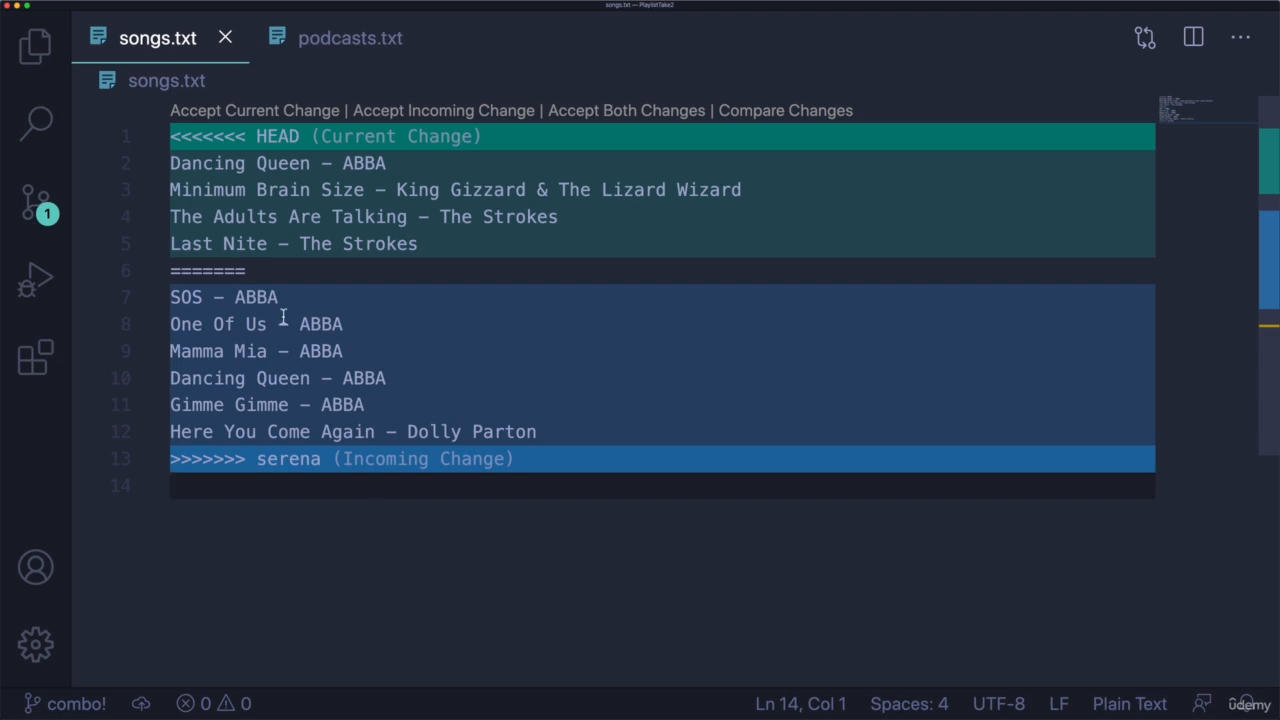
mouse_move(568, 432)
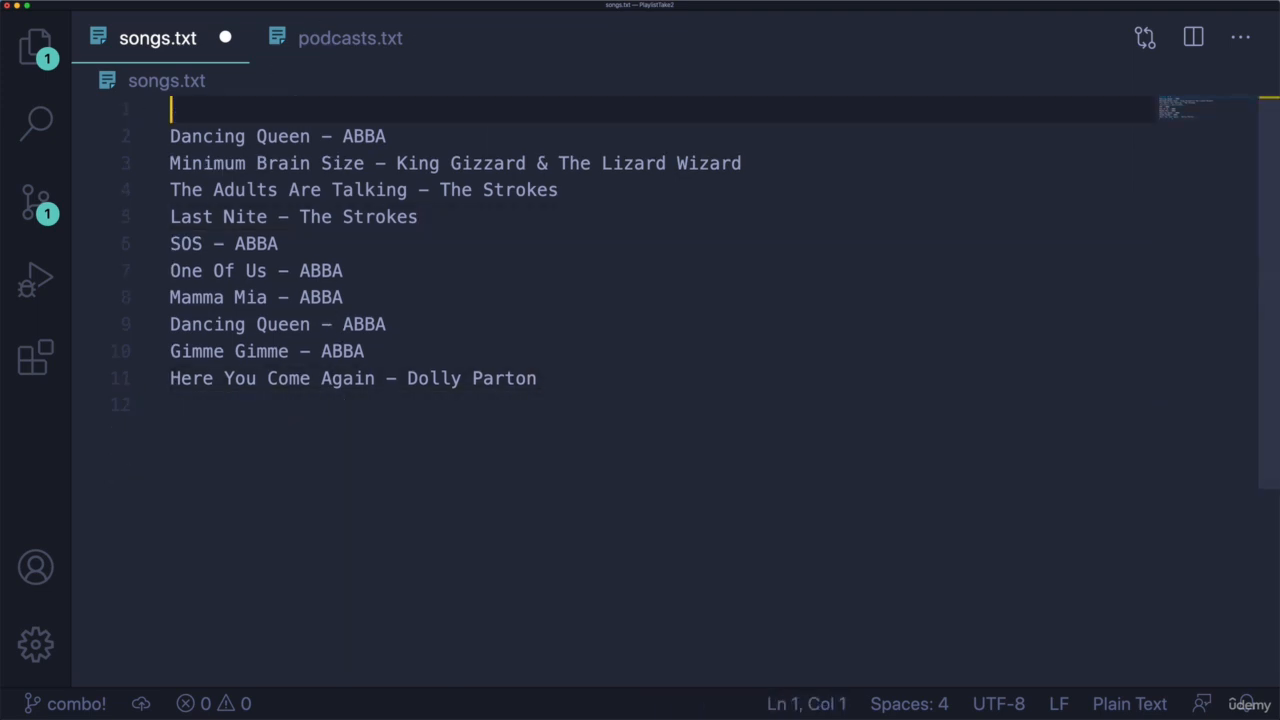
Step: Remove the empty first line and the duplicate Dancing Queen entry from songs.txt
key(Backspace)
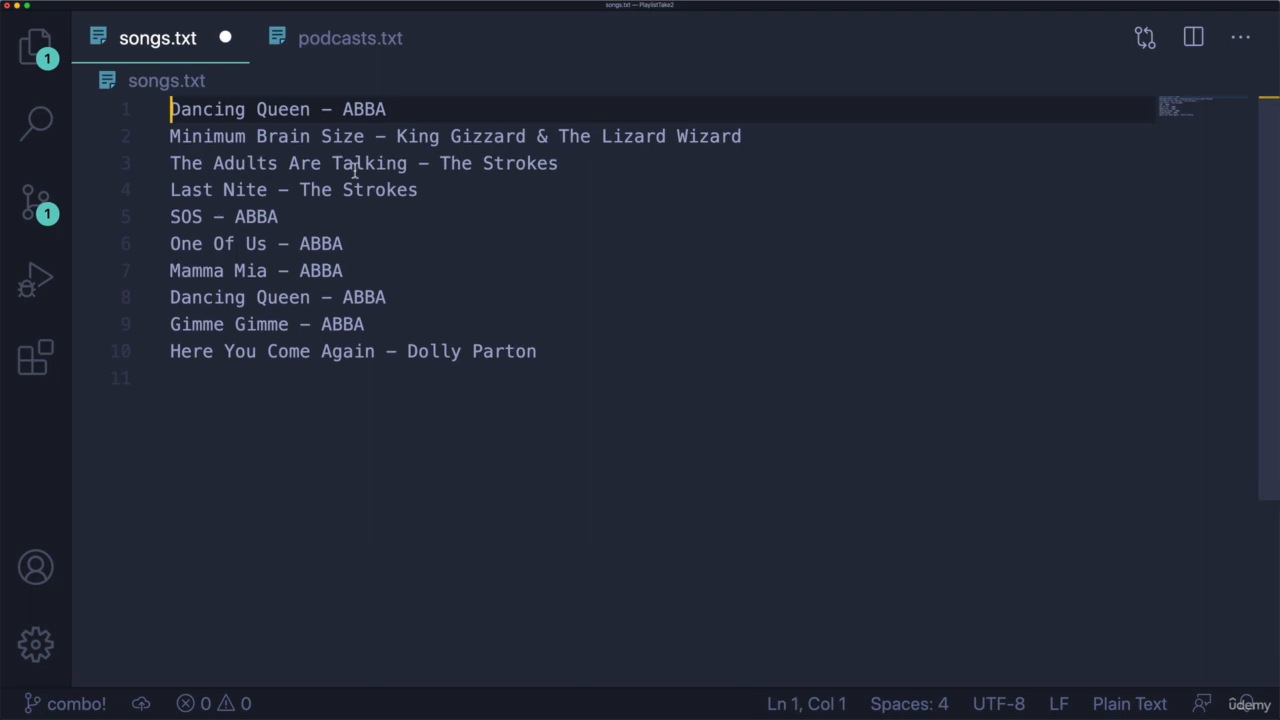
double_click(282, 108)
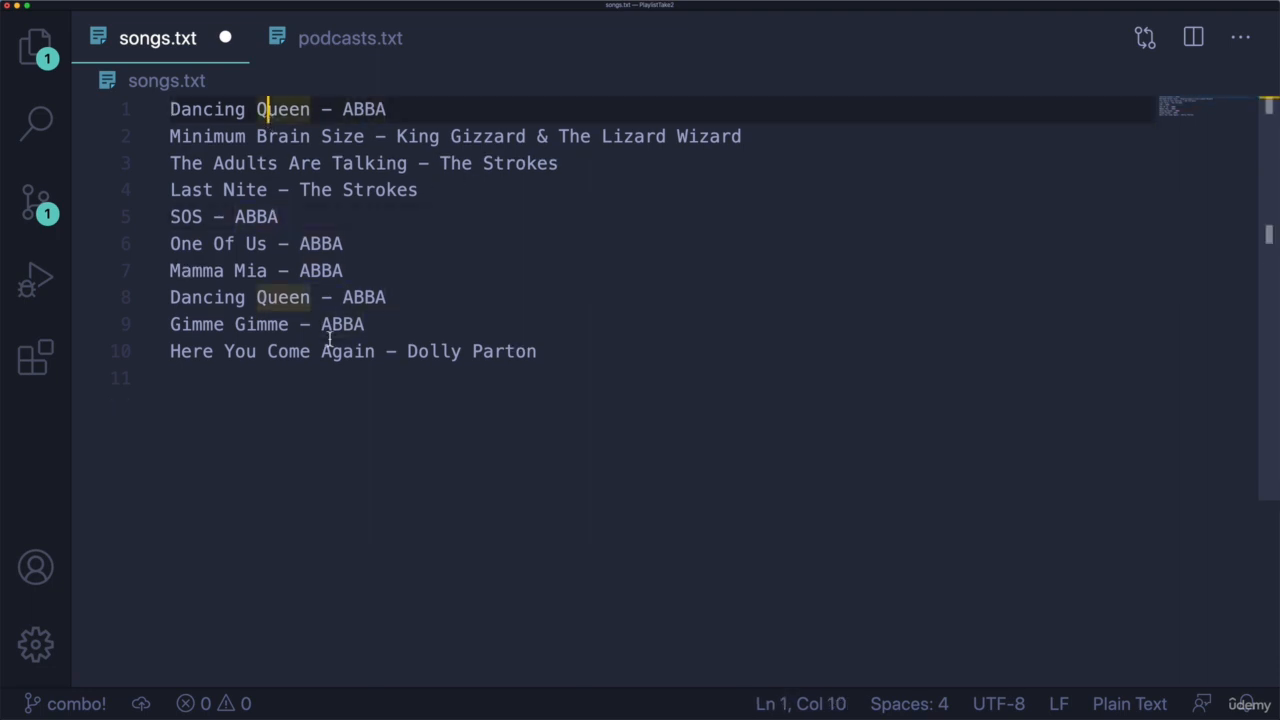
double_click(284, 108)
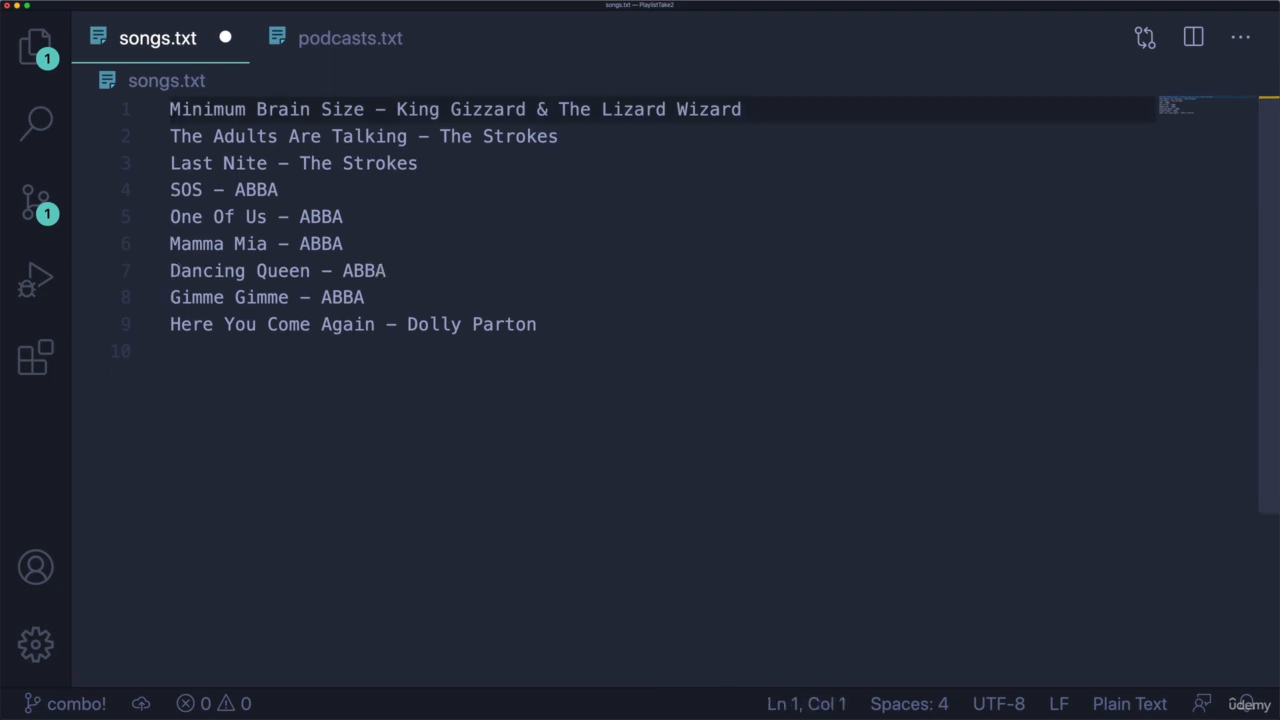
click(378, 108)
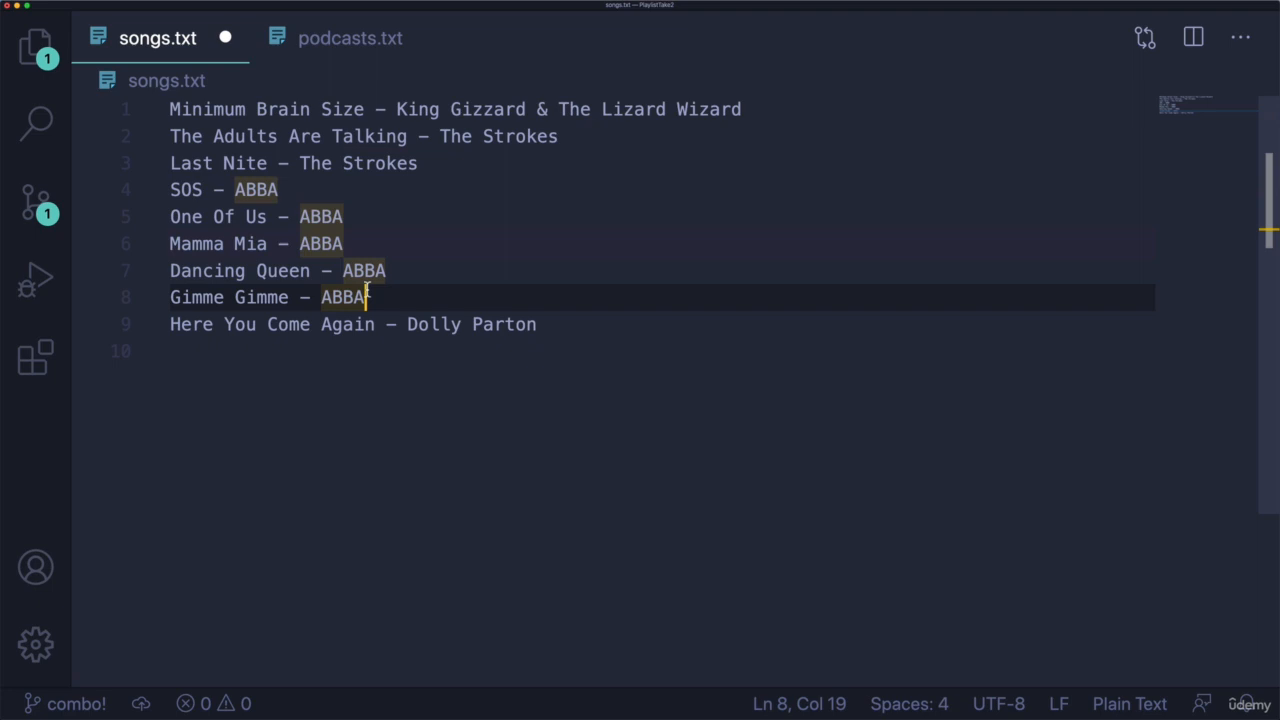
mouse_move(452, 324)
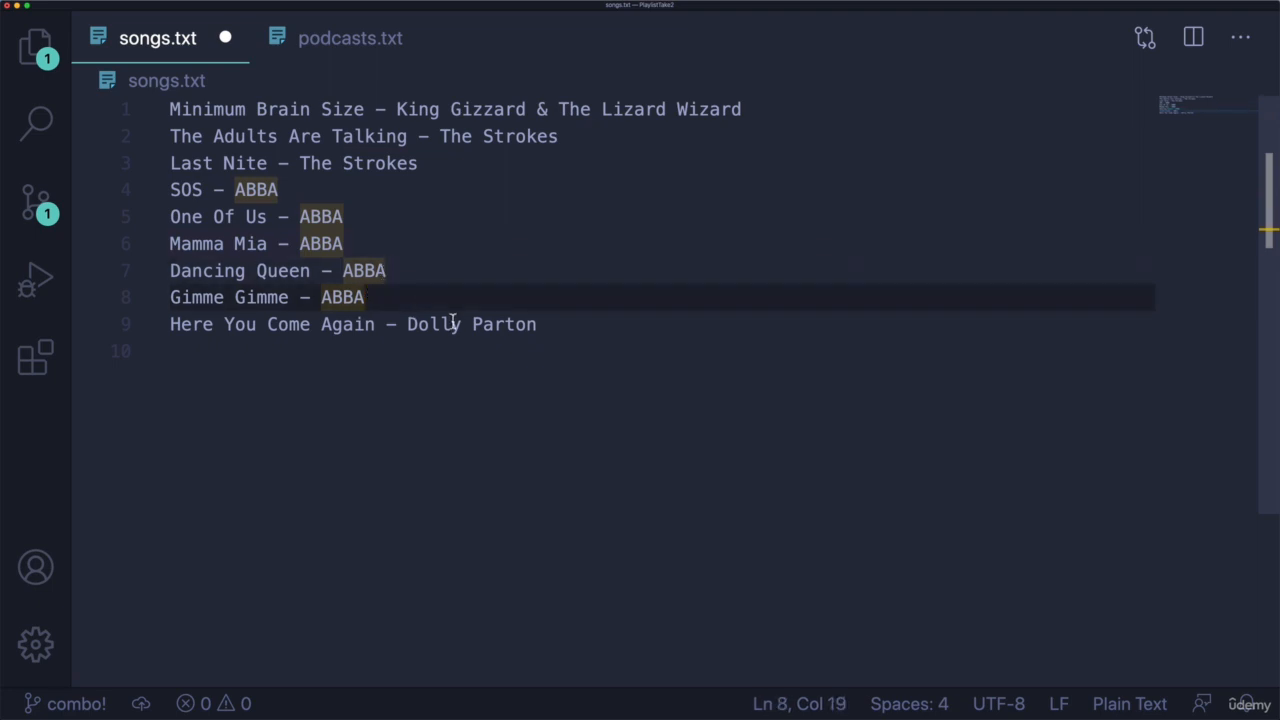
Step: Delete the <<<<<<<, ======= and >>>>>>> conflict markers, keeping all nine songs, and save
click(344, 216)
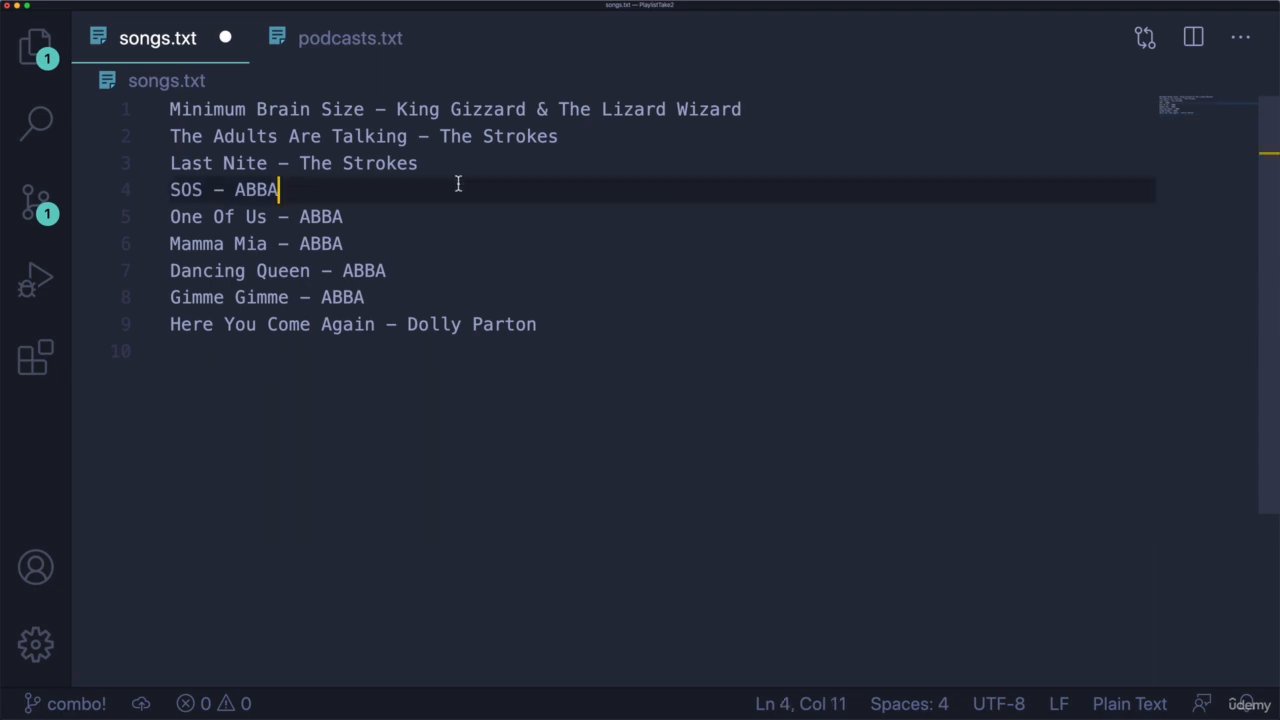
double_click(380, 164)
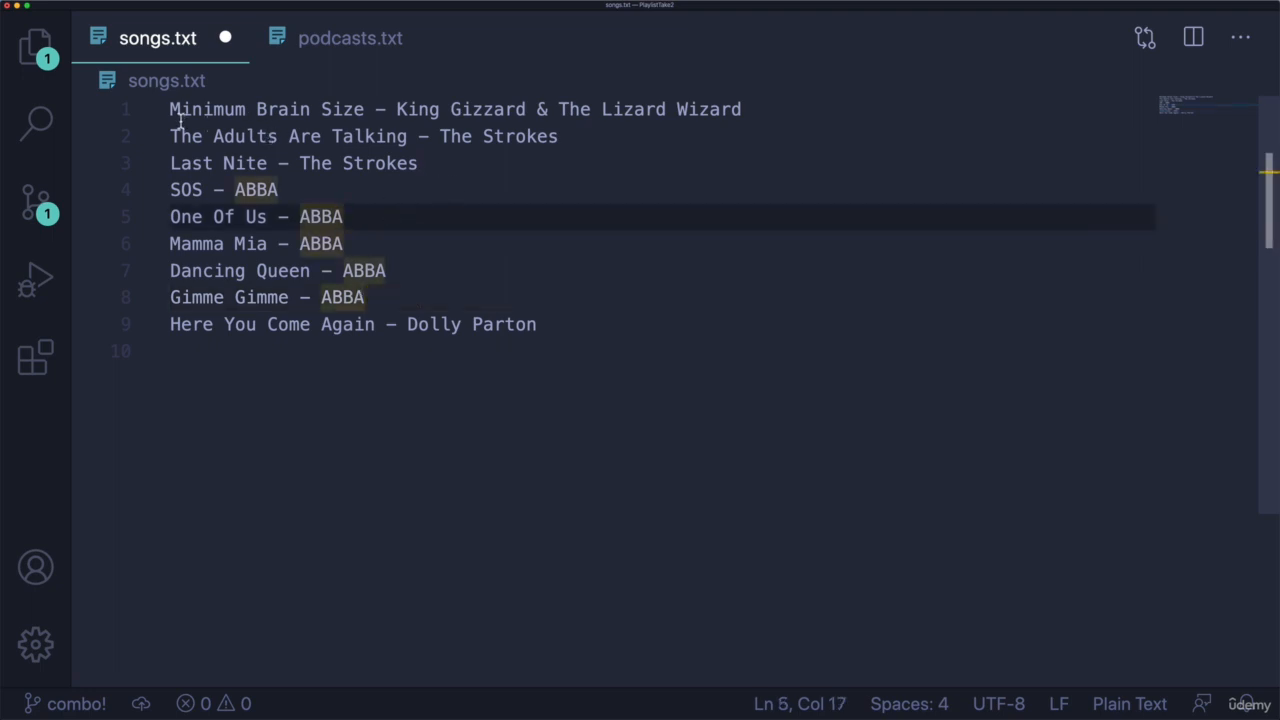
click(420, 164)
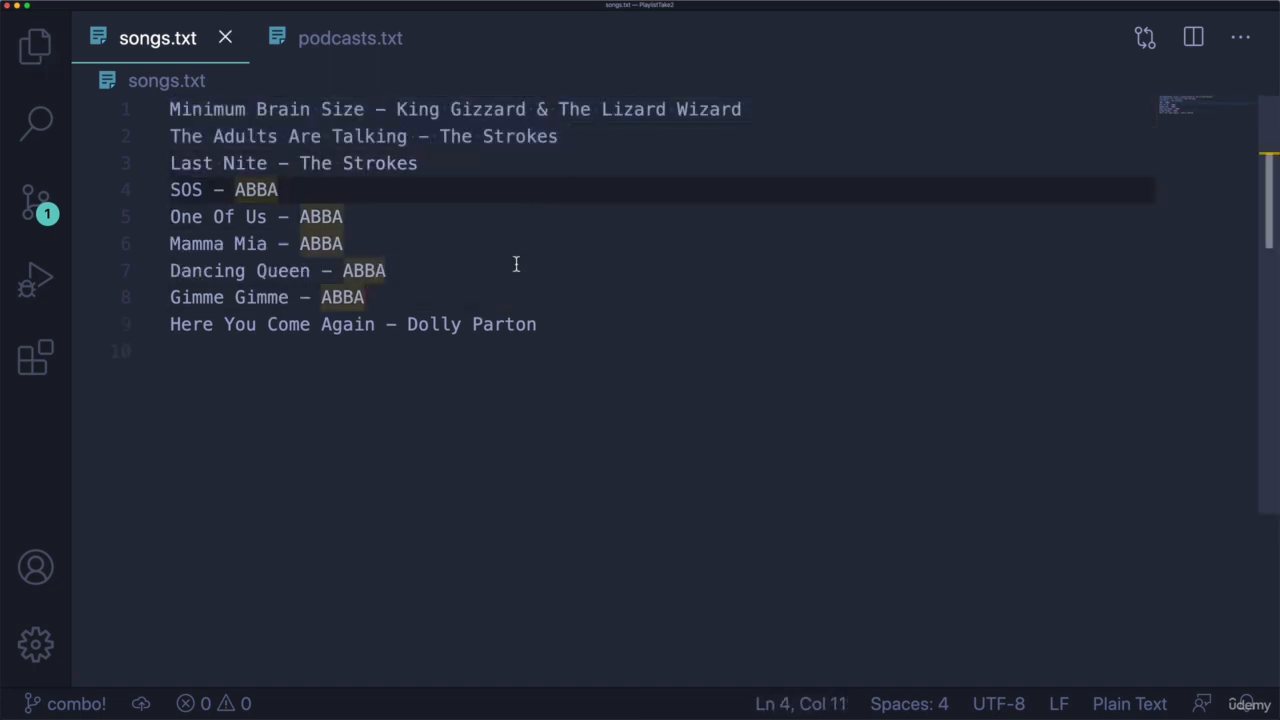
click(368, 296)
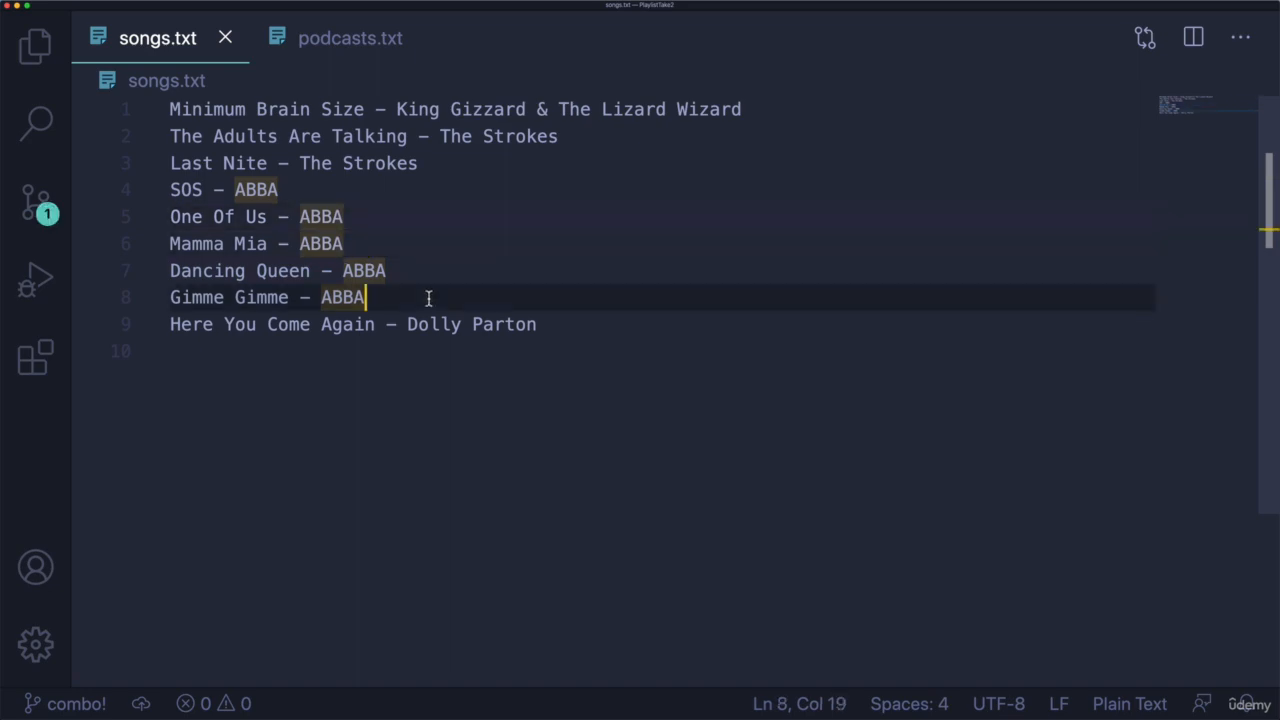
mouse_move(516, 298)
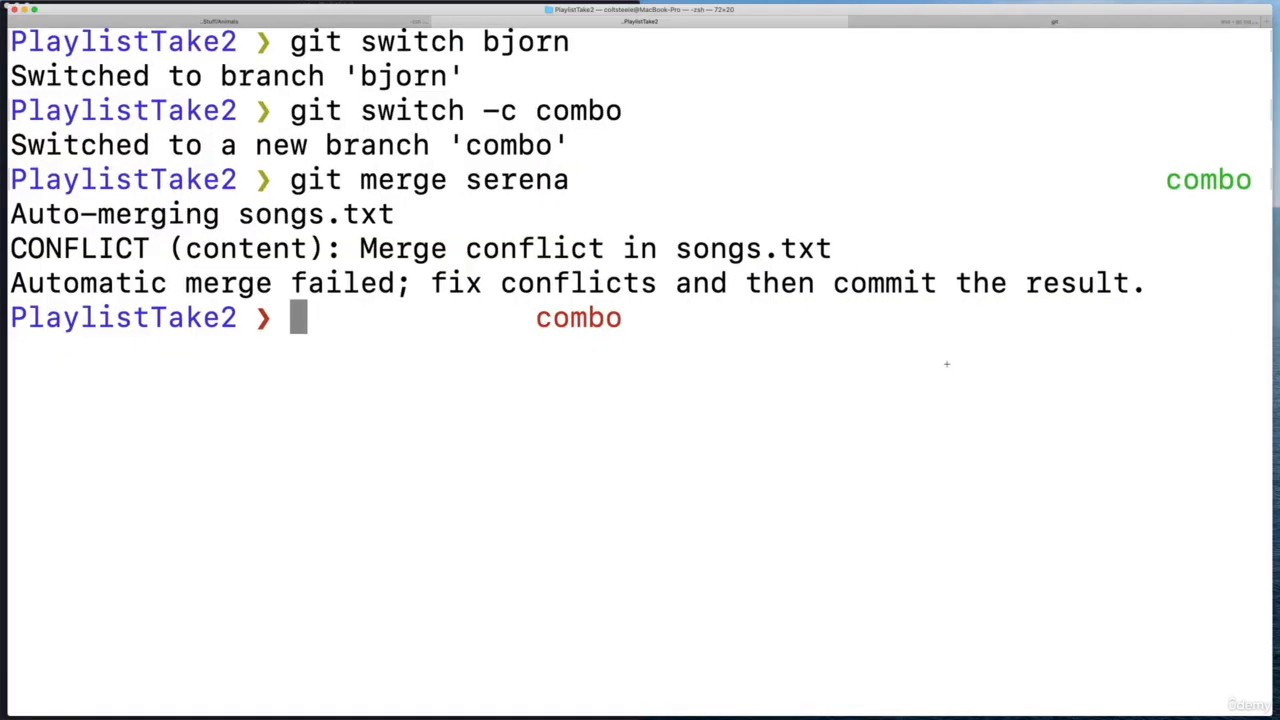
Step: Check git status, then commit the resolved songs.txt as 'resolve conflicts'
text(git status)
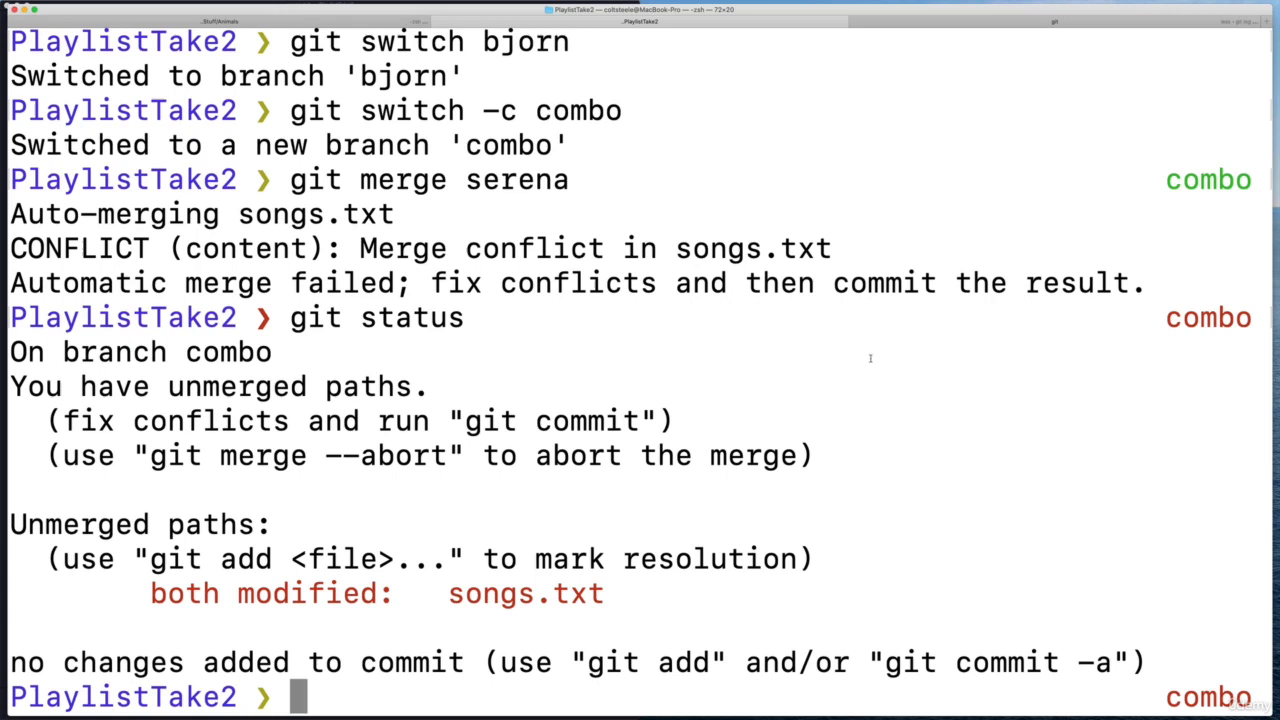
mouse_move(364, 366)
text(git add songs.txt)
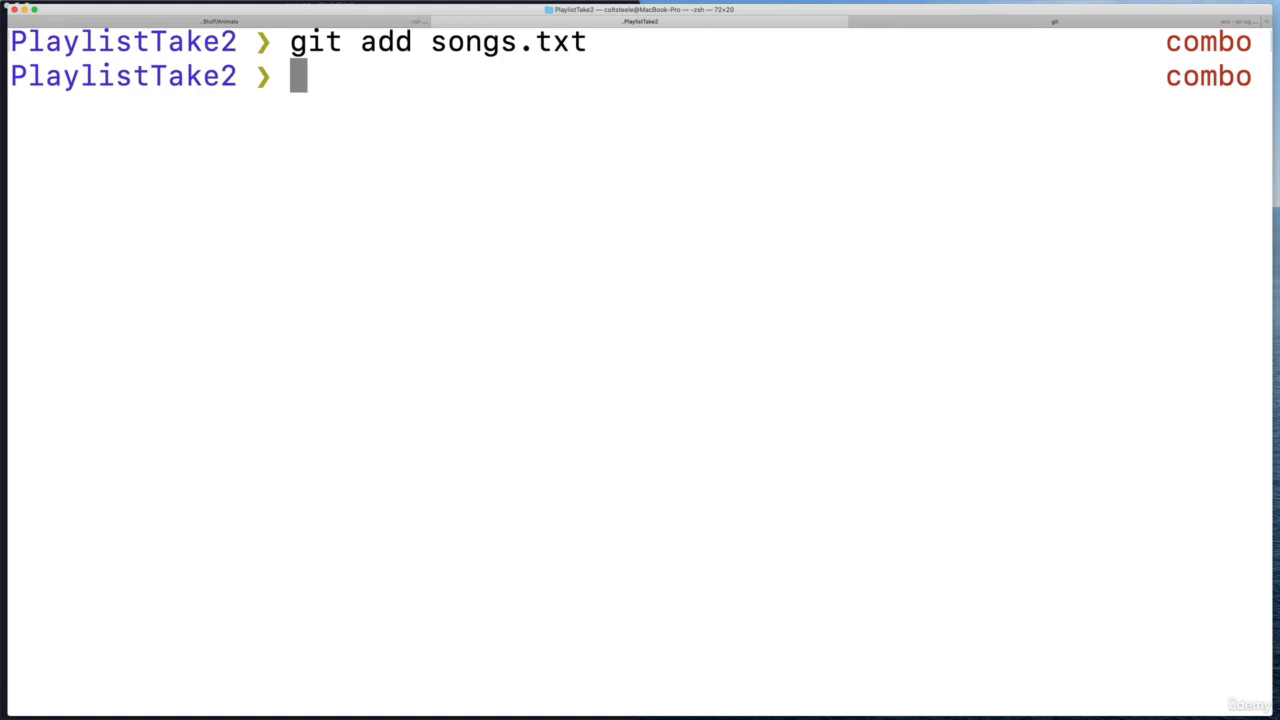
text(git commit -)
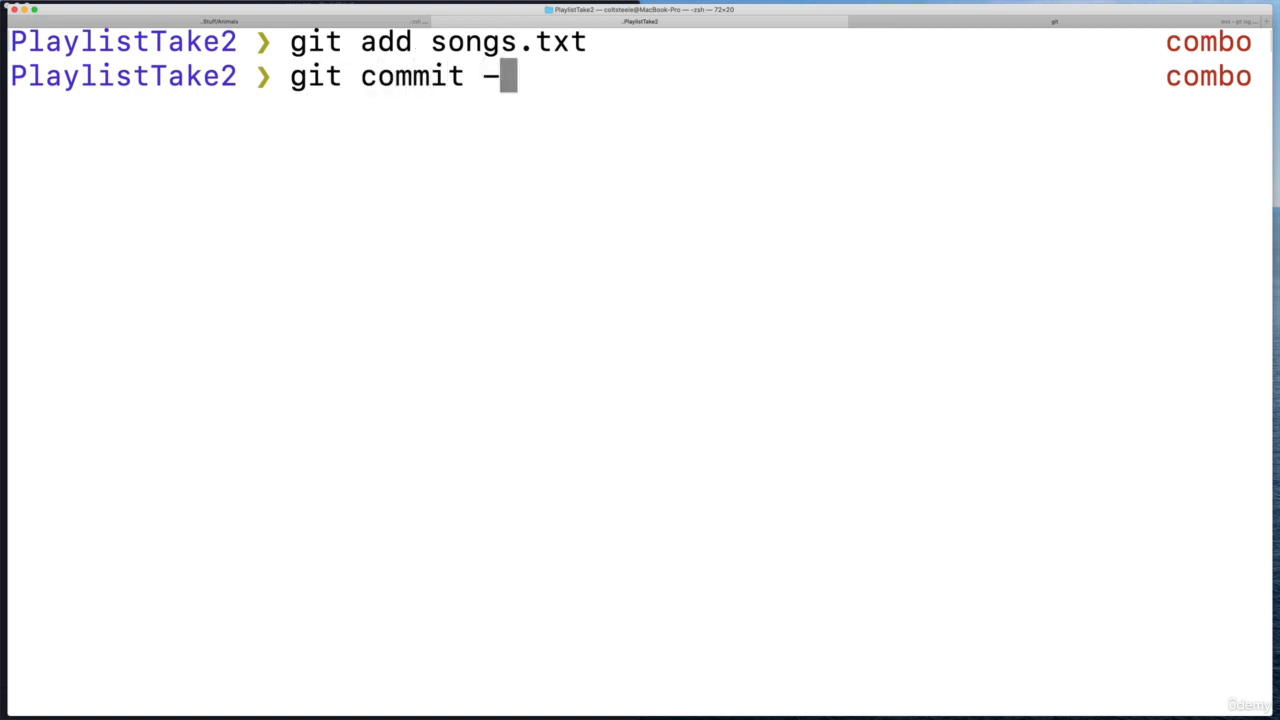
text(m "merg)
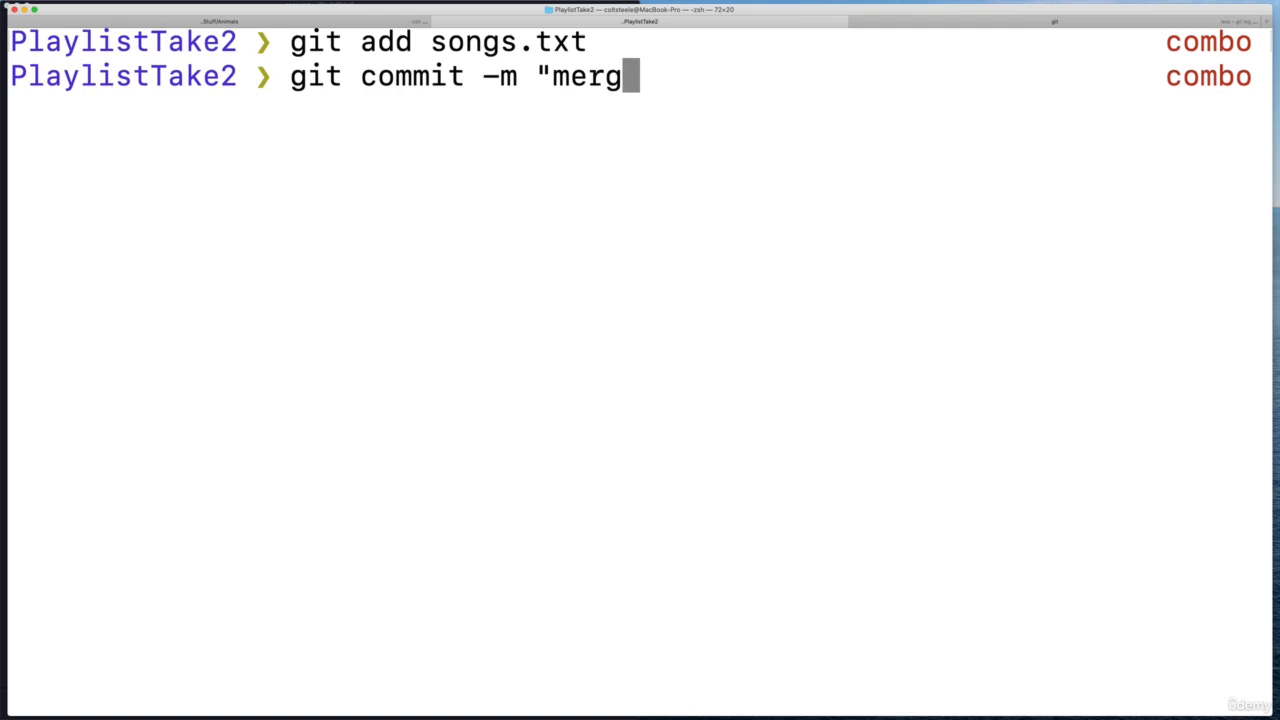
text(resolve fo)
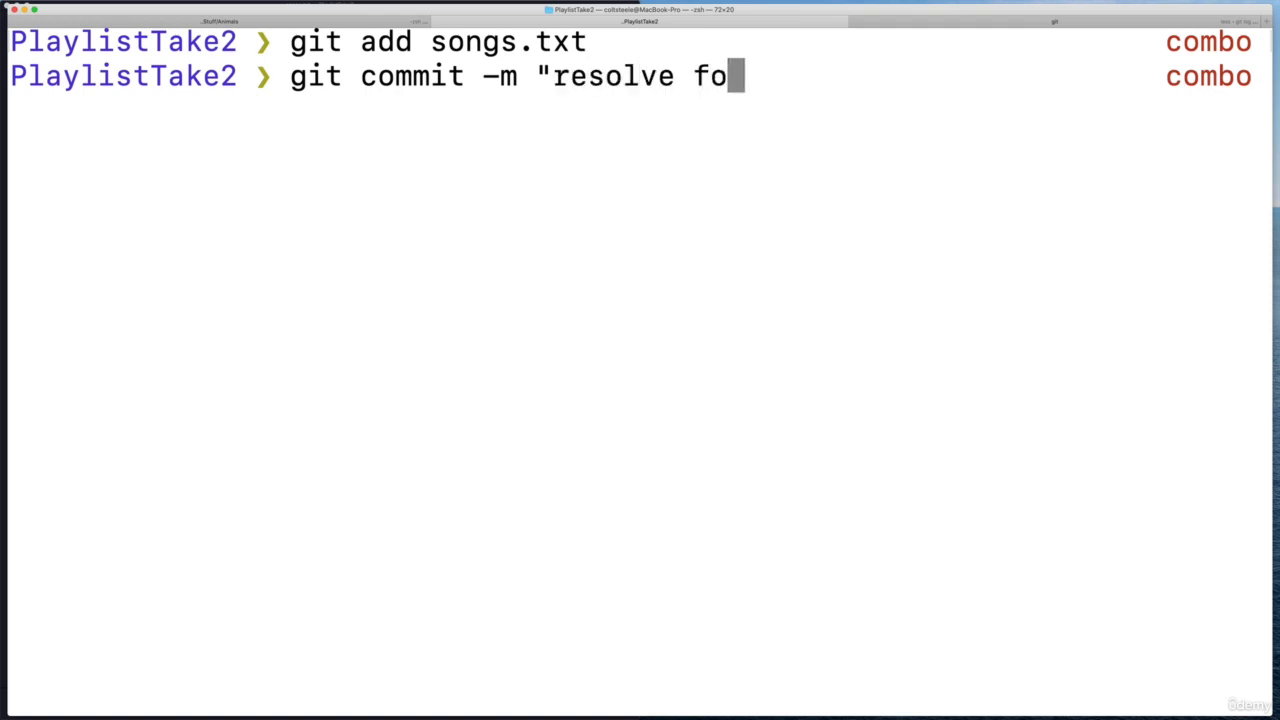
text(nflicts")
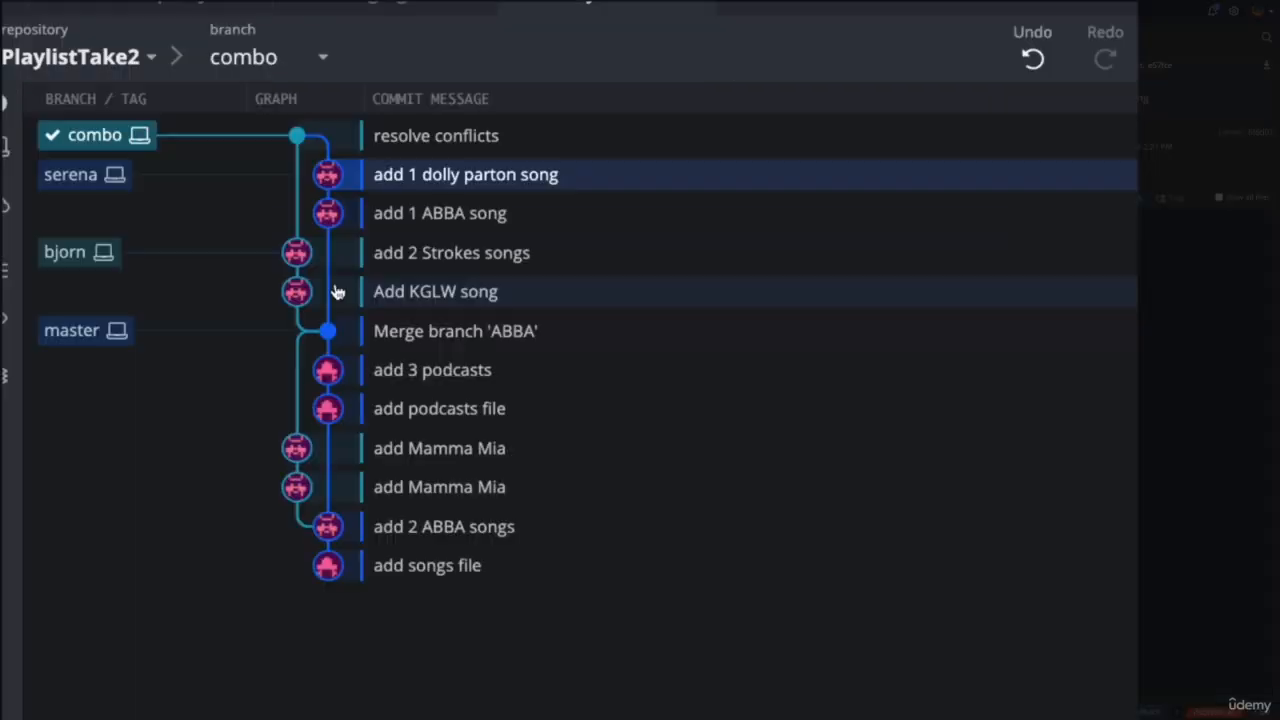
mouse_move(300, 488)
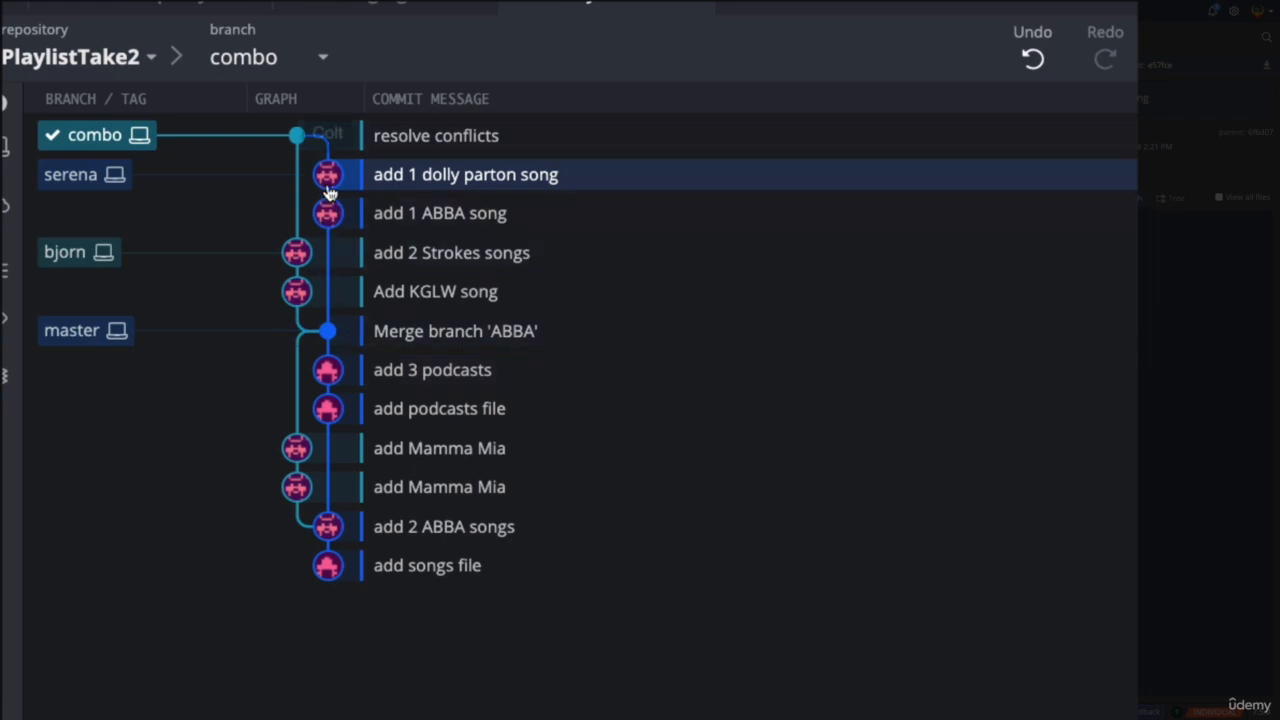
mouse_move(296, 136)
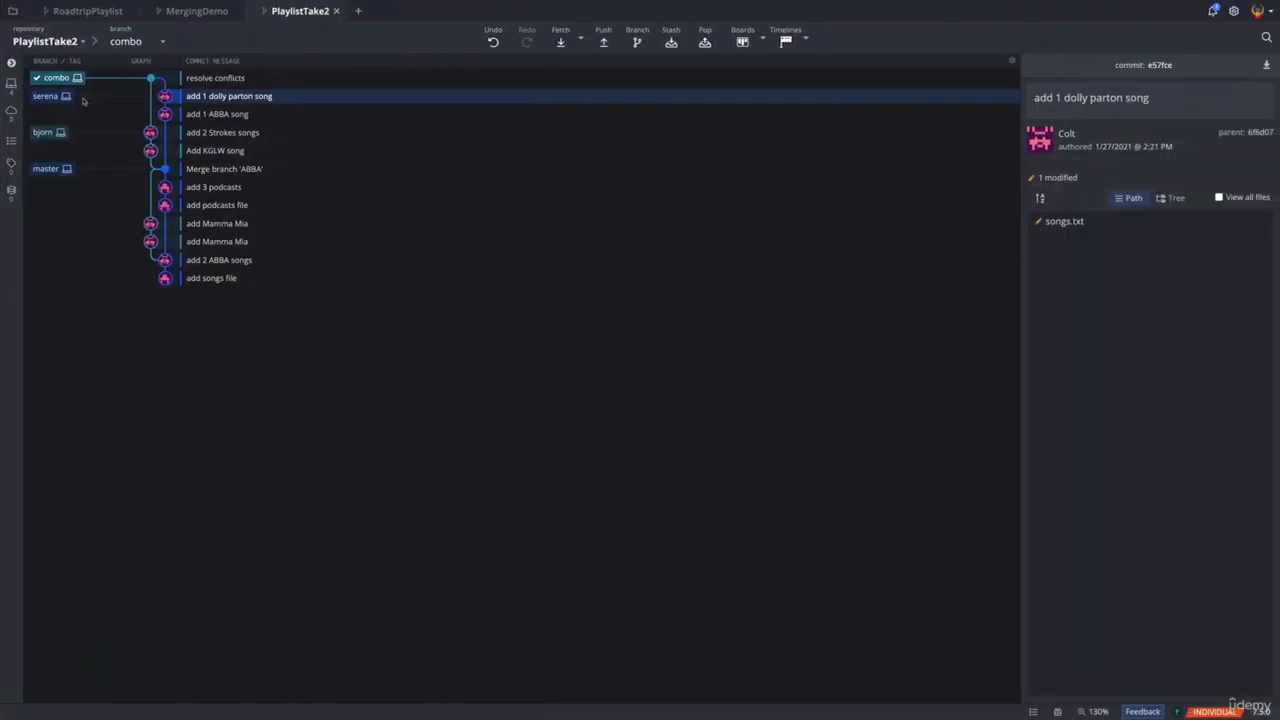
mouse_move(104, 114)
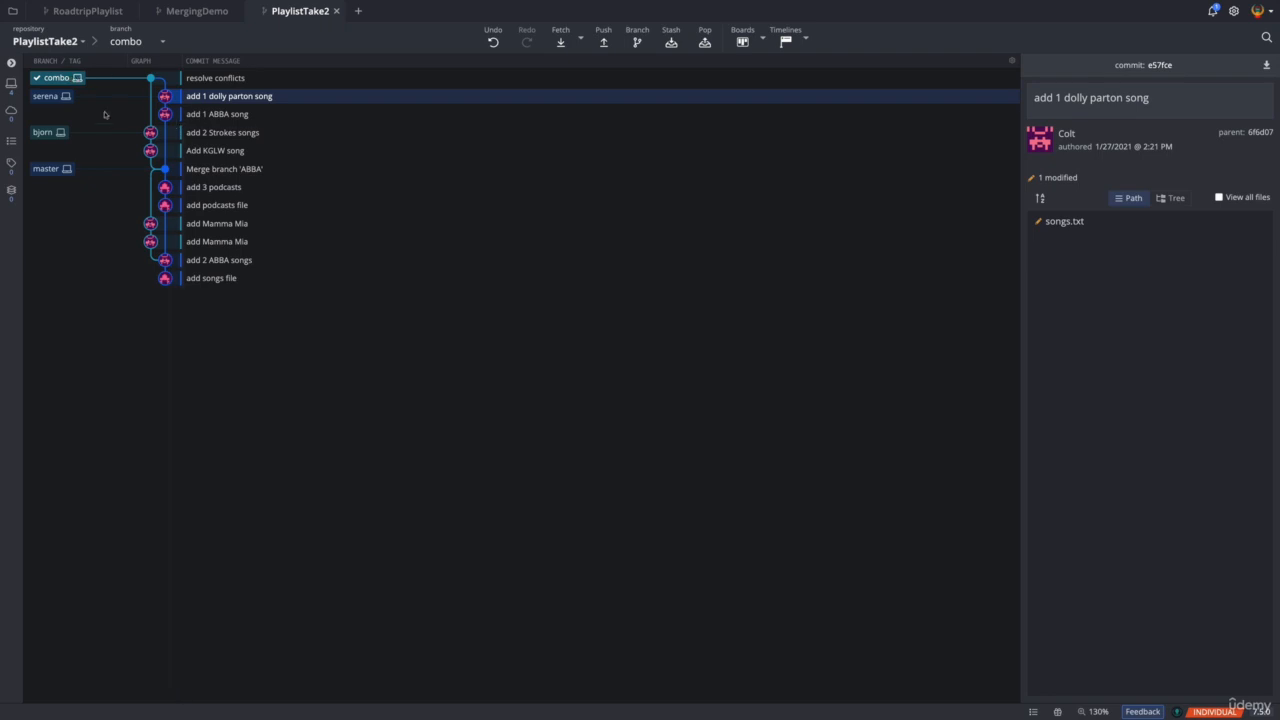